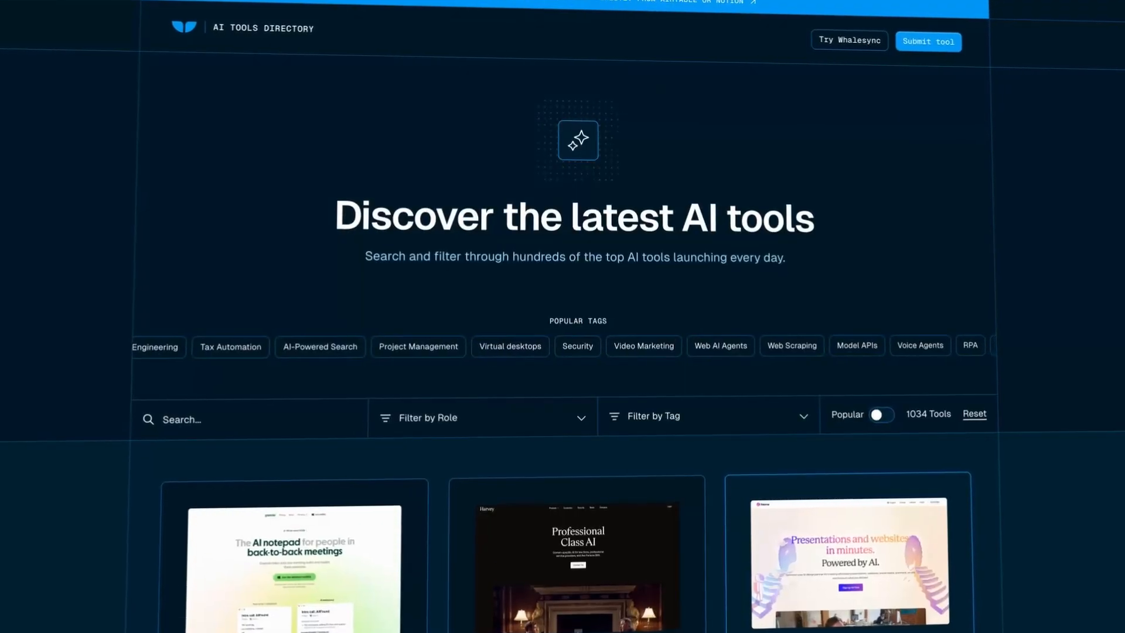
Step: Review the directory page and select the block holding the page heading
scroll(down, 3)
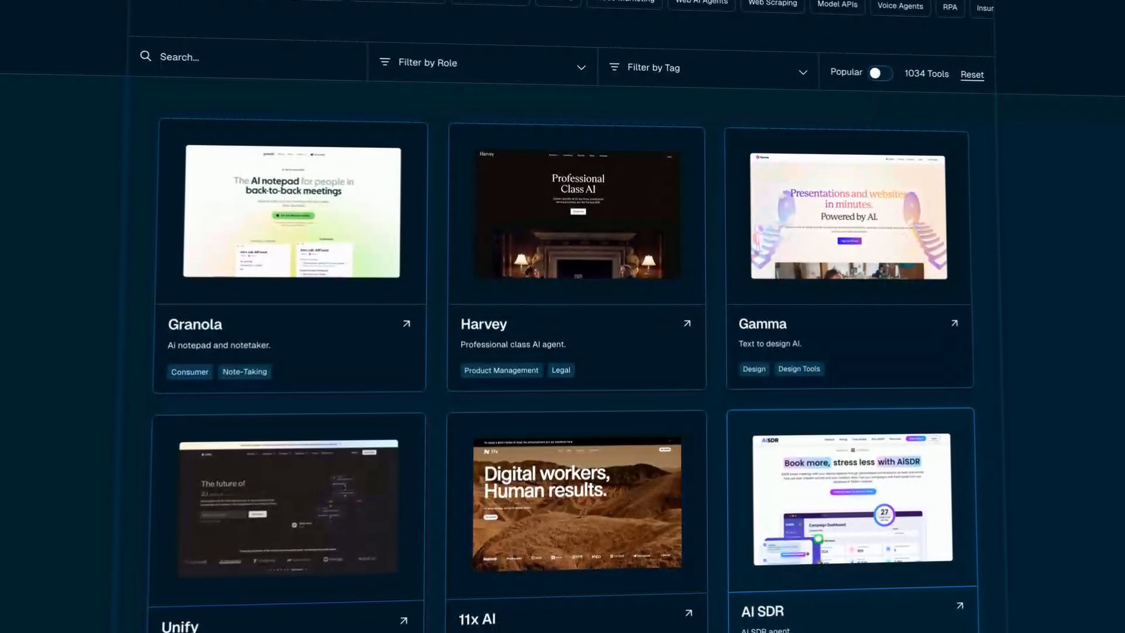
scroll(down, 3)
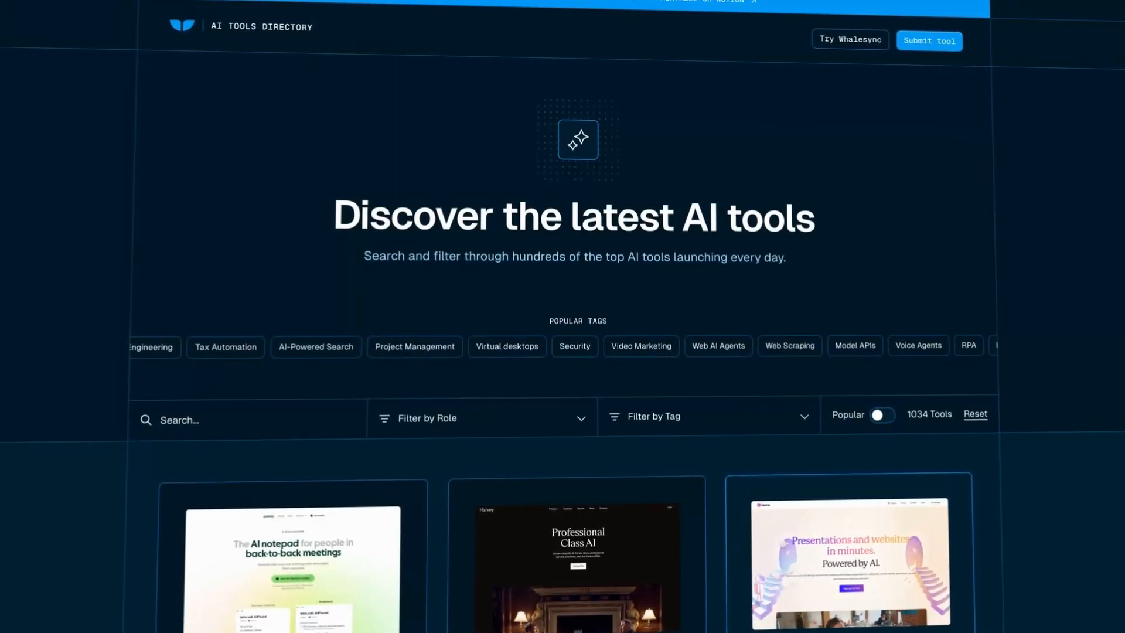
scroll(down, 3)
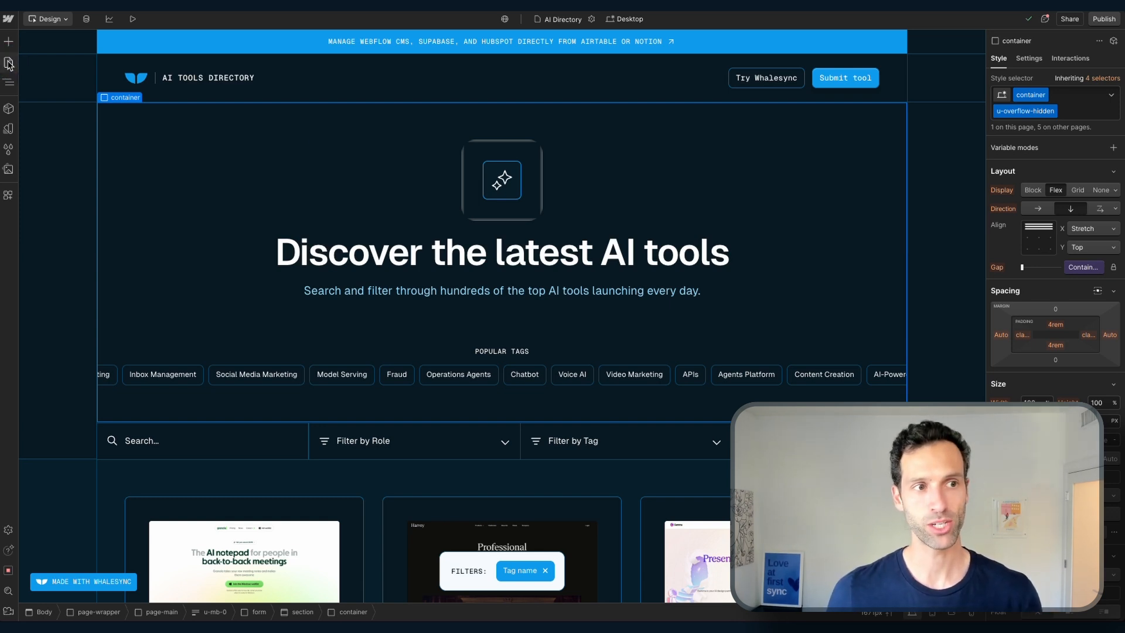
click(8, 63)
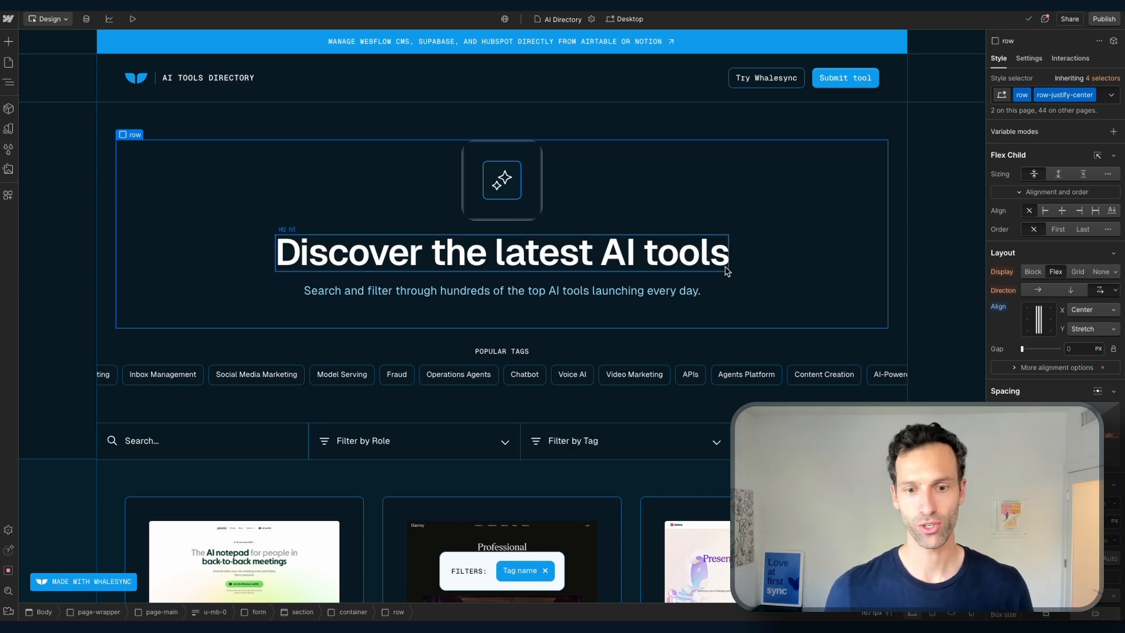
scroll(down, 3)
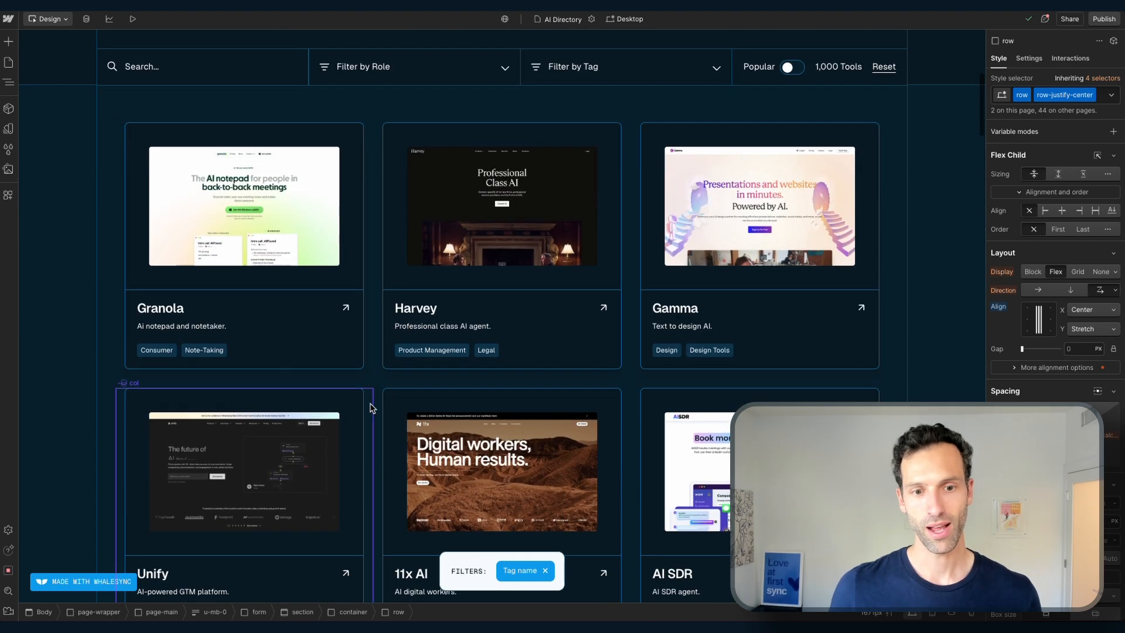
scroll(down, 3)
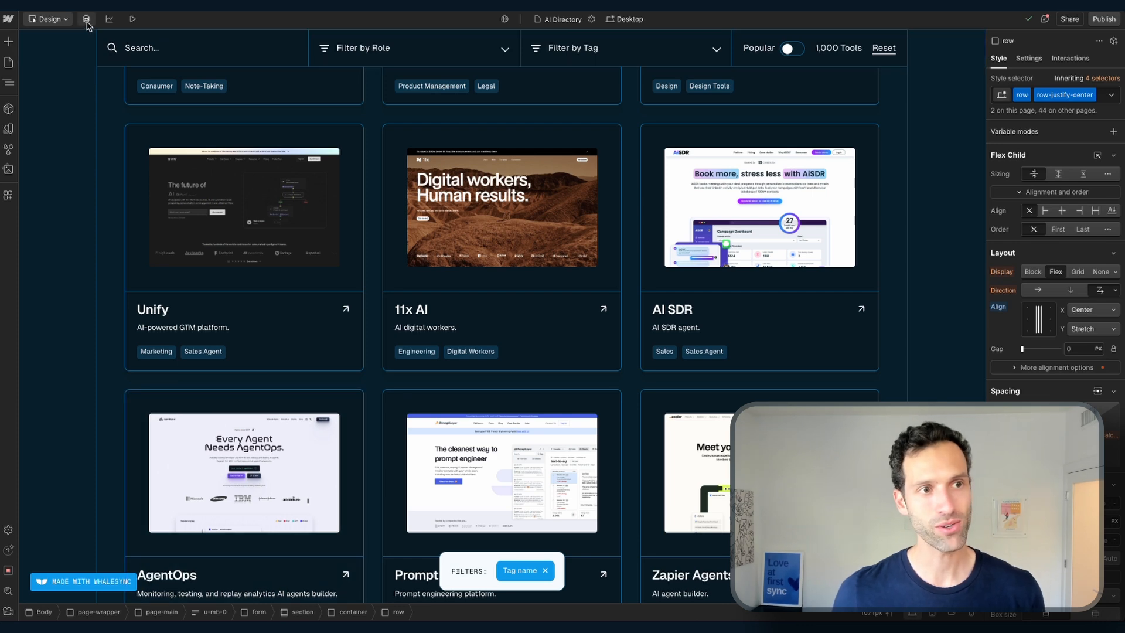
Step: Bring up the AI Tools collection's settings with its Name, Description, Website, Role and Tag fields
click(86, 19)
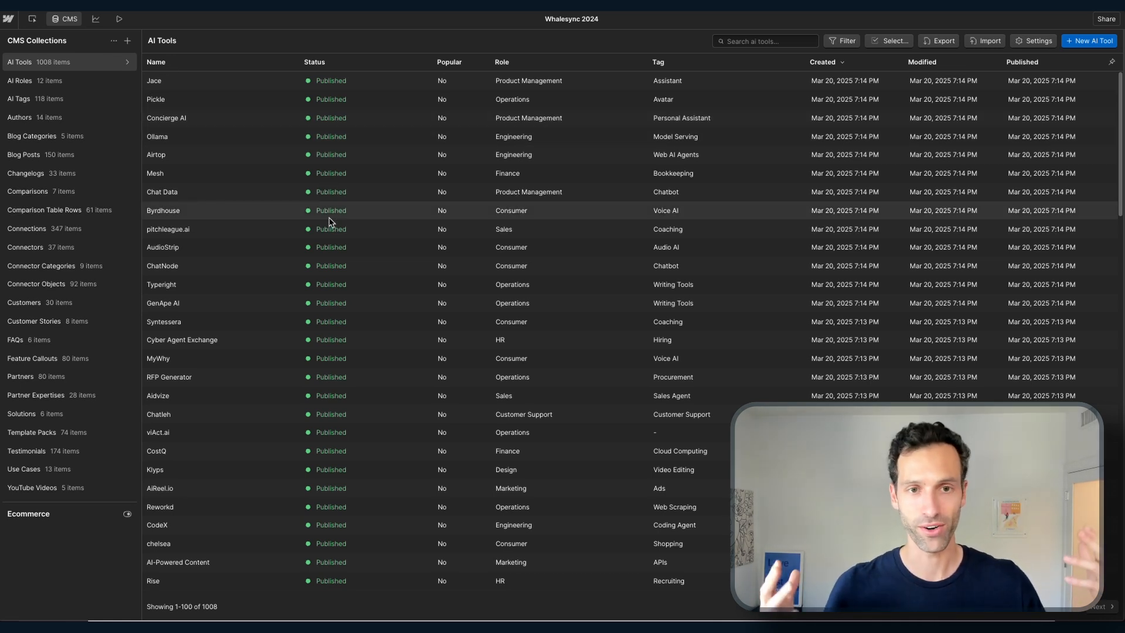
click(126, 63)
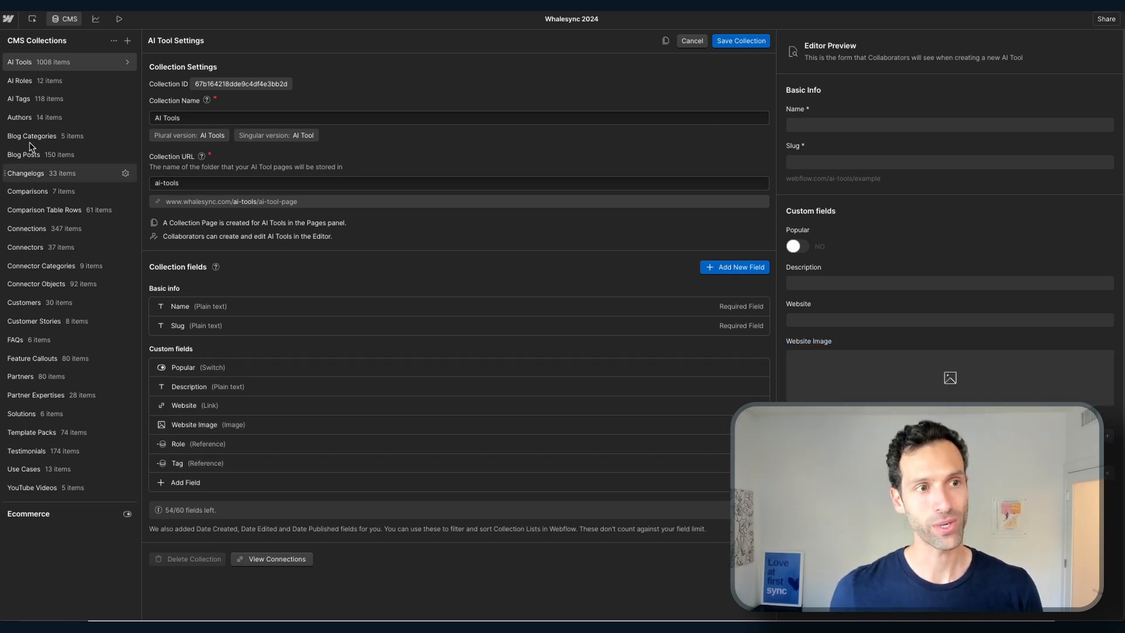
Step: Inspect the AI Roles and AI Tags collections and AI Tools settings, then return to the directory page design
click(20, 80)
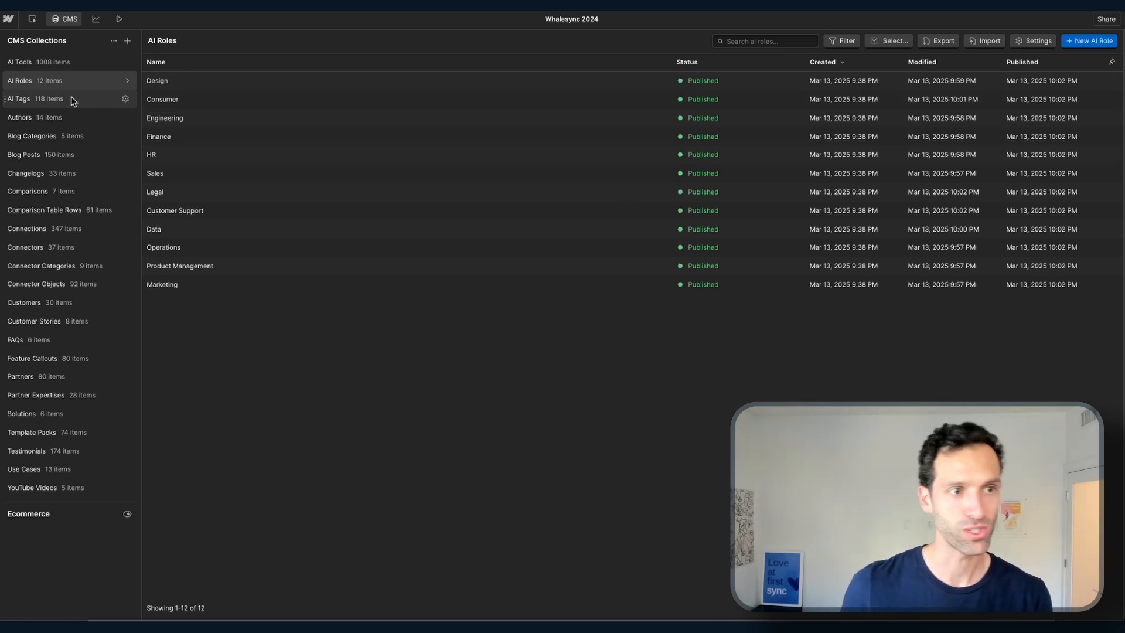
click(18, 98)
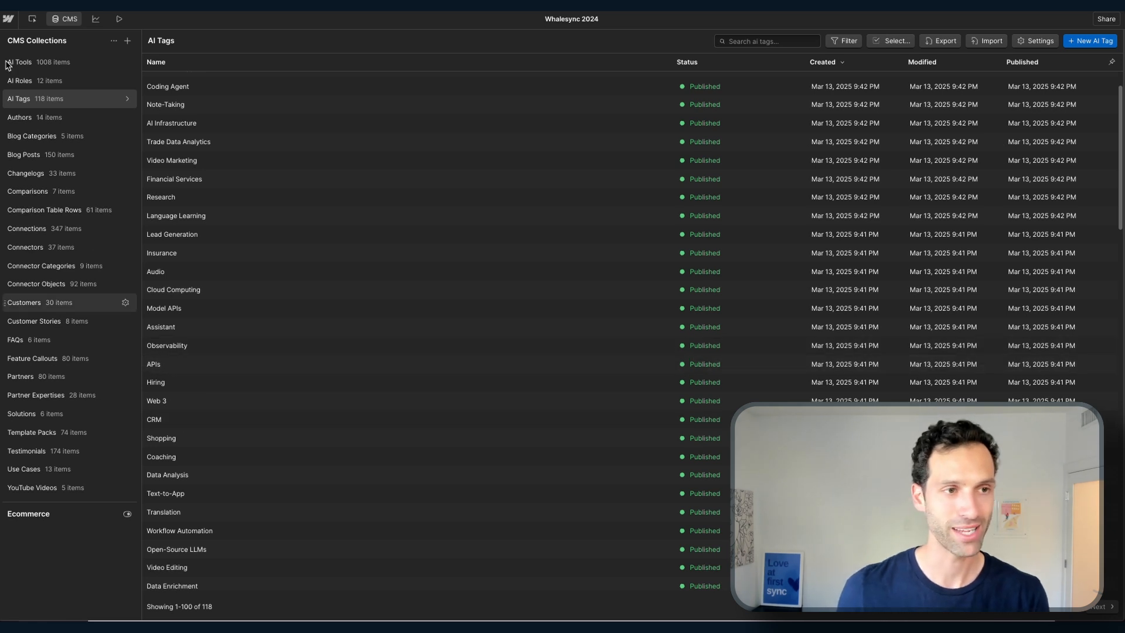
click(20, 62)
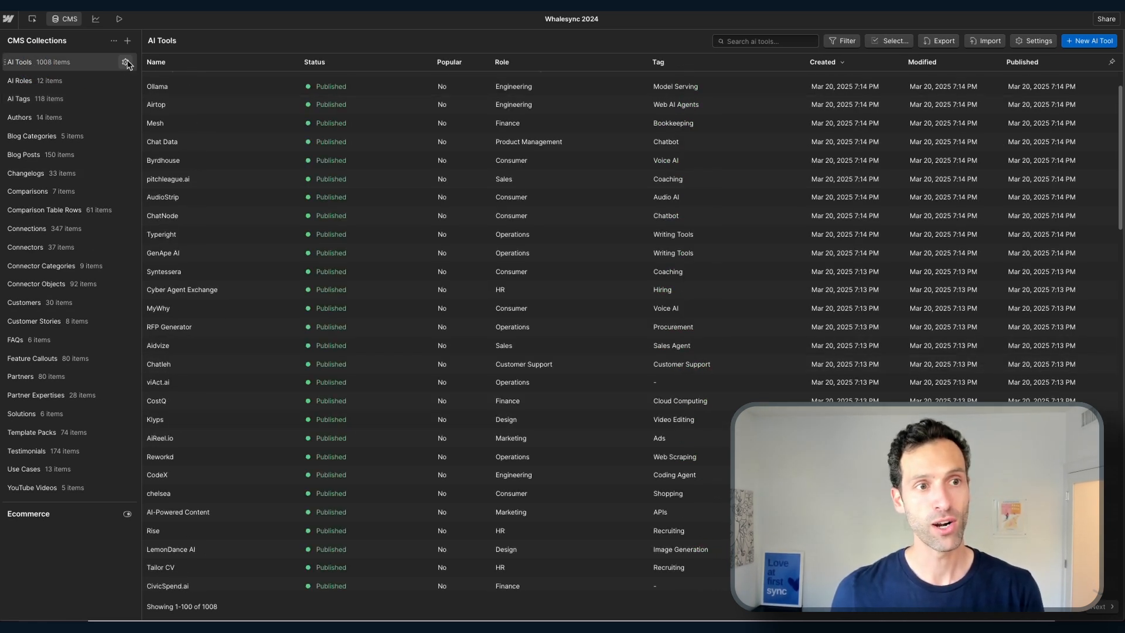
click(126, 62)
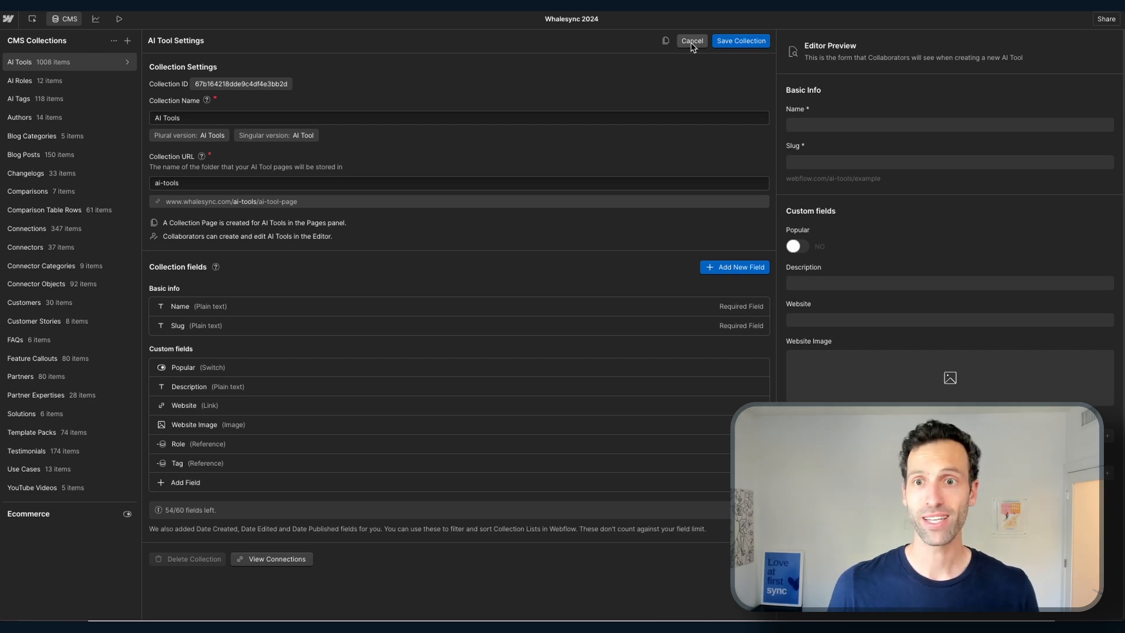
click(691, 39)
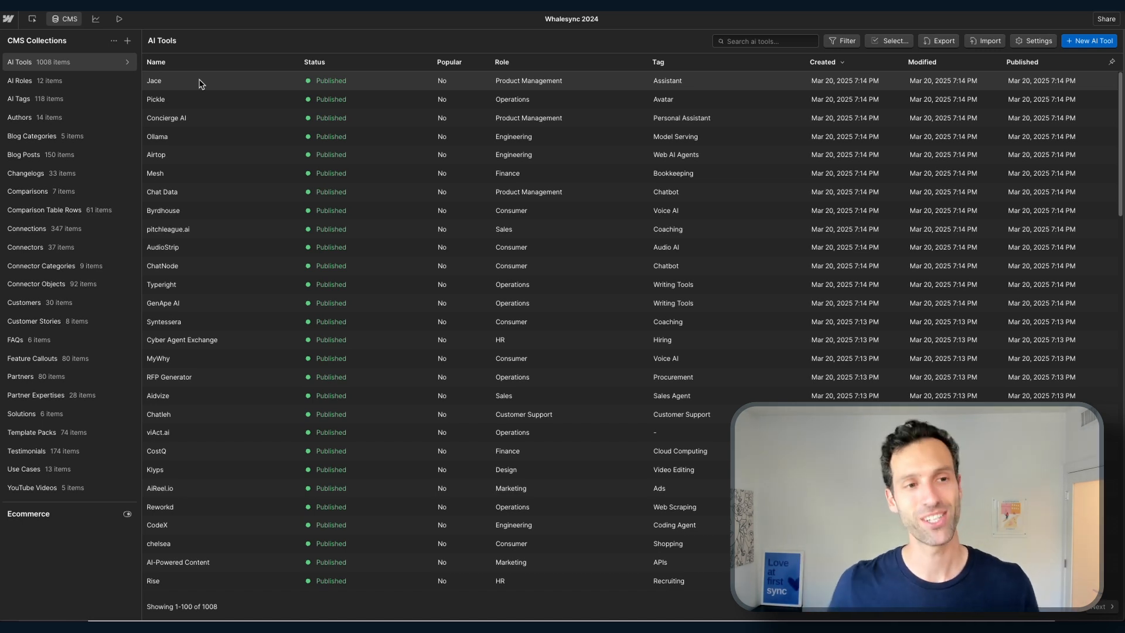
mouse_move(162, 87)
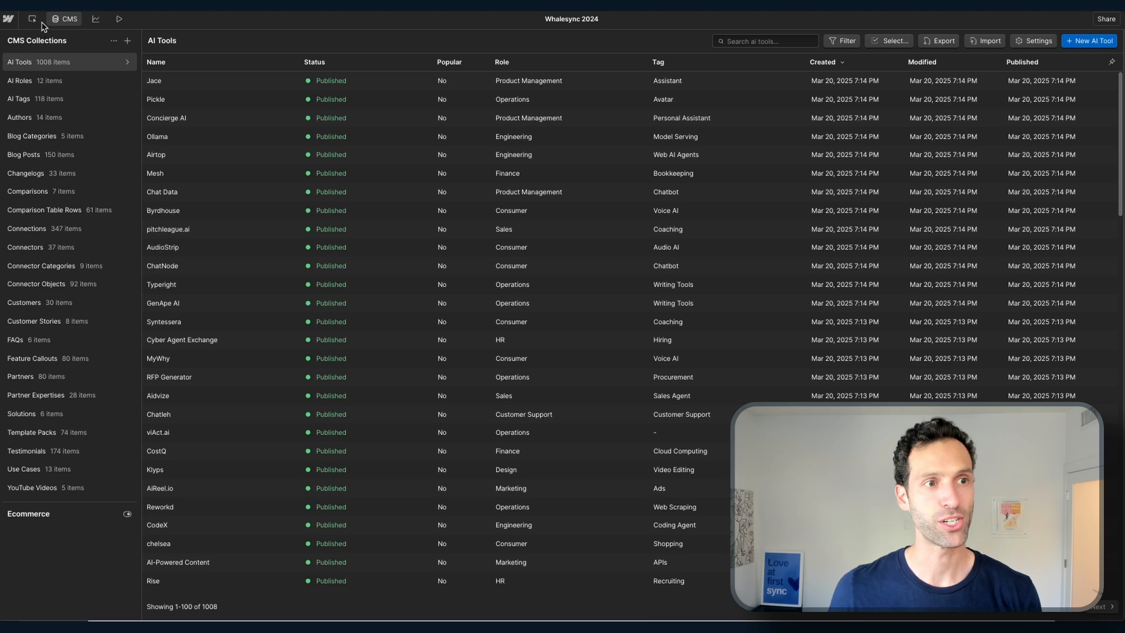
click(46, 18)
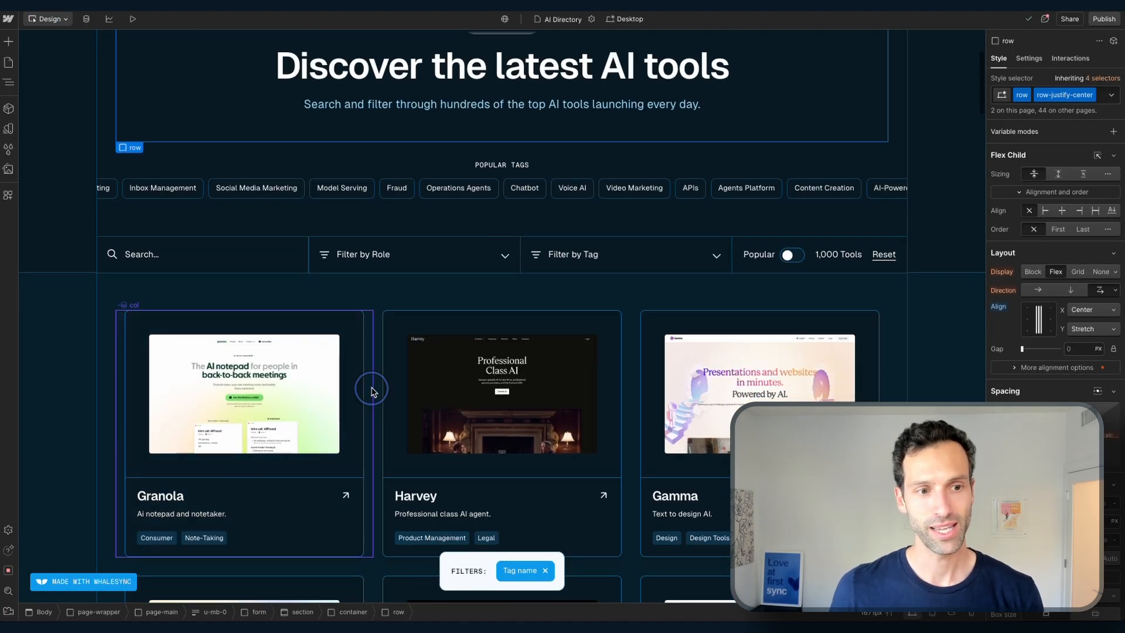
Step: Select the tool cards' Collection List Wrapper in the element tree, bound to AI Tools
click(500, 395)
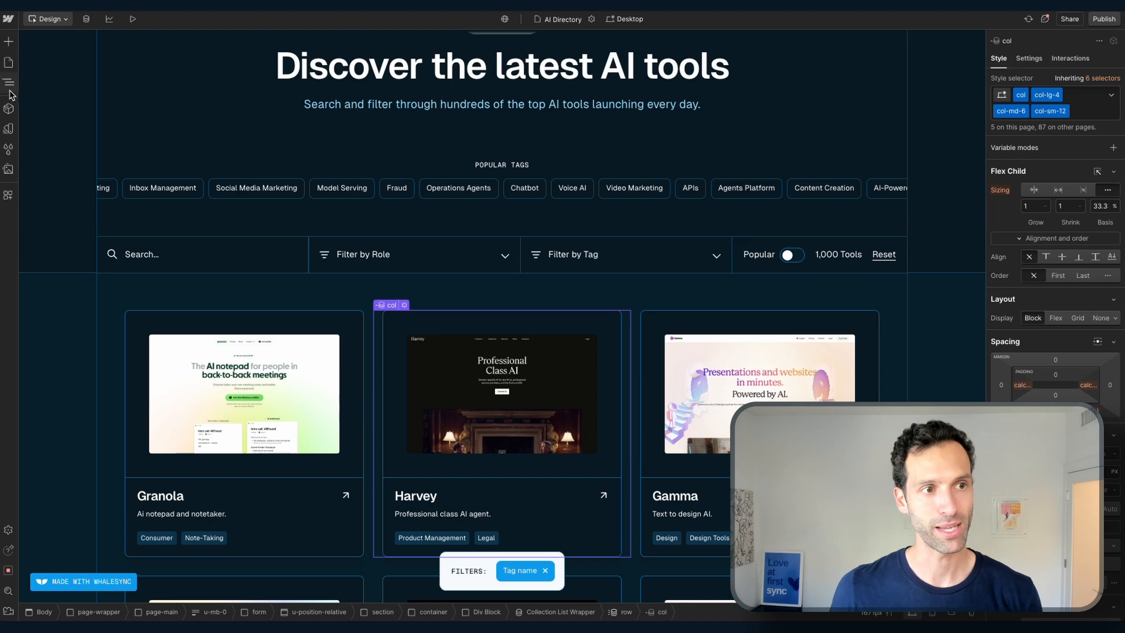
click(10, 82)
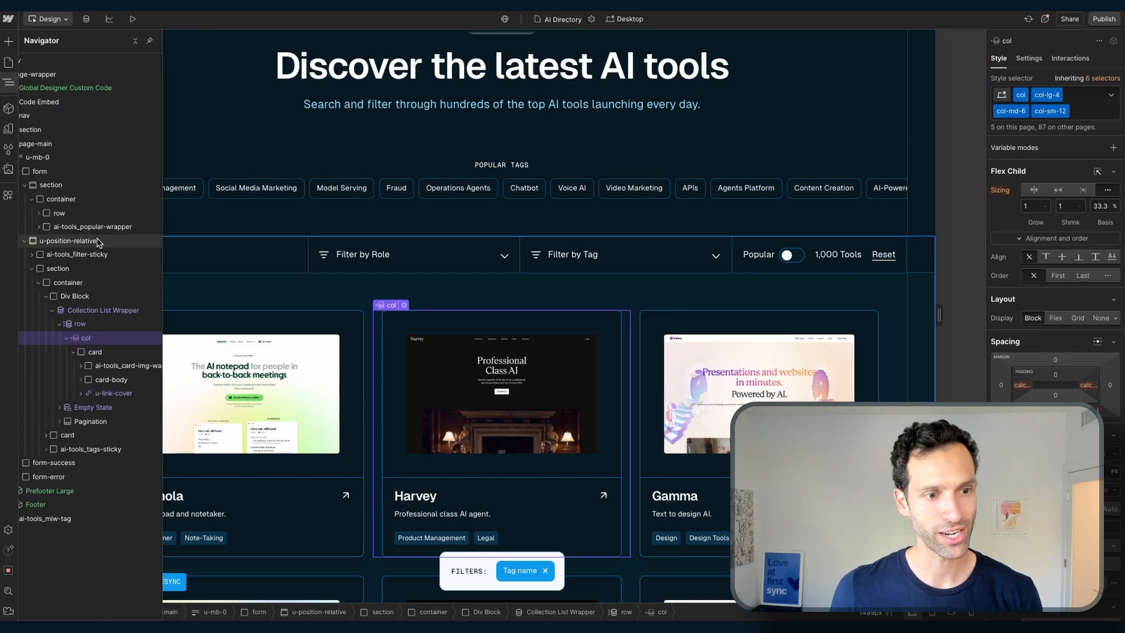
click(104, 309)
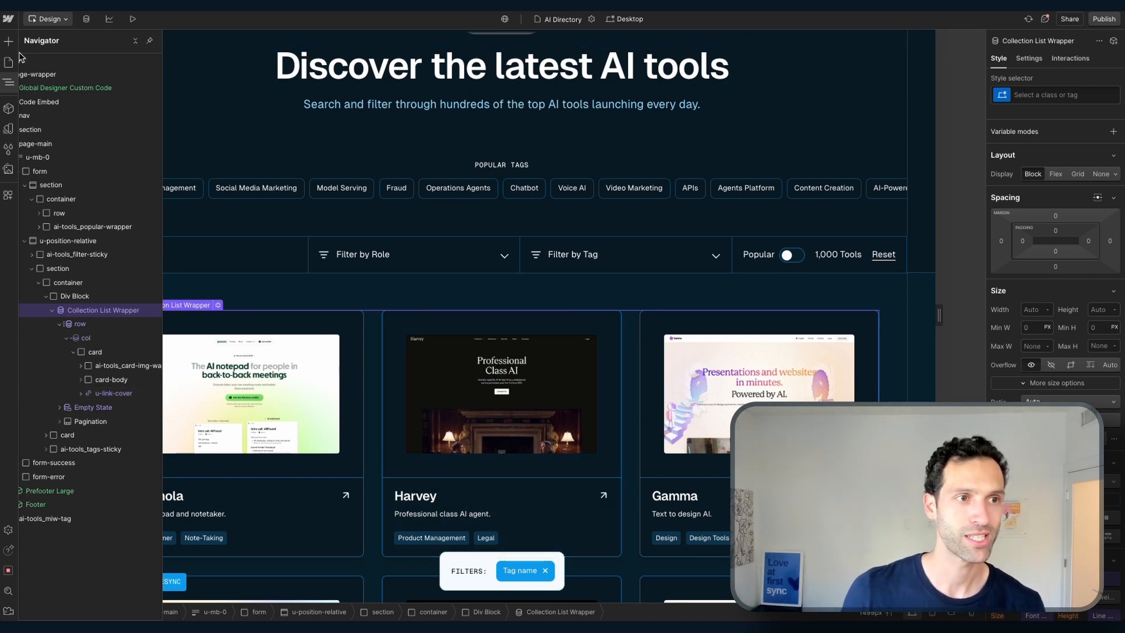
click(8, 41)
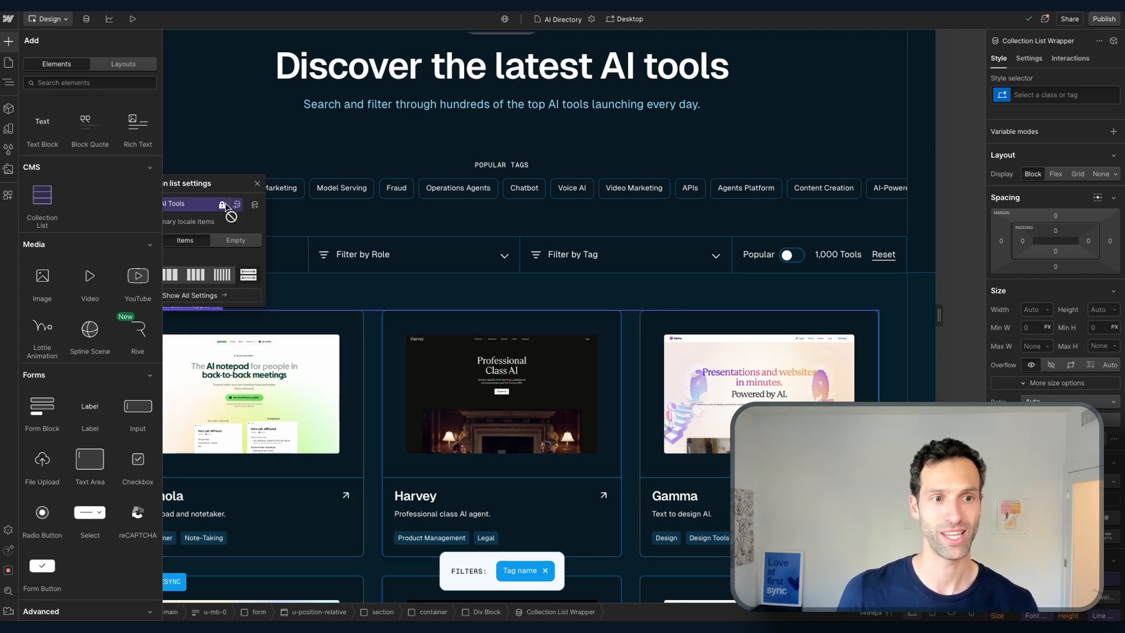
mouse_move(165, 128)
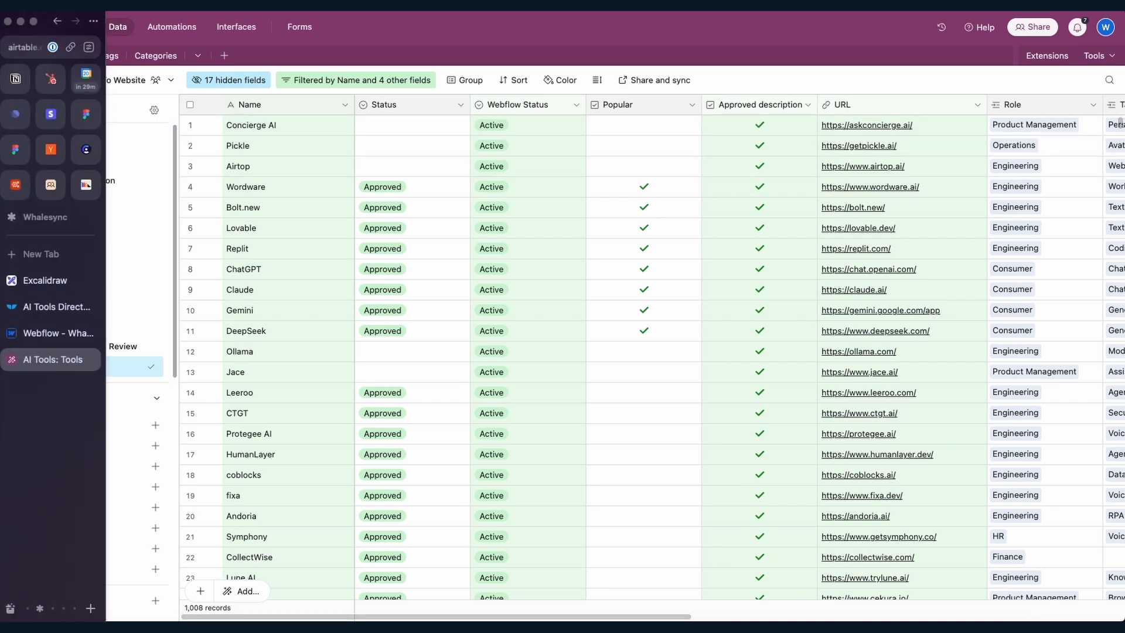
click(38, 333)
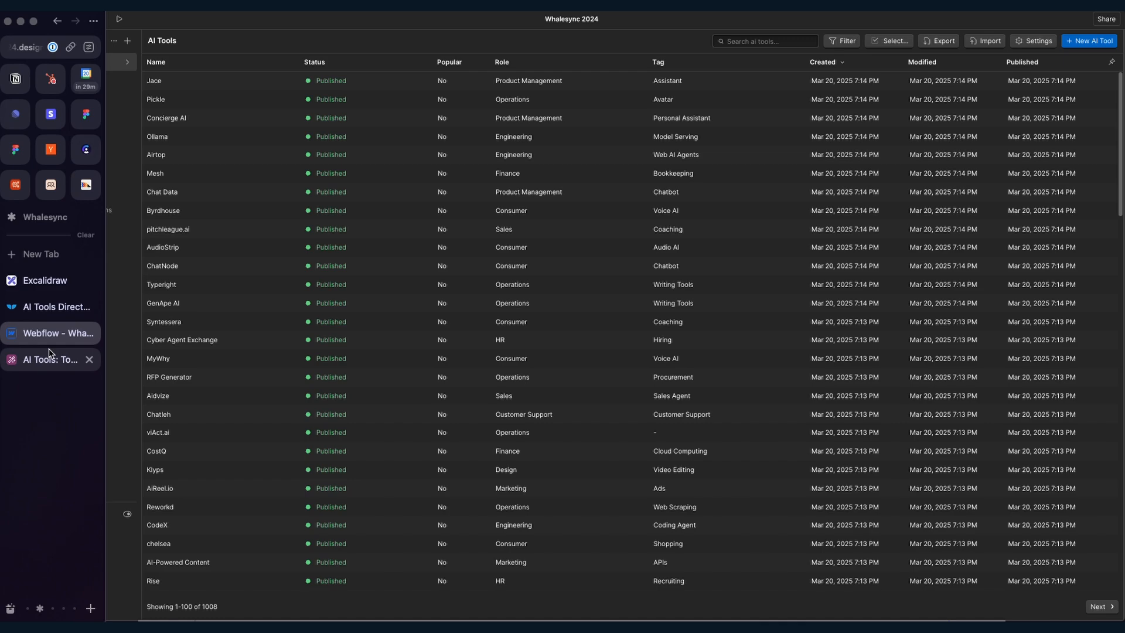
mouse_move(51, 360)
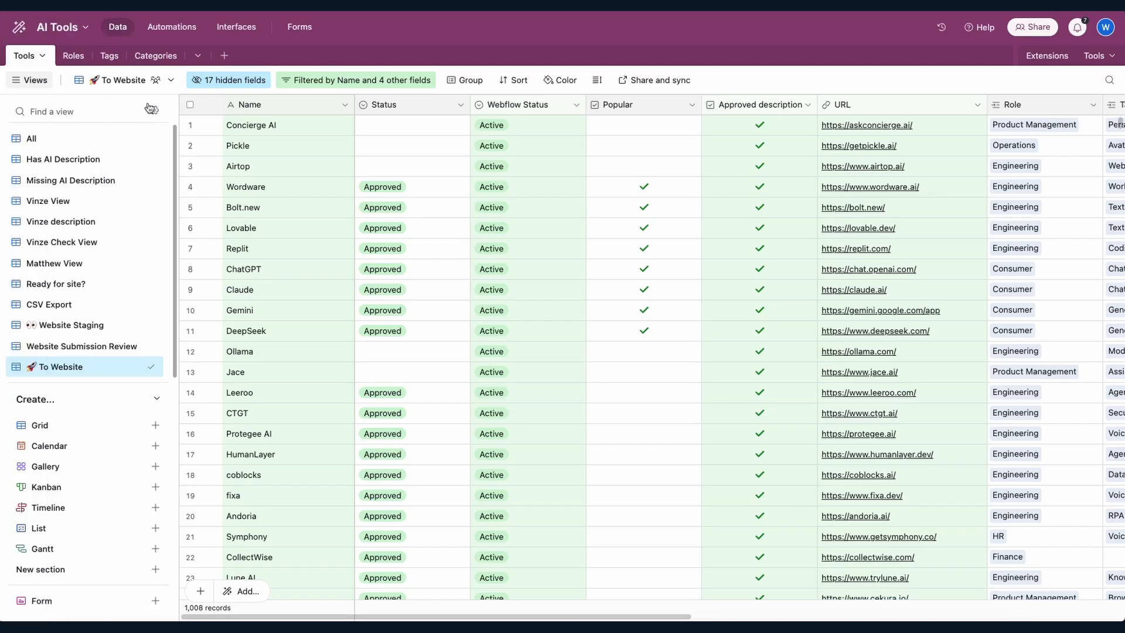
scroll(right, 3)
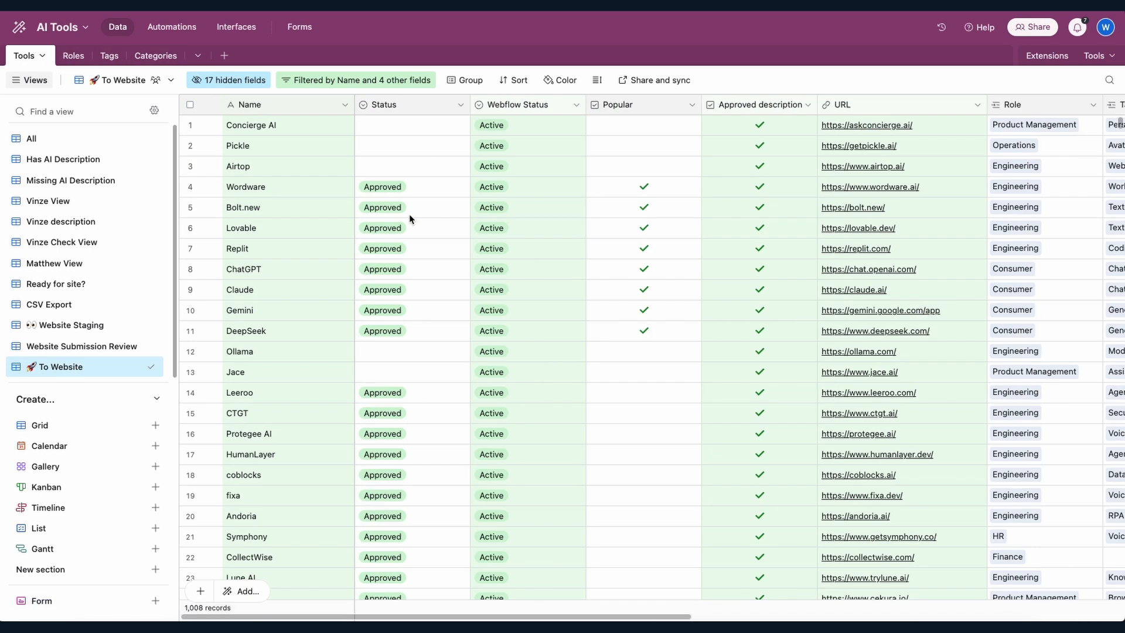
click(644, 126)
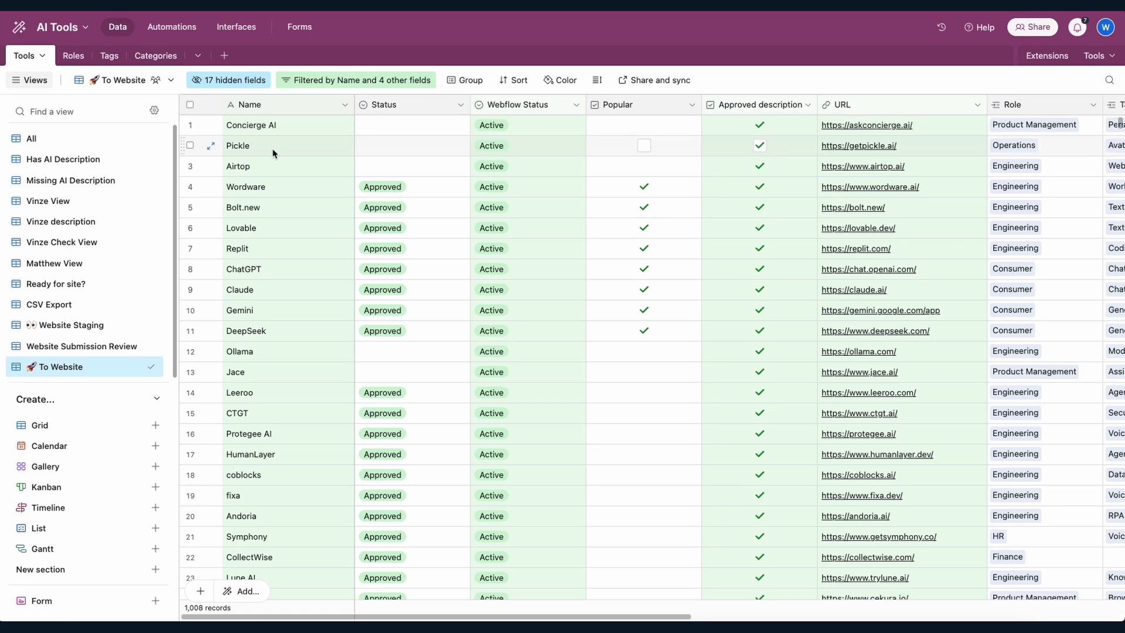
click(859, 146)
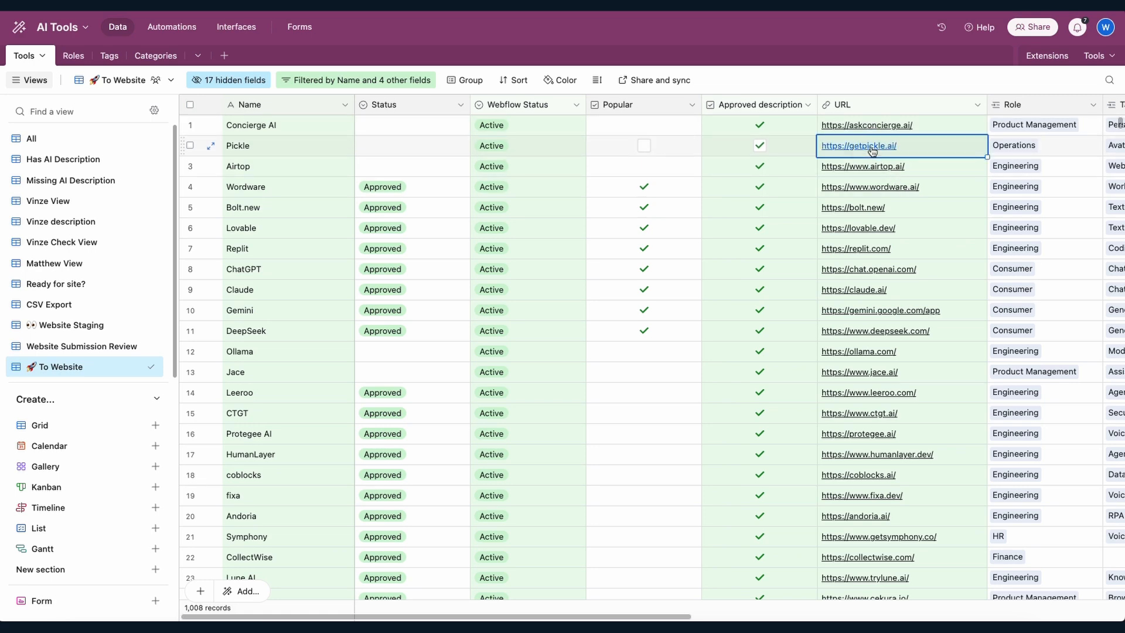
click(859, 146)
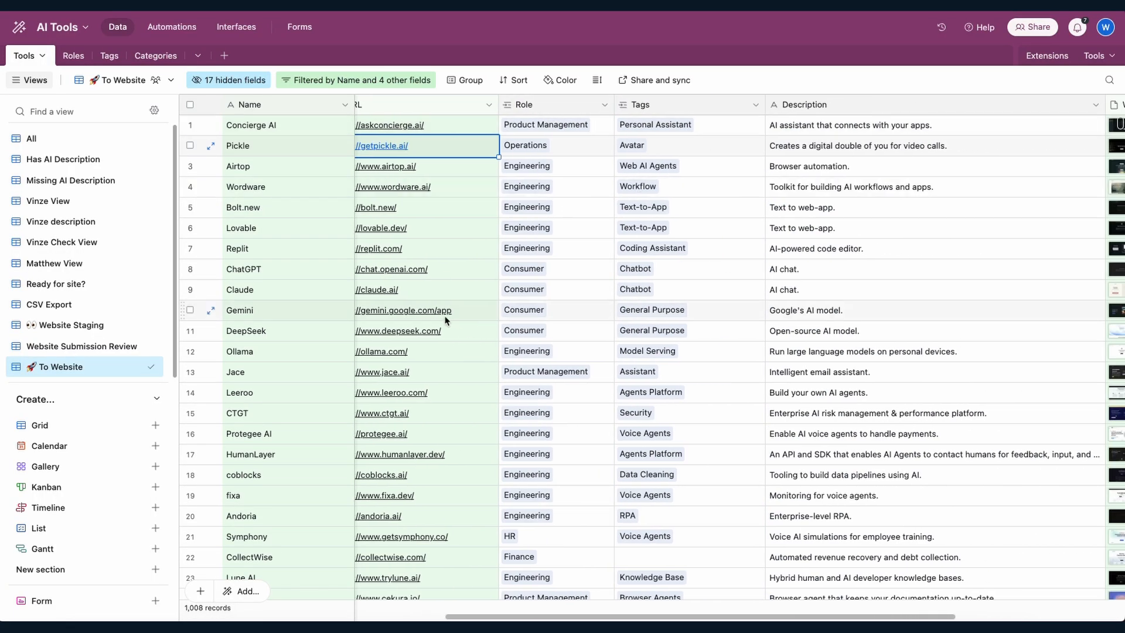
scroll(right, 3)
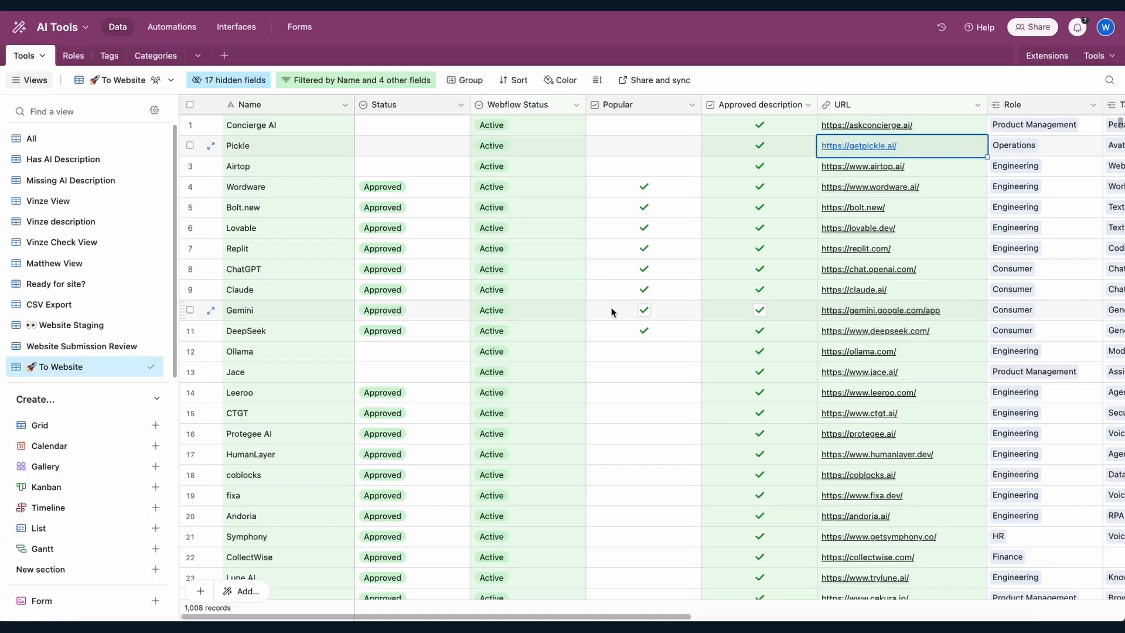
scroll(right, 3)
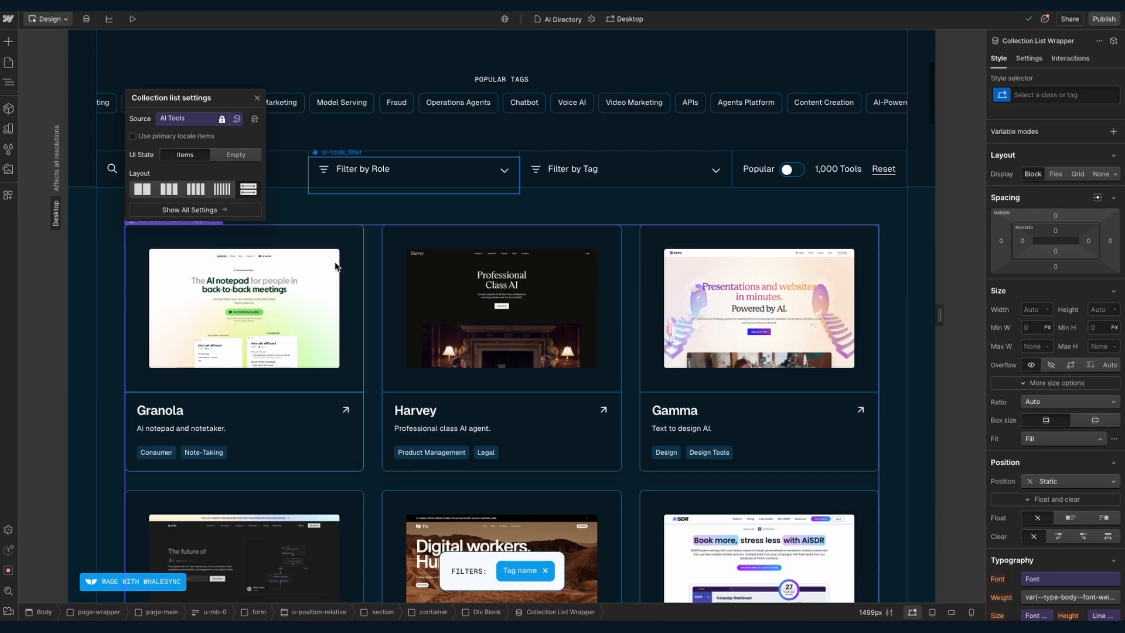
scroll(down, 3)
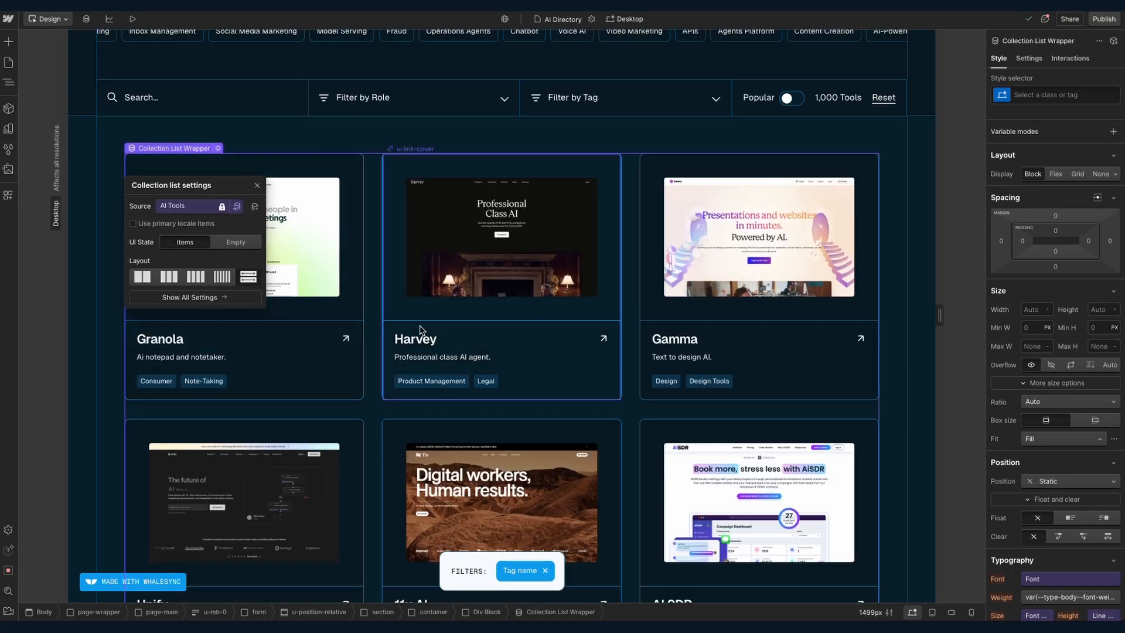
scroll(down, 3)
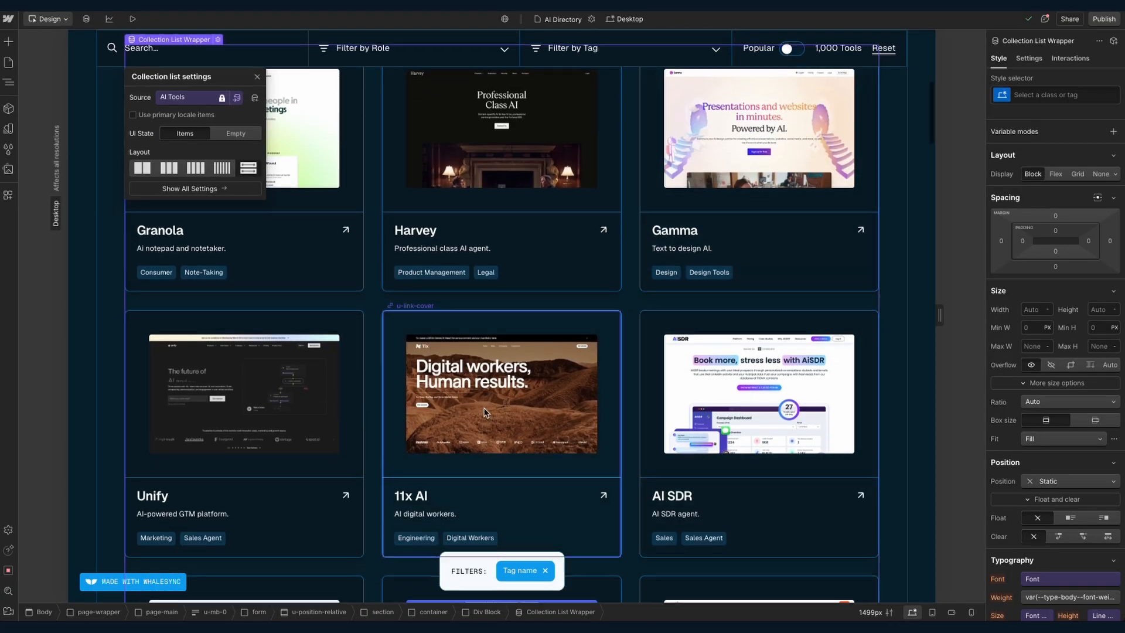
scroll(down, 3)
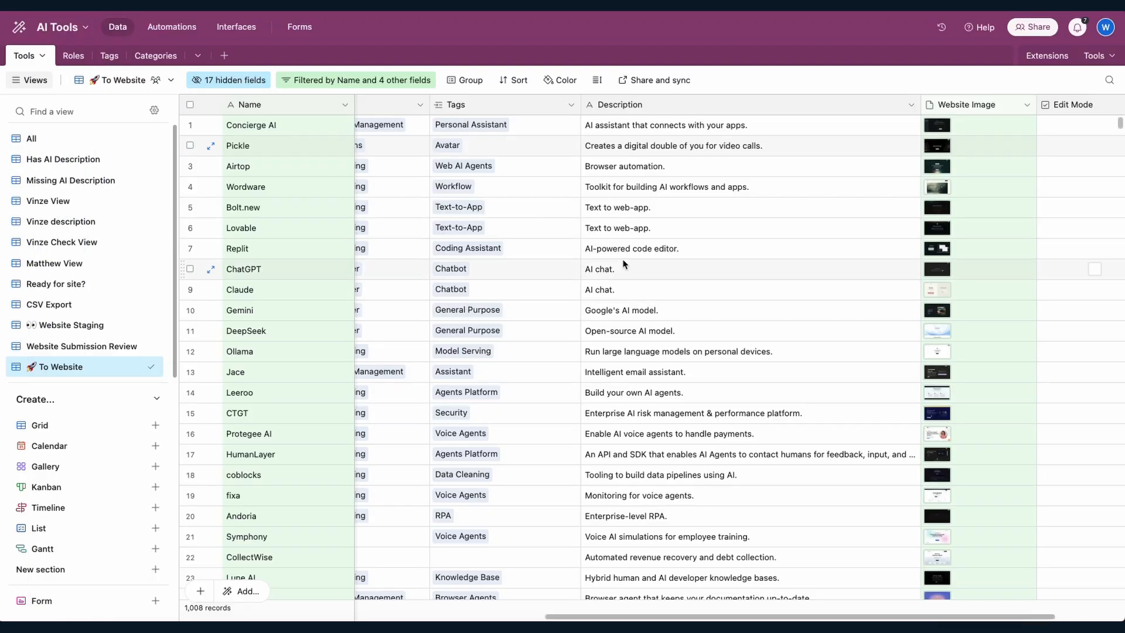
click(970, 105)
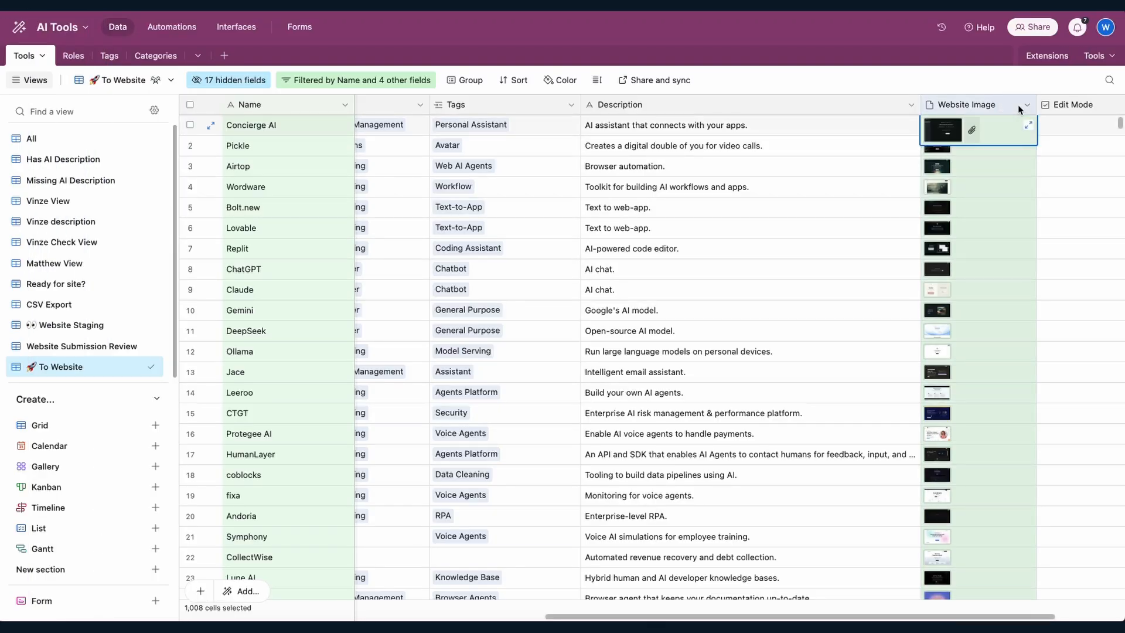
click(1025, 104)
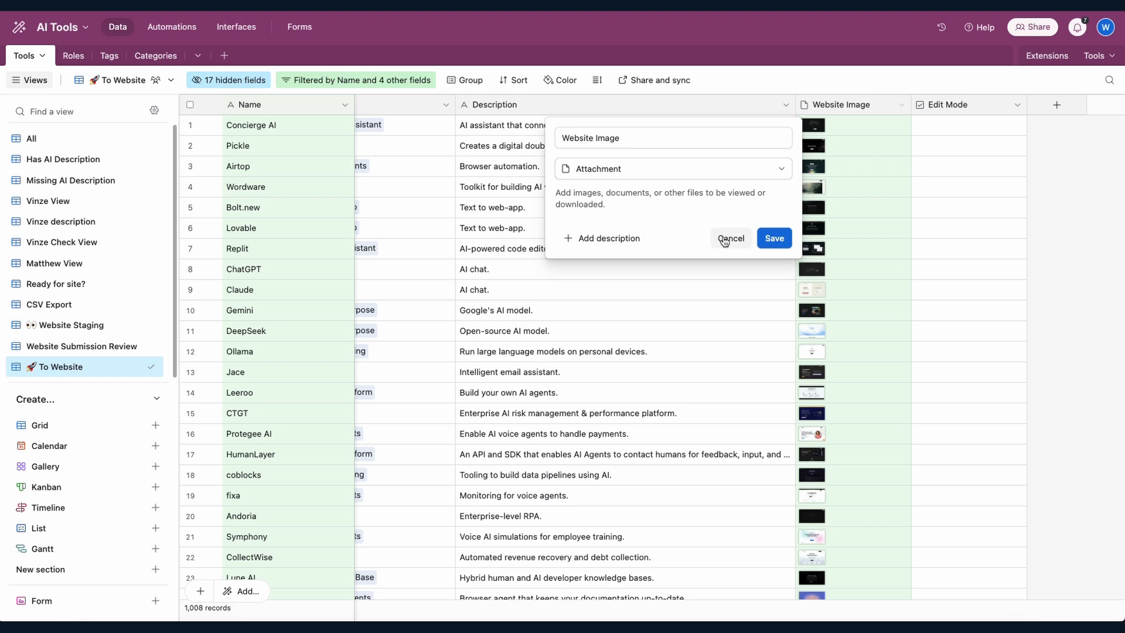
click(731, 238)
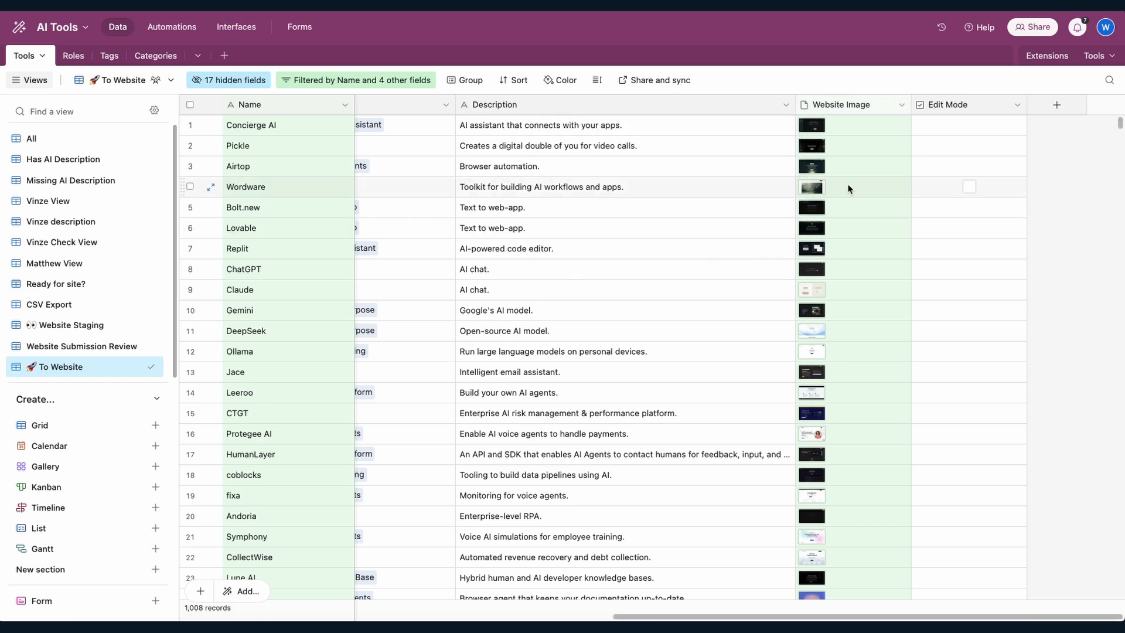
click(1045, 55)
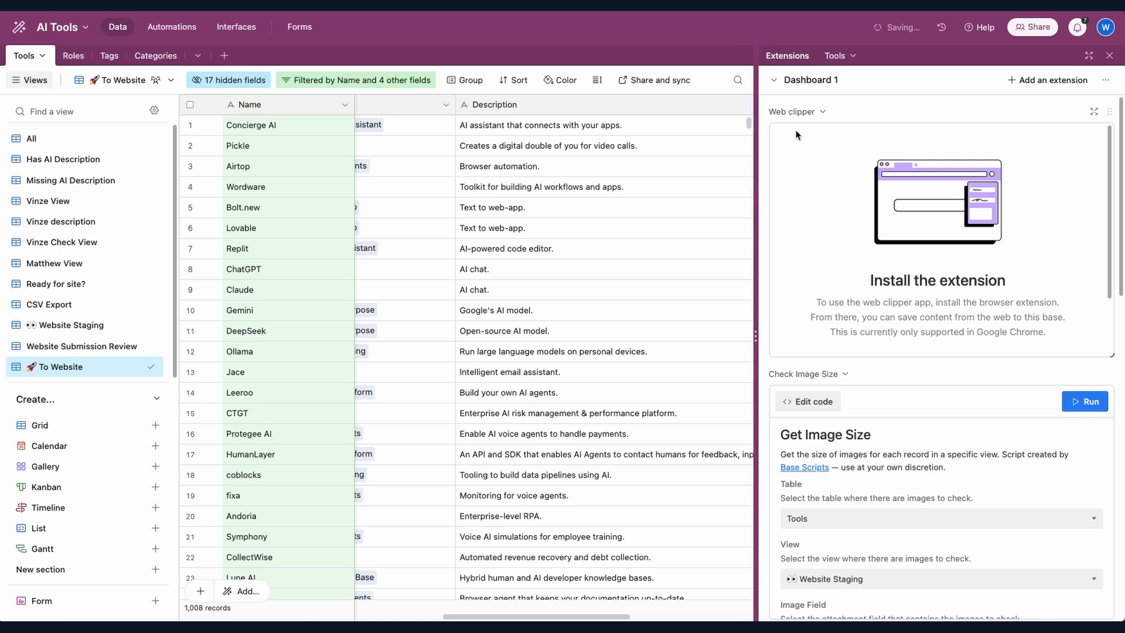
mouse_move(814, 149)
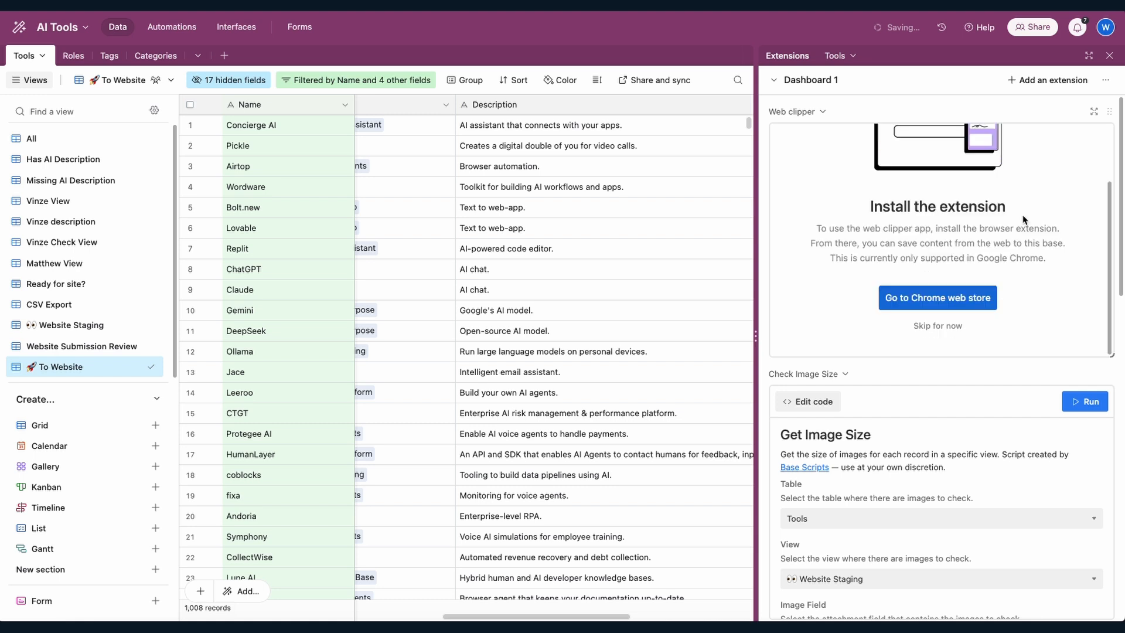
mouse_move(934, 214)
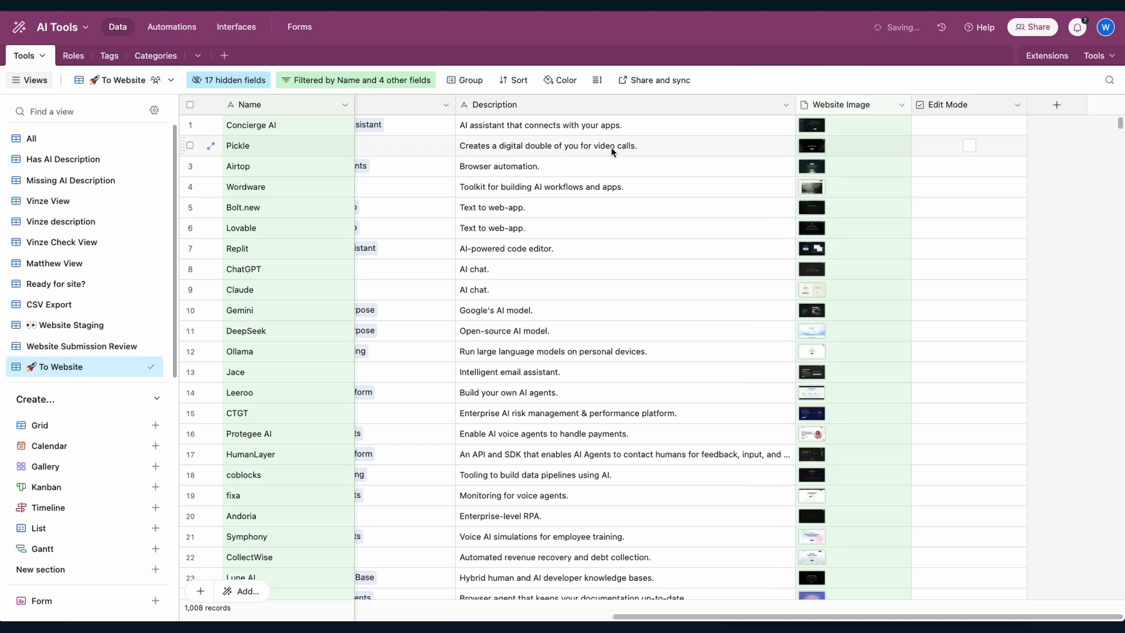
Step: View the Airtop record's Website Image screenshot in full and close it
scroll(right, 3)
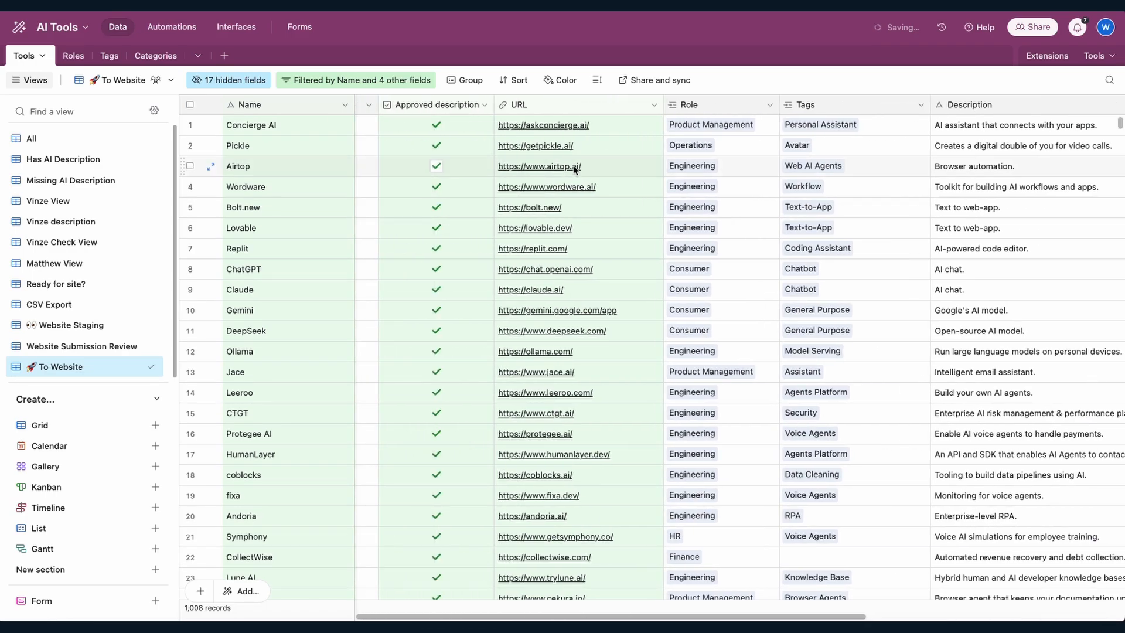
click(539, 165)
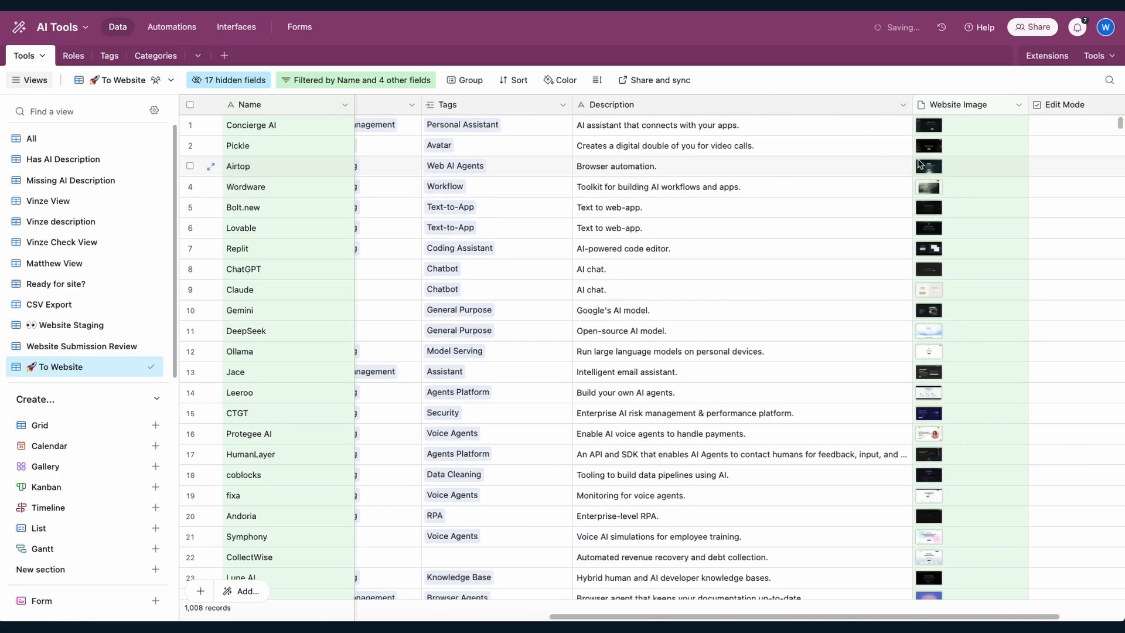
click(929, 165)
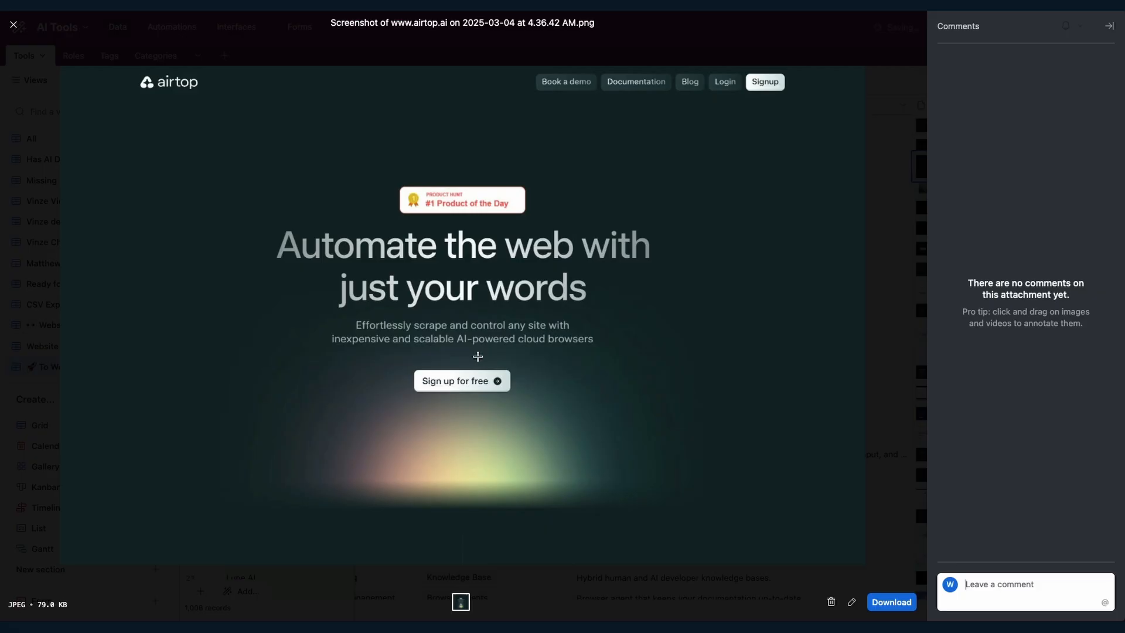
click(12, 24)
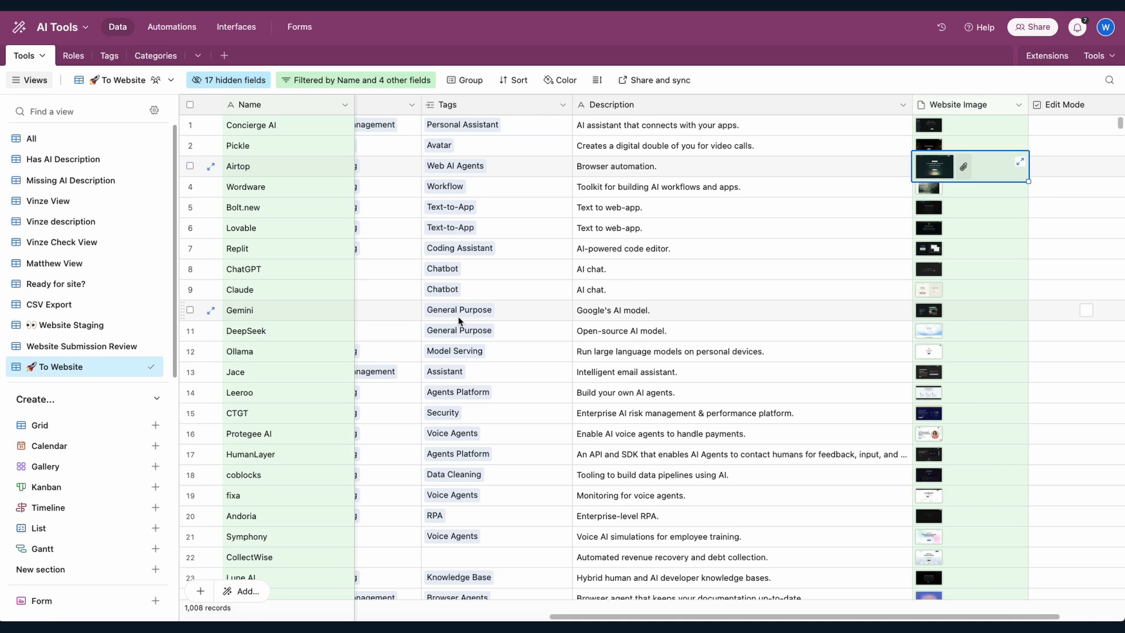
Step: Check the records' Status columns, then bring up the Whalesync list of syncs
scroll(right, 3)
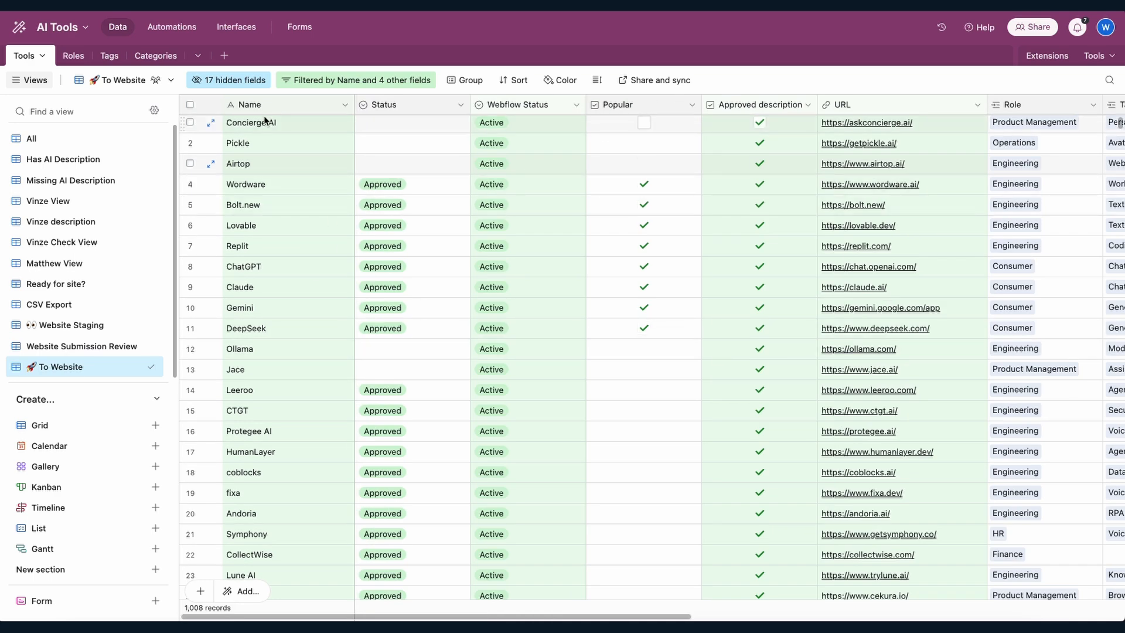
scroll(right, 3)
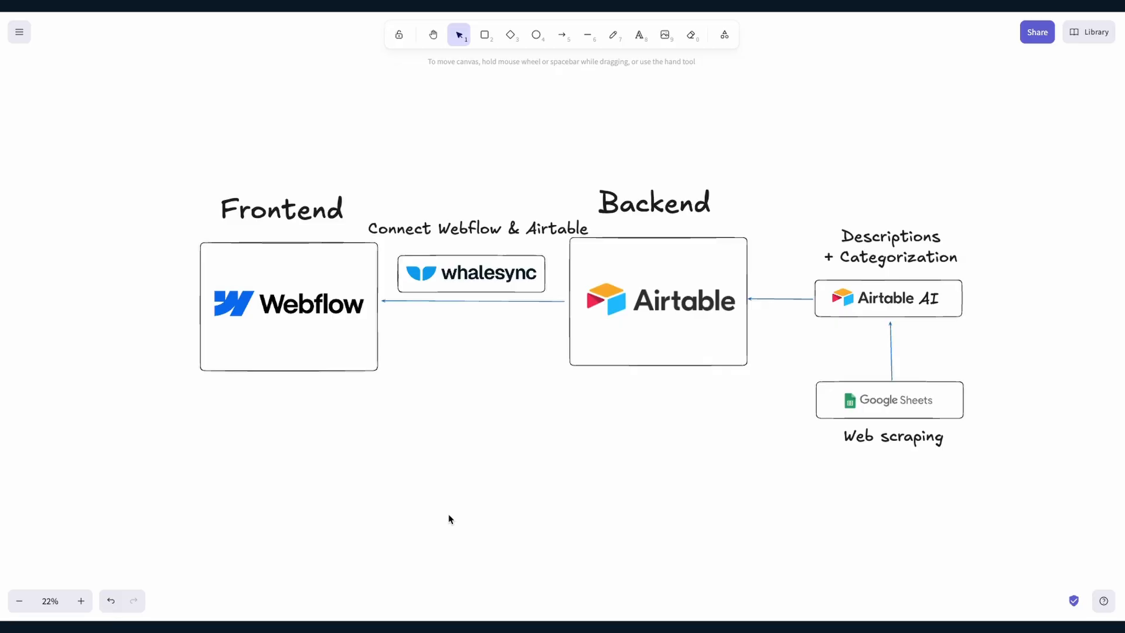
click(43, 281)
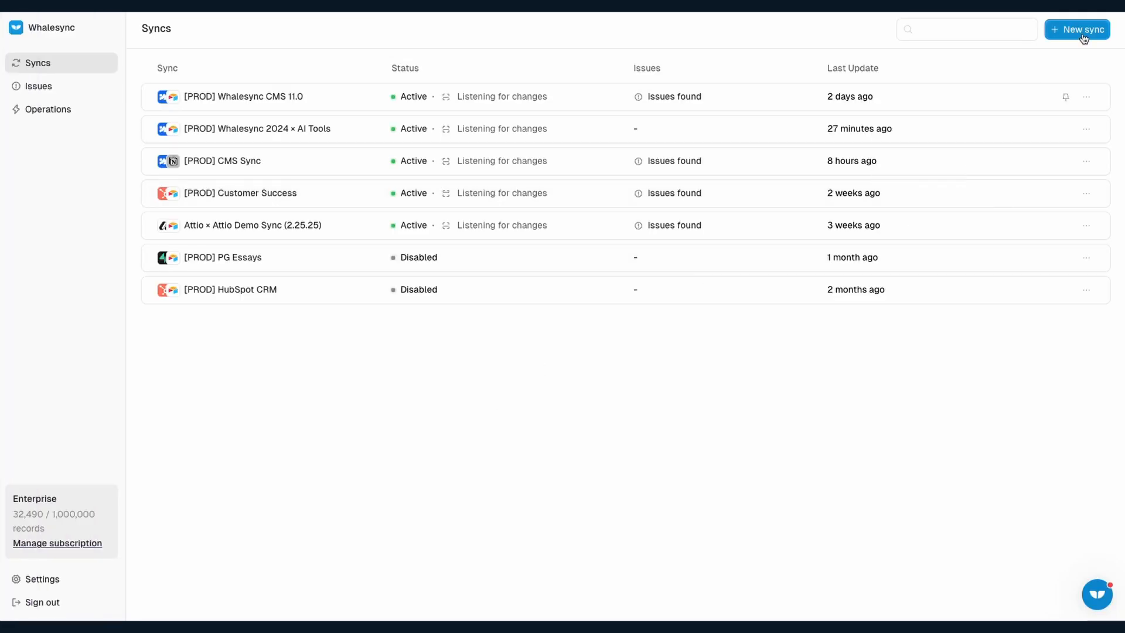
Step: Start a new sync with Webflow as source, authorizing and confirming the Whalesync 2024 site
click(1077, 29)
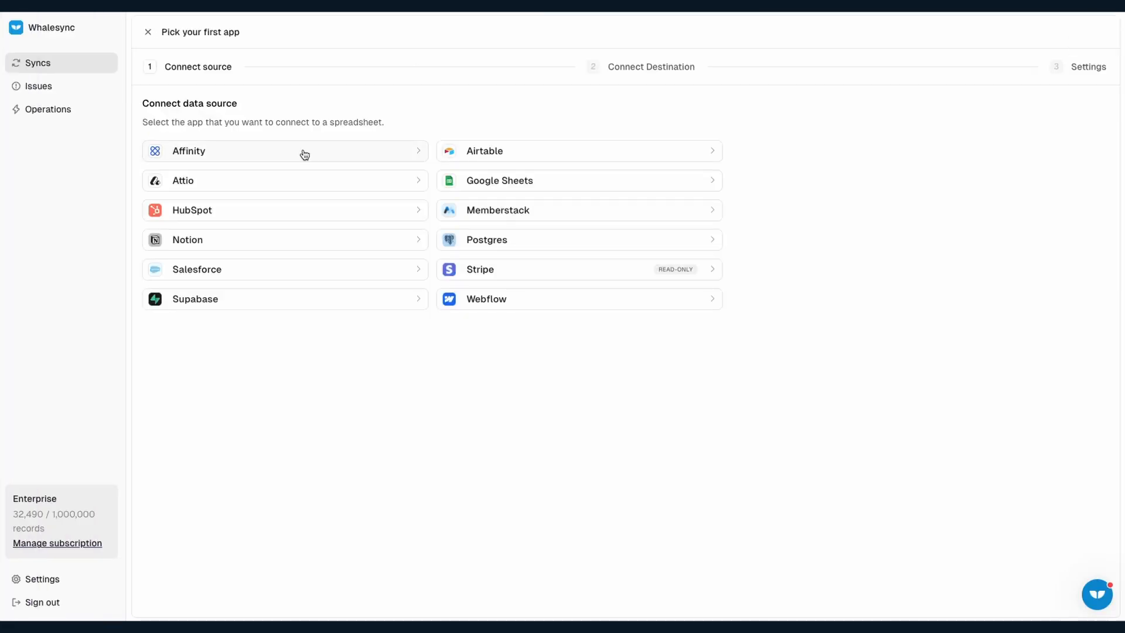
click(486, 299)
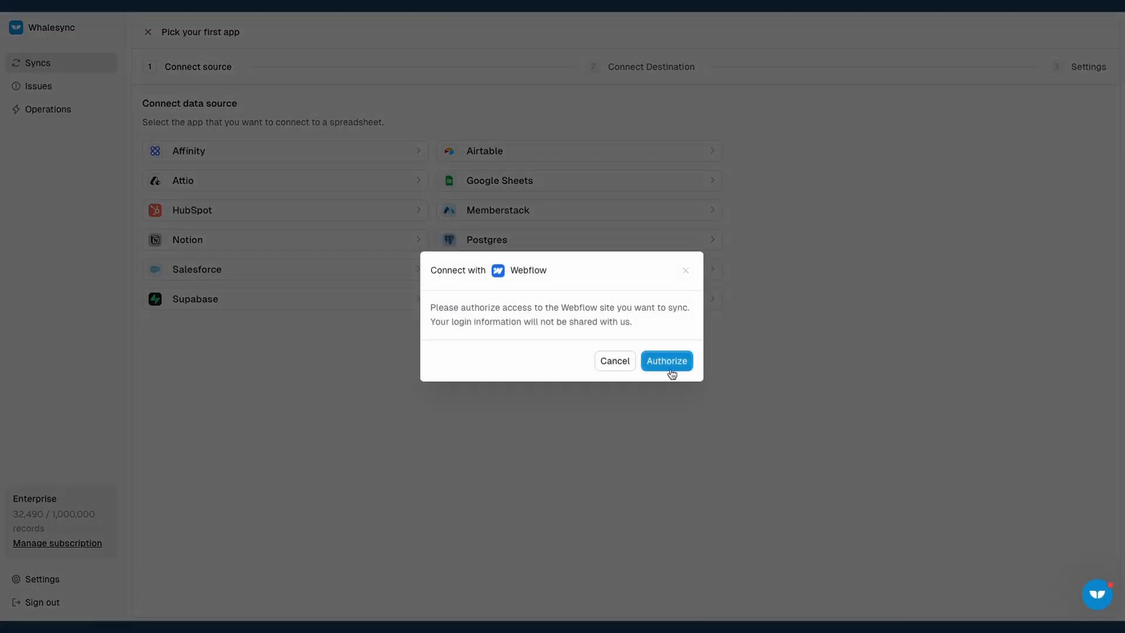
click(666, 360)
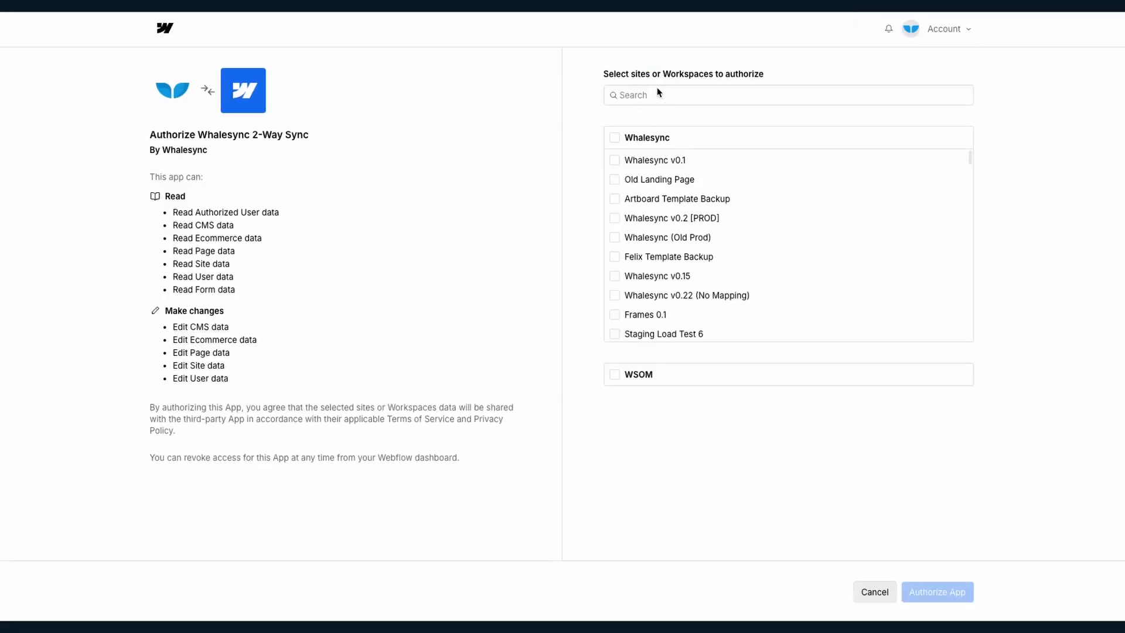
text(whalesync)
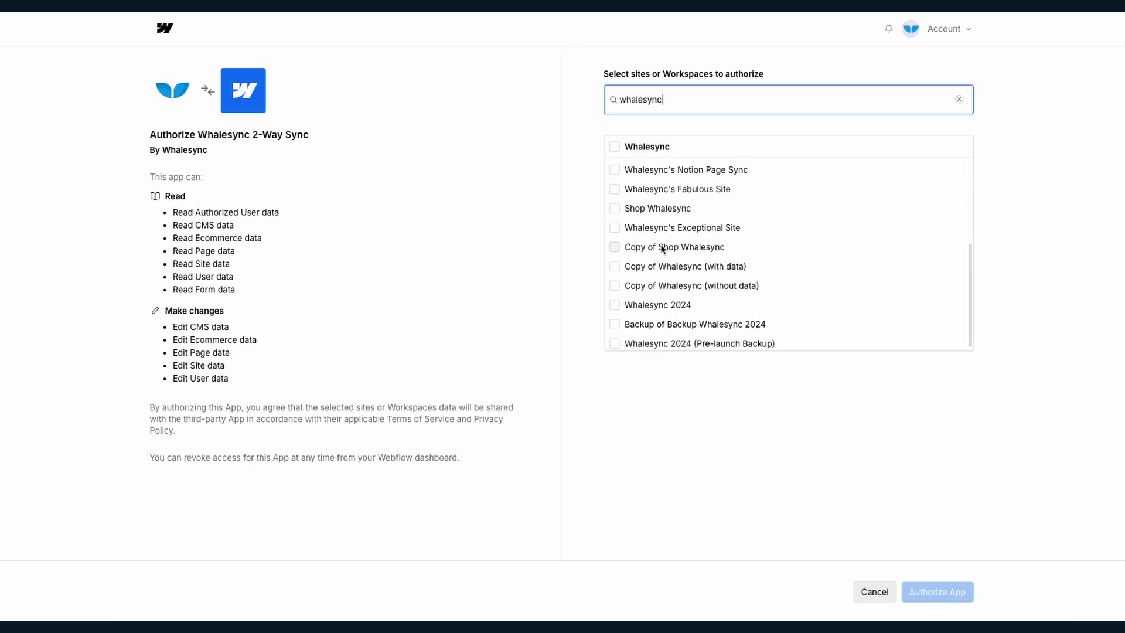
click(614, 305)
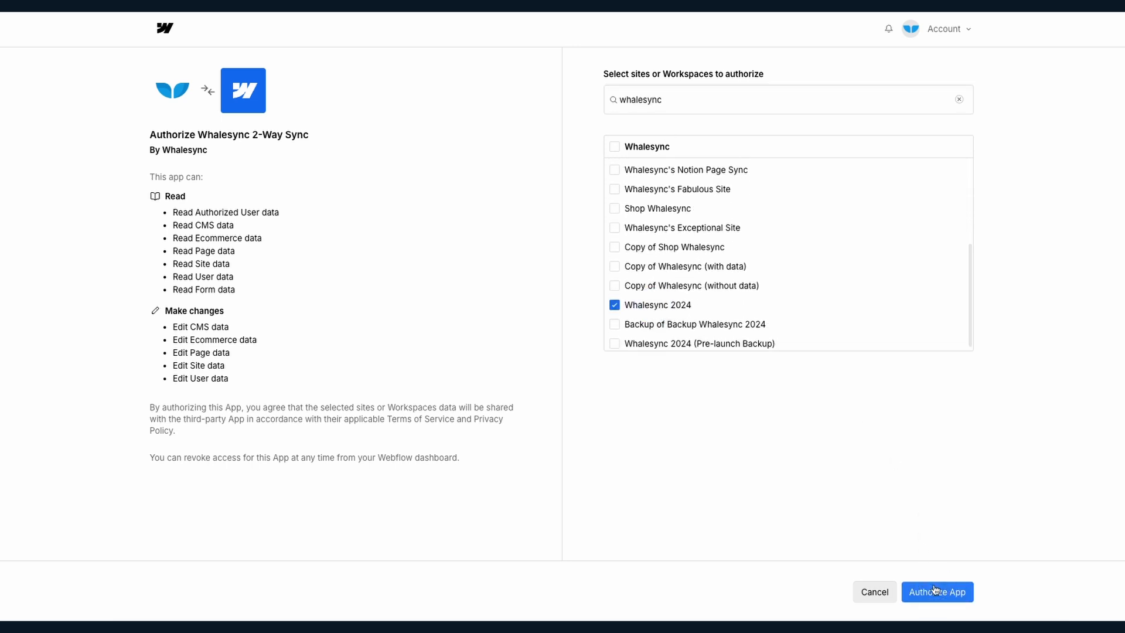
click(937, 592)
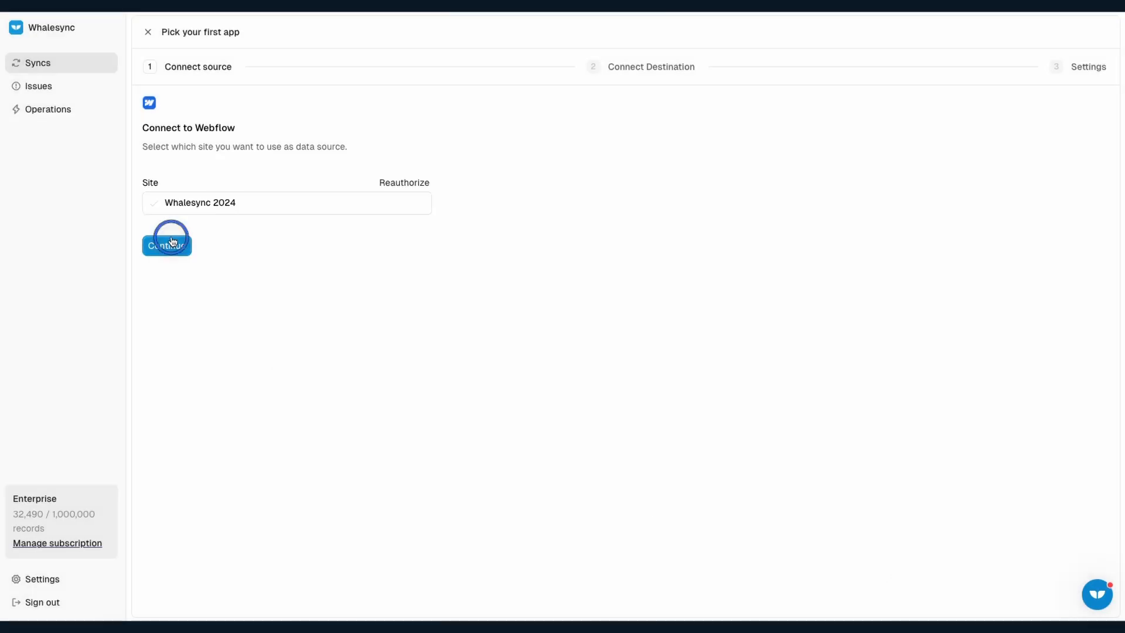
click(166, 245)
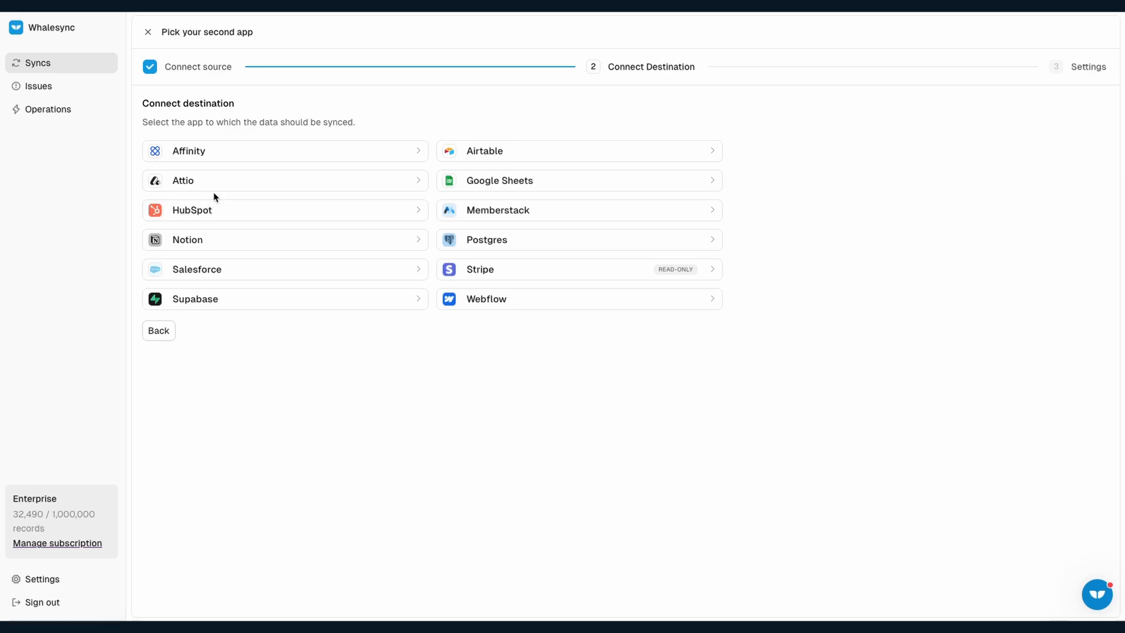
Step: Connect Airtable's AI Tools base as the destination, creating the Whalesync 2024 × AI Tools sync
click(484, 151)
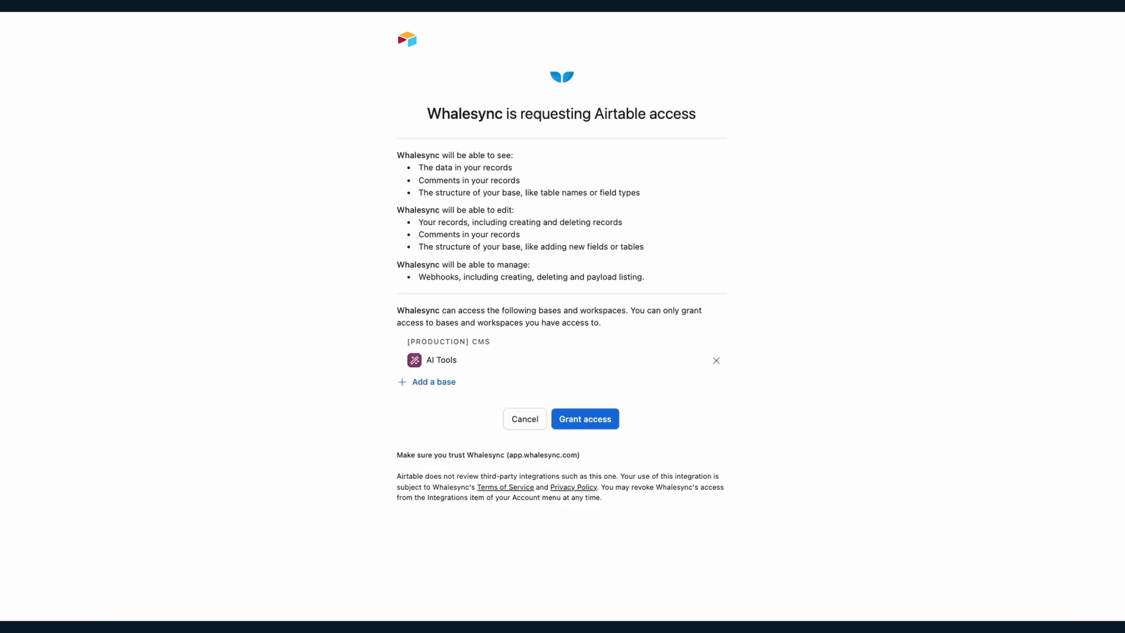
click(584, 418)
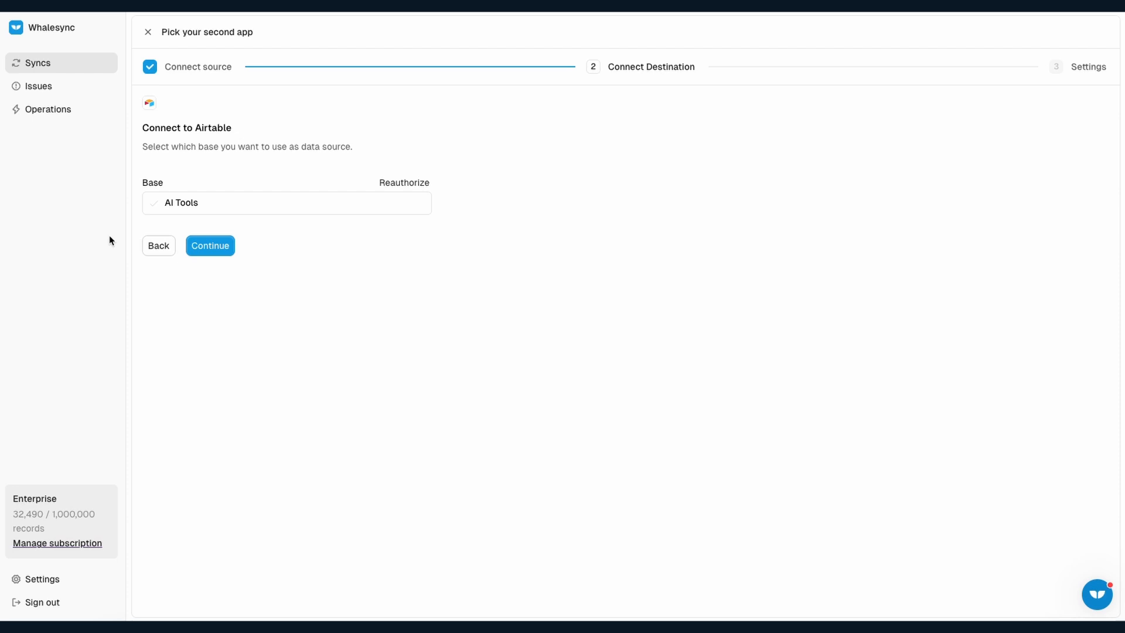
click(210, 245)
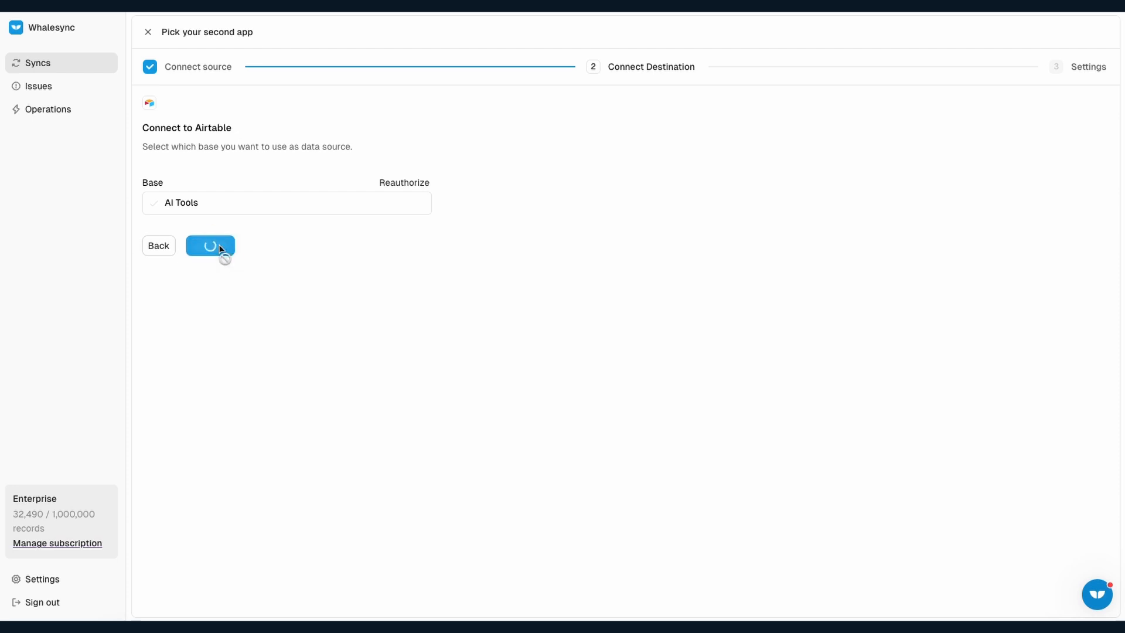
click(210, 245)
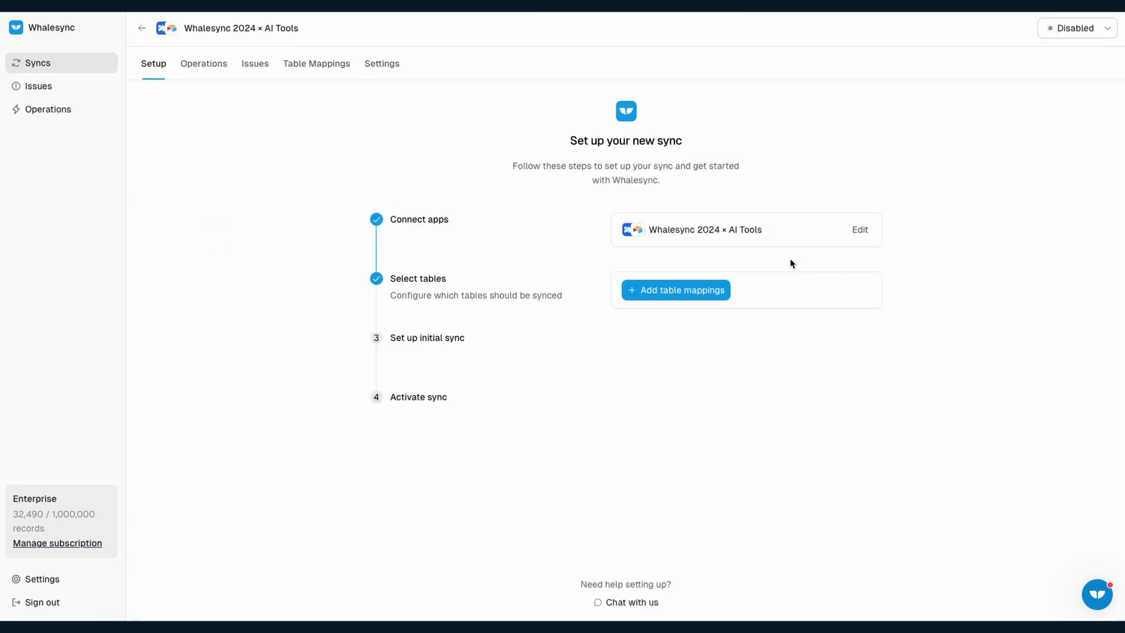
click(676, 290)
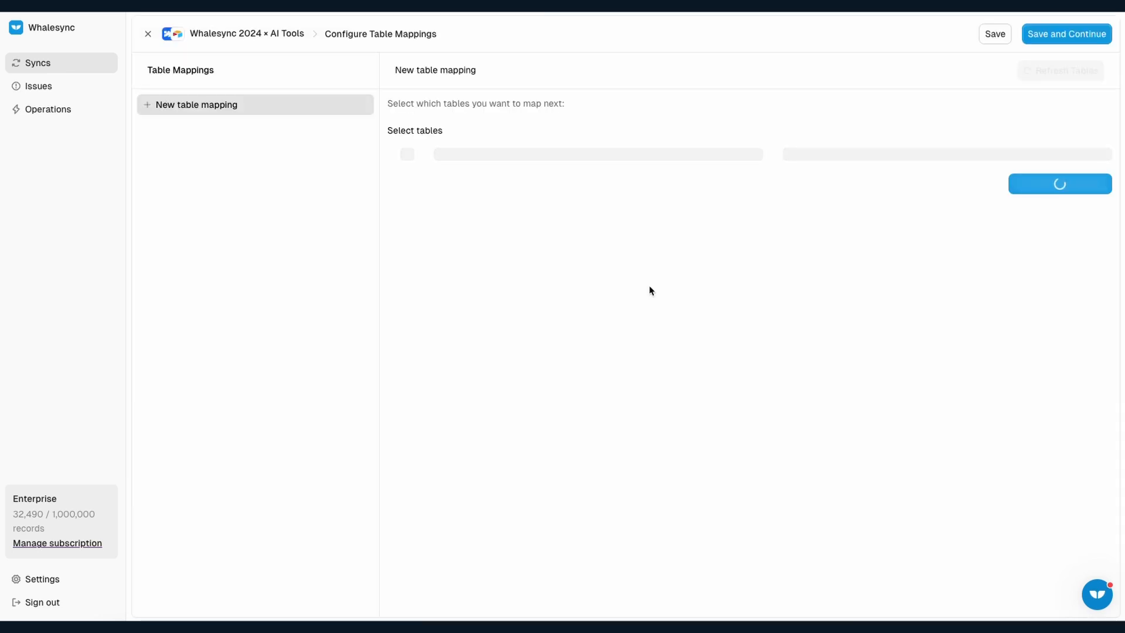
Step: Map Webflow's AI Tools to Airtable's Tools table and automap its five same-named fields
click(512, 165)
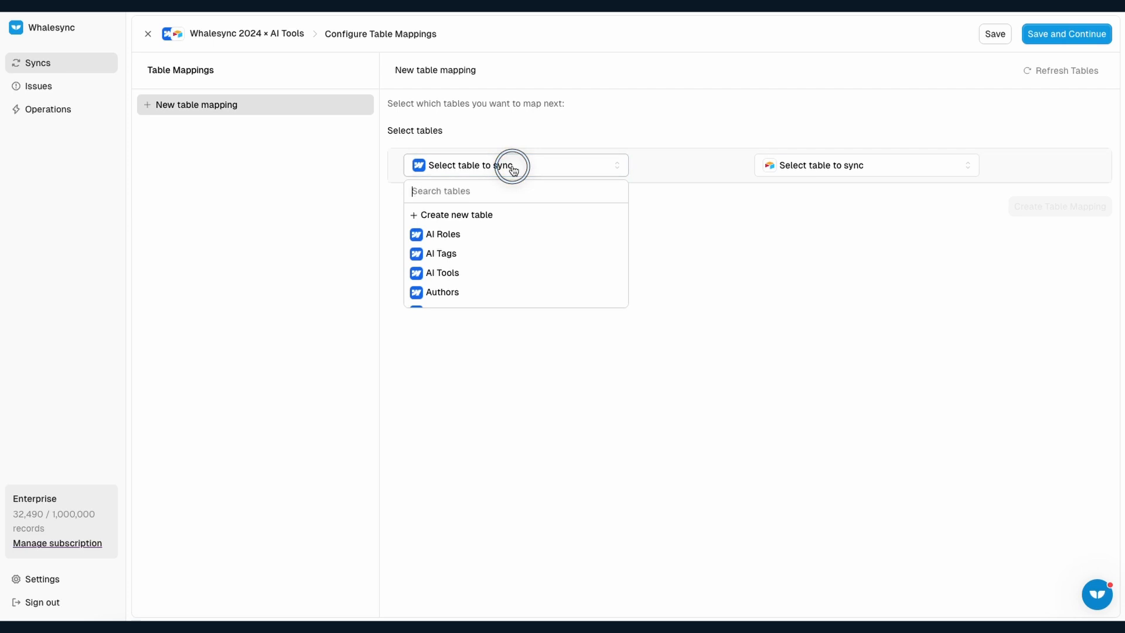
click(443, 273)
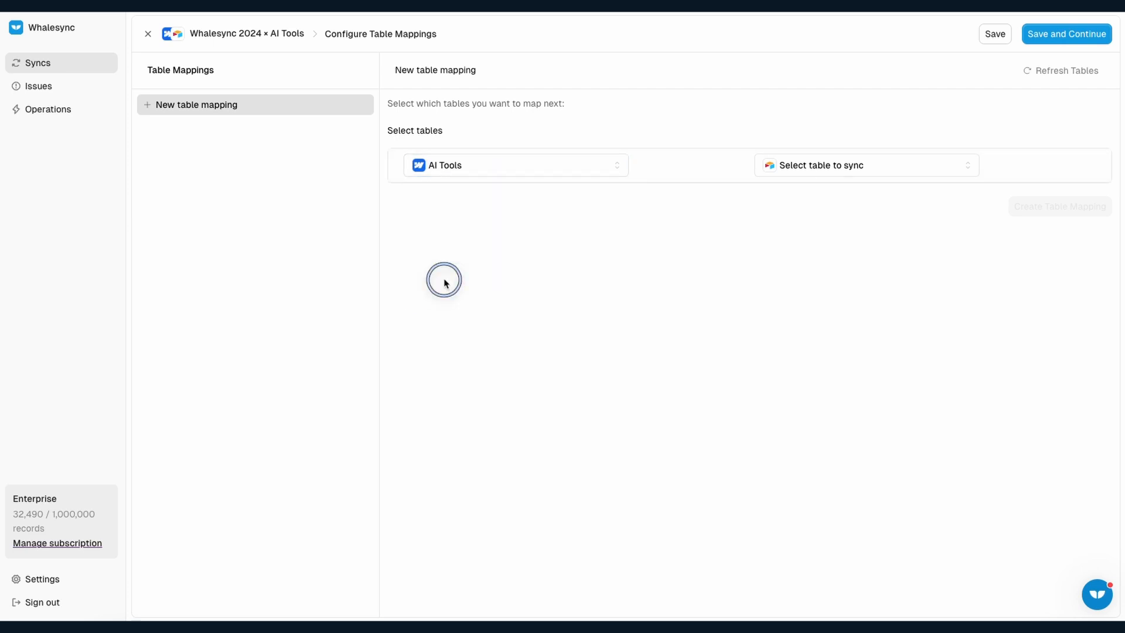
click(865, 166)
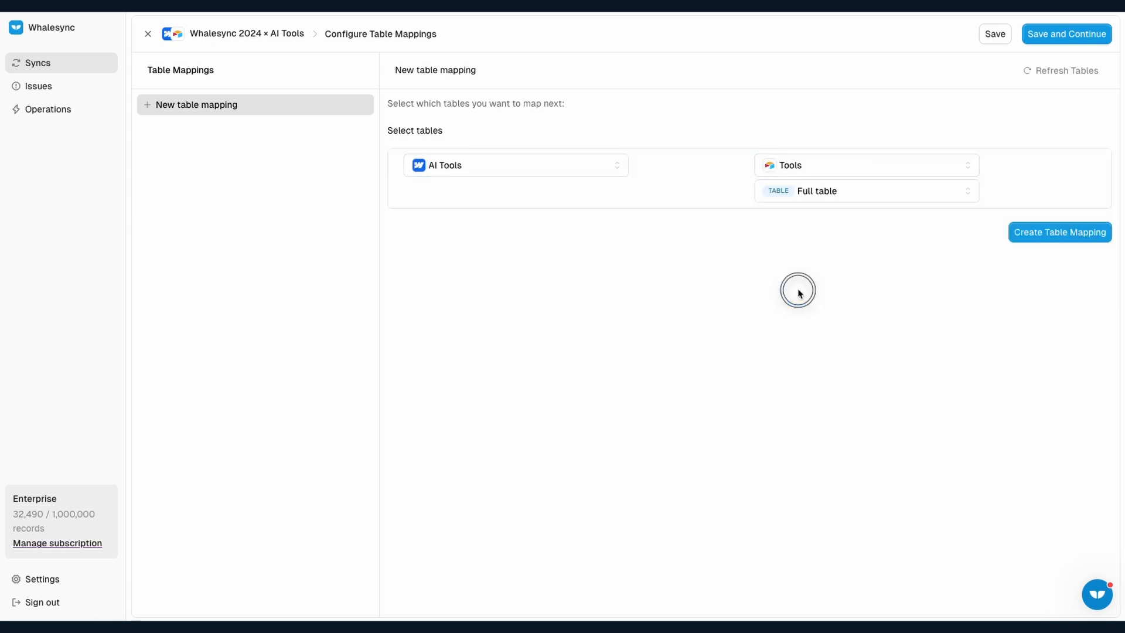
click(1059, 232)
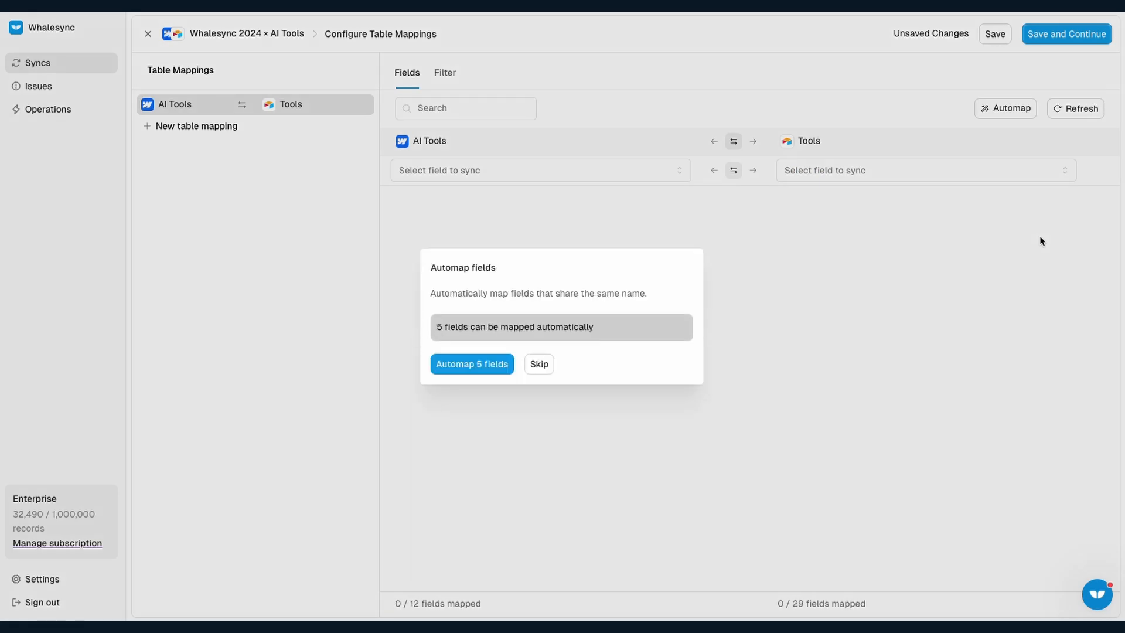
click(472, 363)
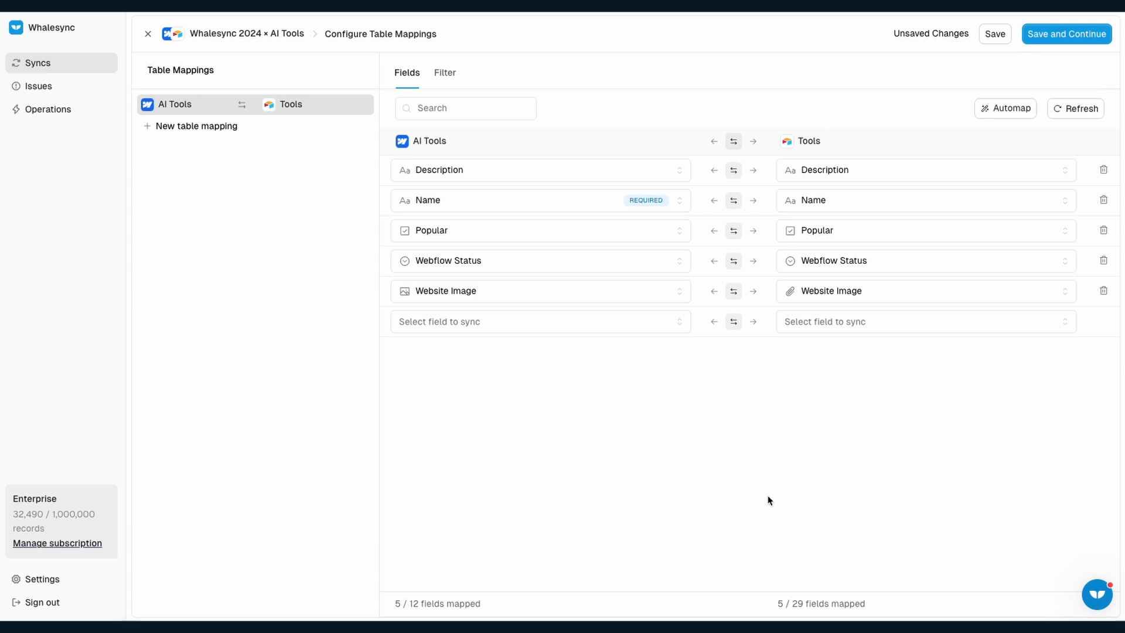
mouse_move(915, 170)
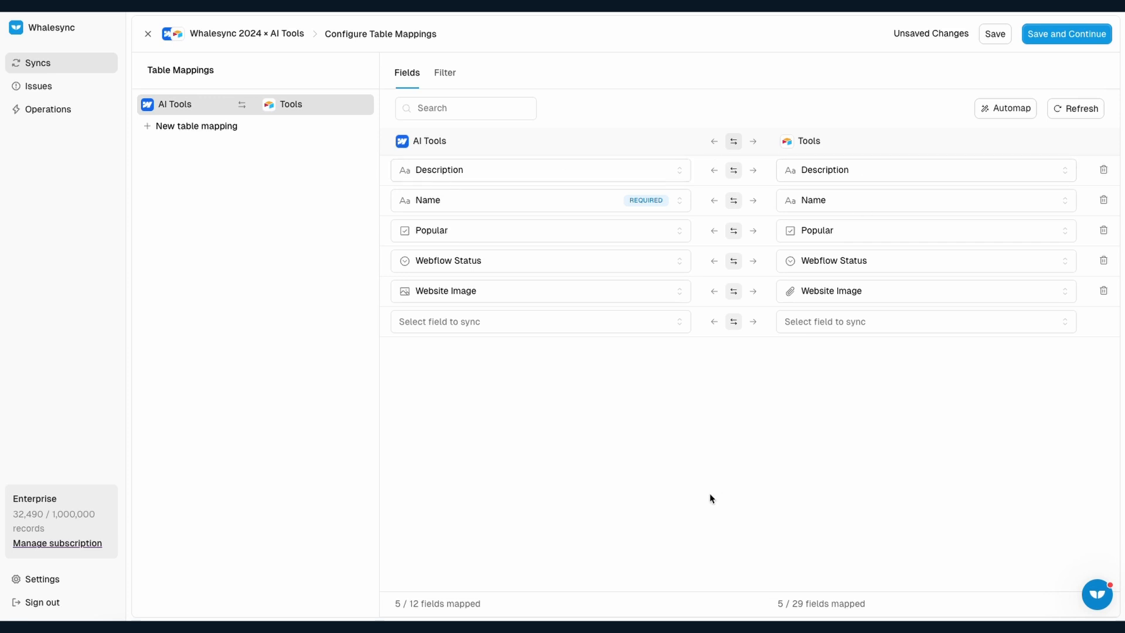
mouse_move(829, 90)
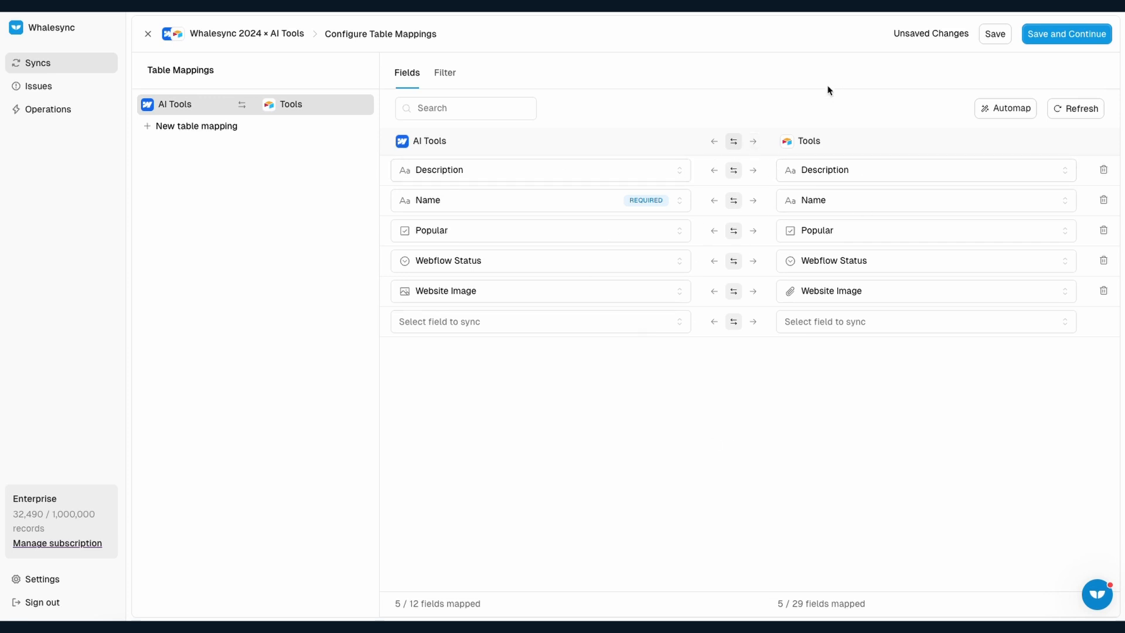
mouse_move(830, 503)
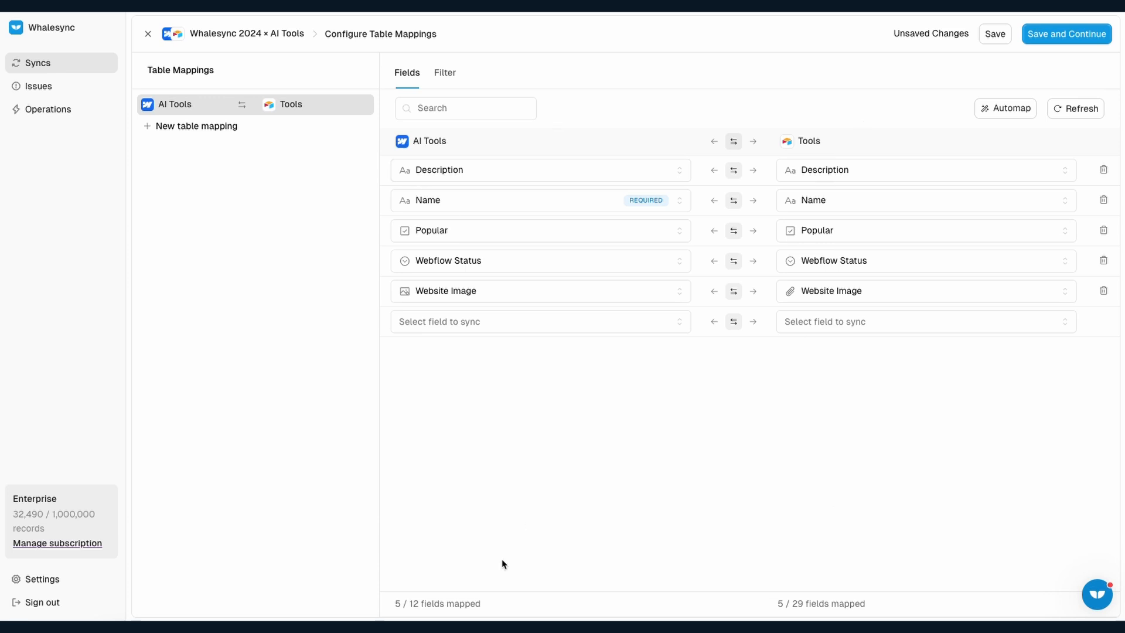
mouse_move(382, 526)
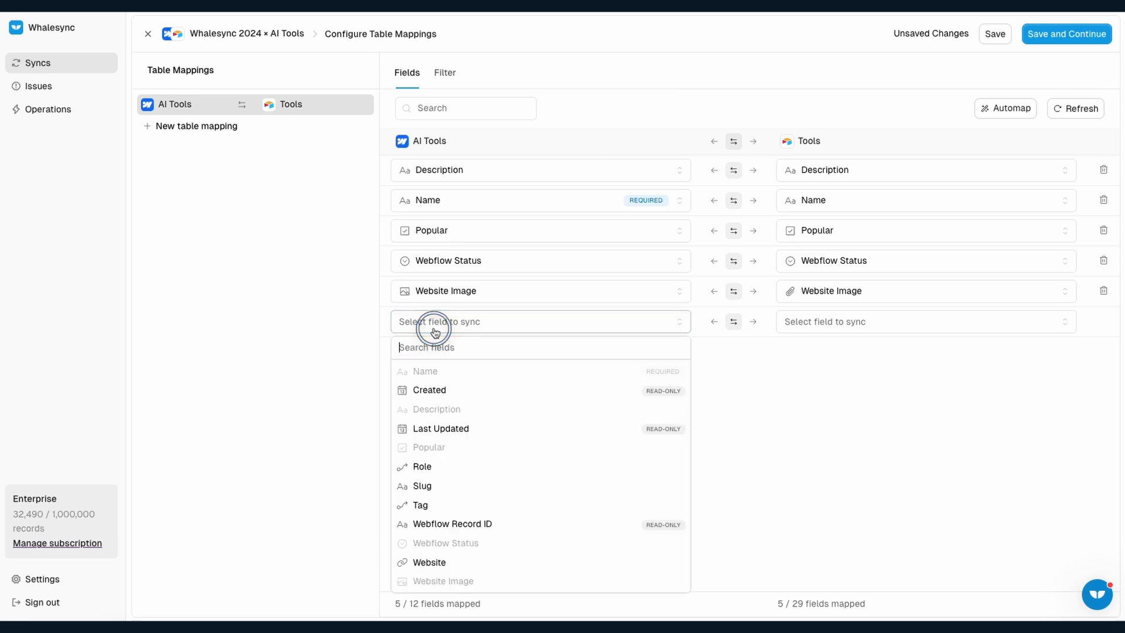
mouse_move(421, 467)
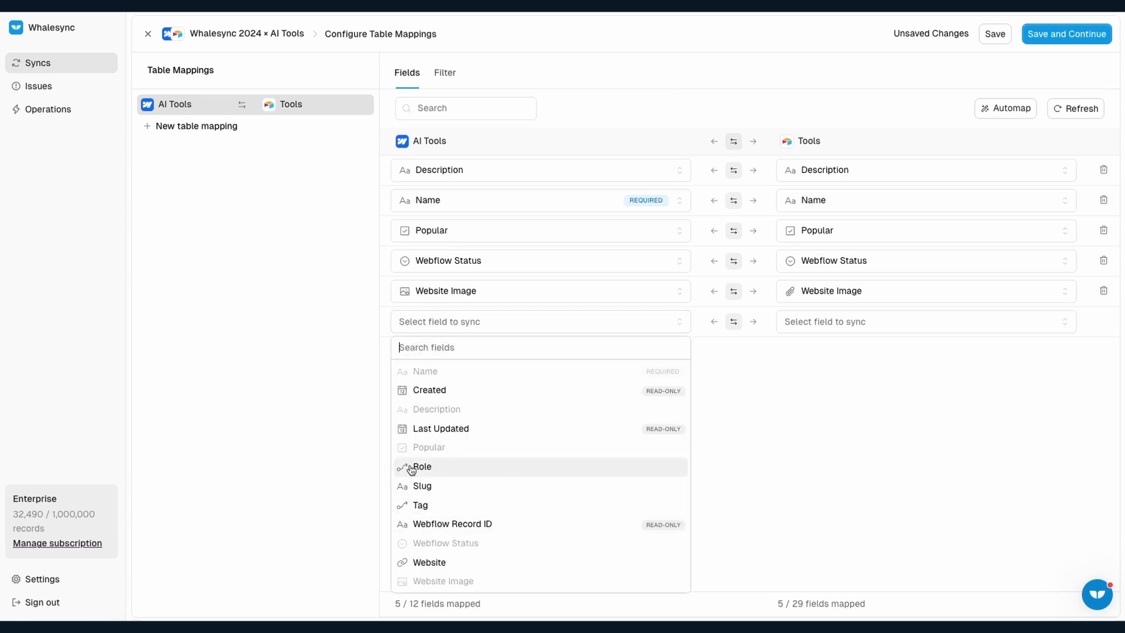
mouse_move(352, 413)
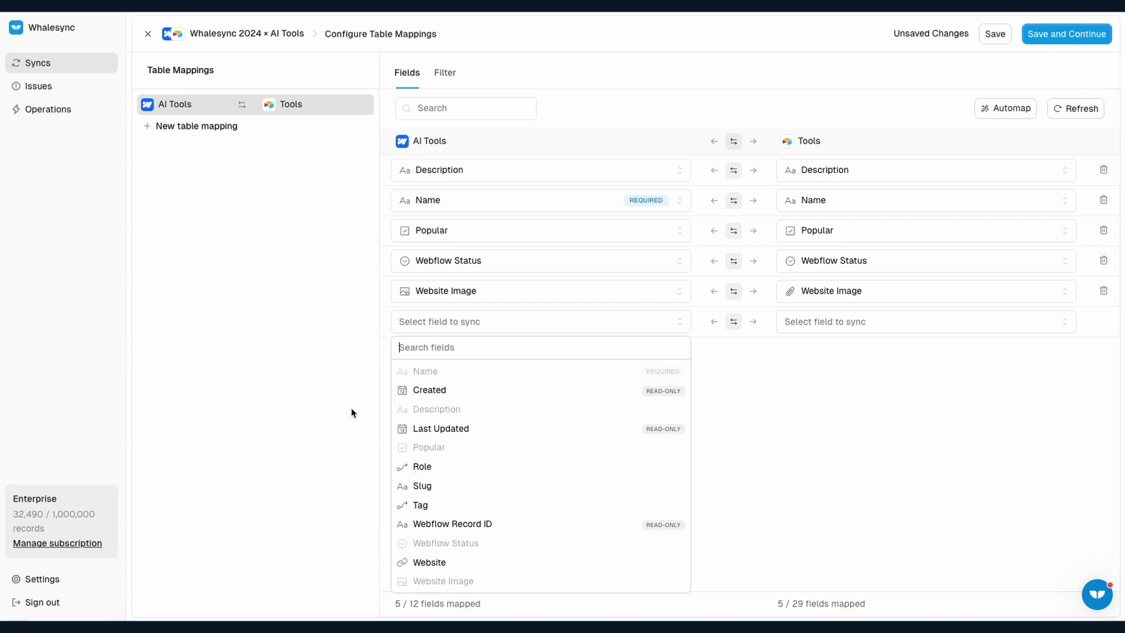
mouse_move(310, 335)
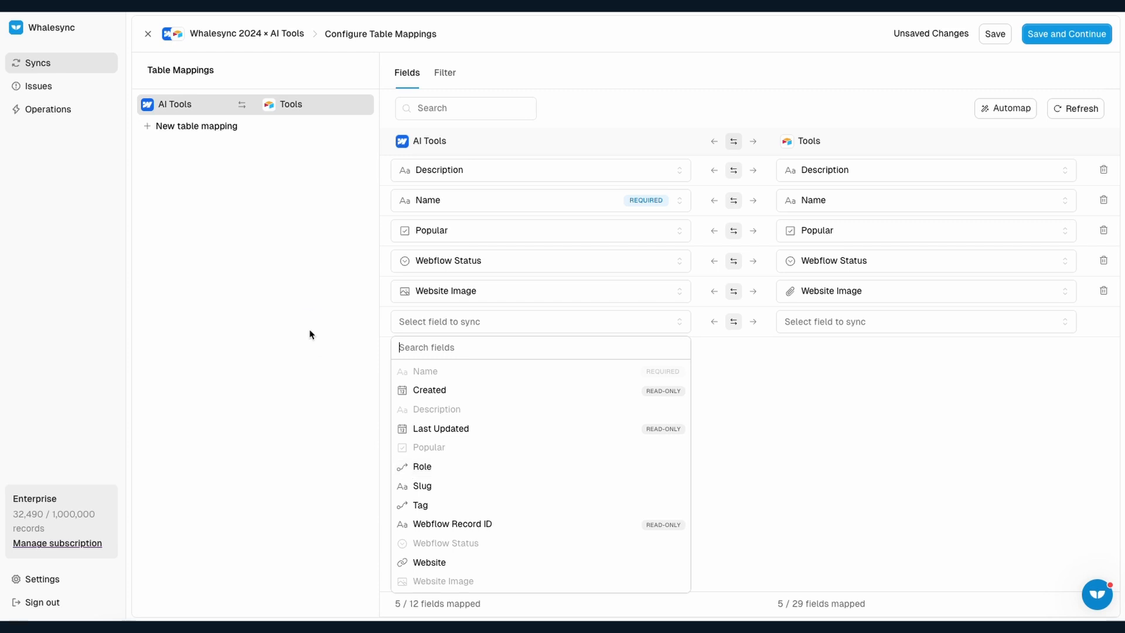
Step: Map AI Roles to the Roles table with two automapped fields, then add Role to the AI Tools mapping
click(197, 125)
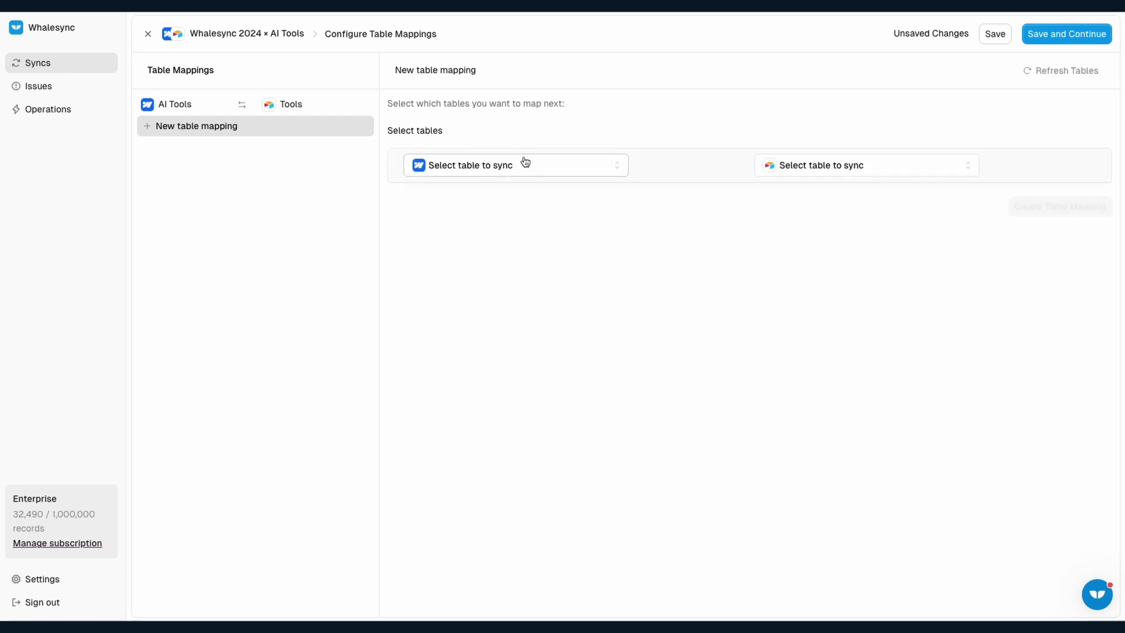
click(865, 165)
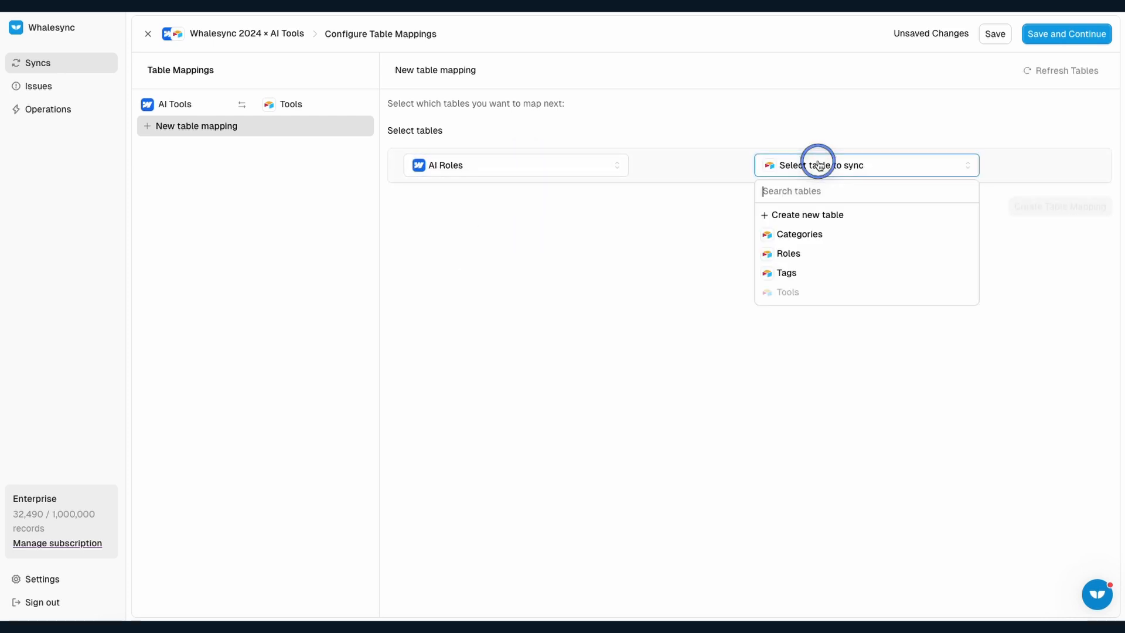
click(787, 253)
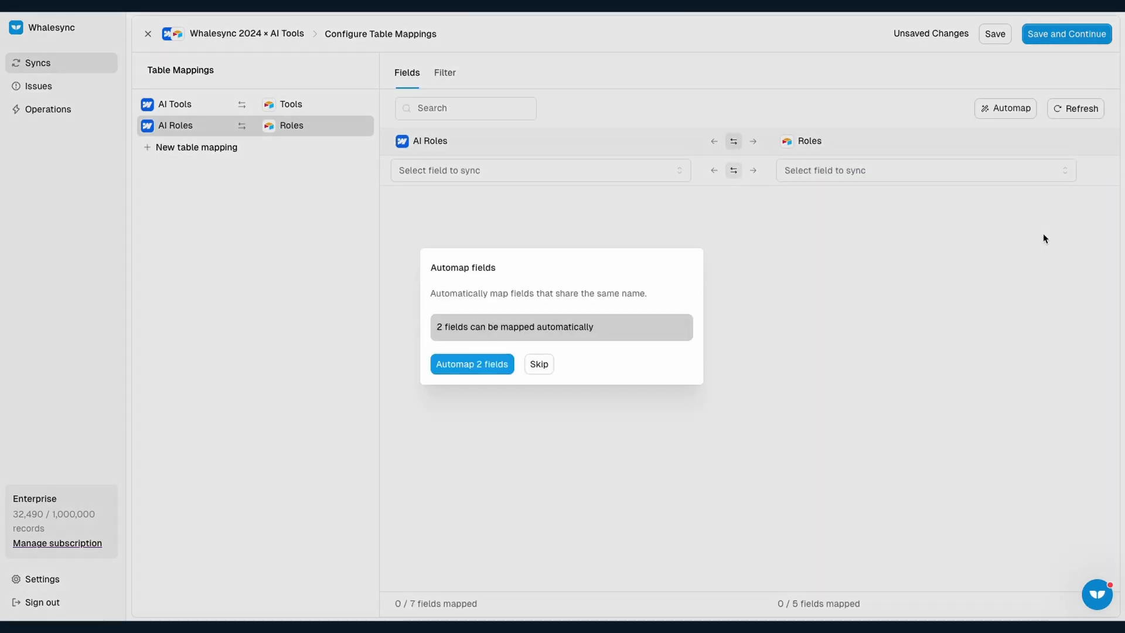
click(473, 363)
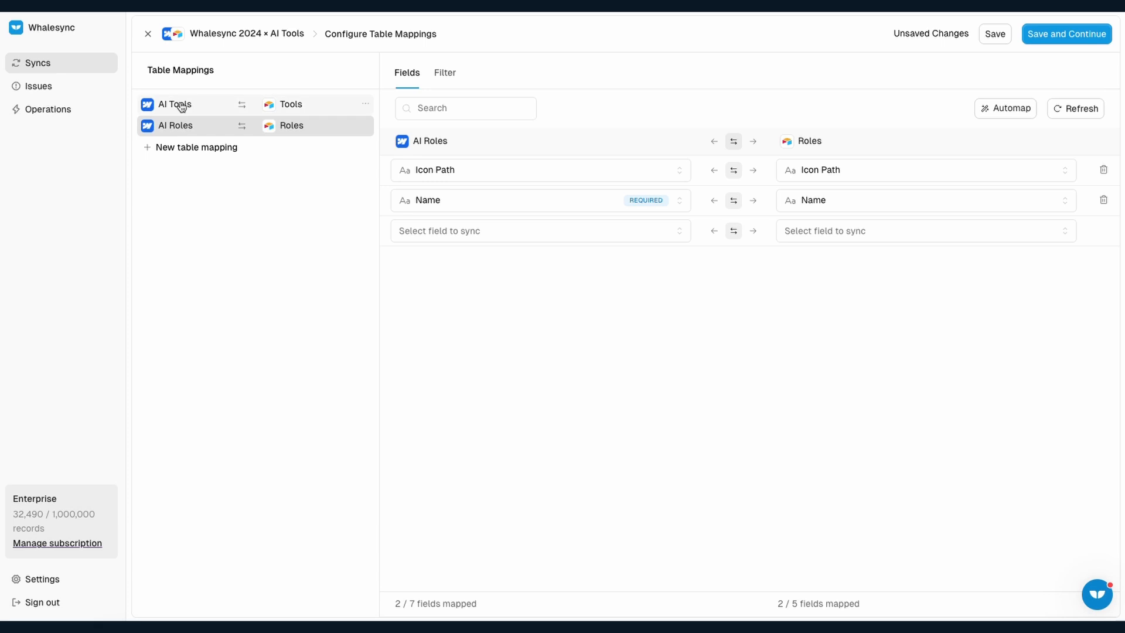
click(175, 104)
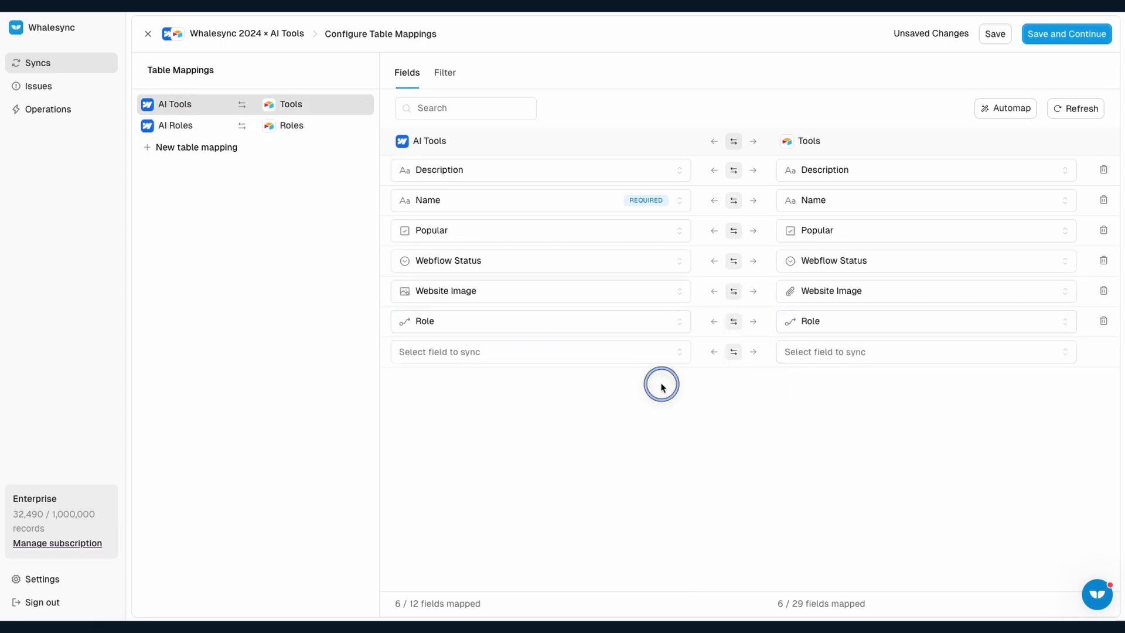
mouse_move(509, 602)
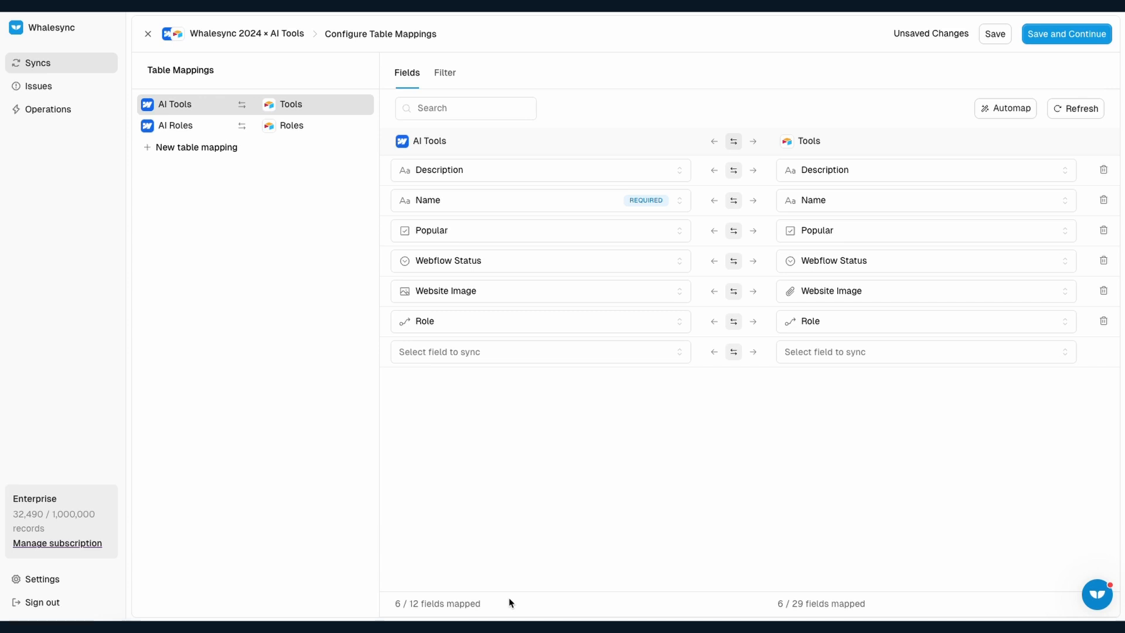
mouse_move(510, 468)
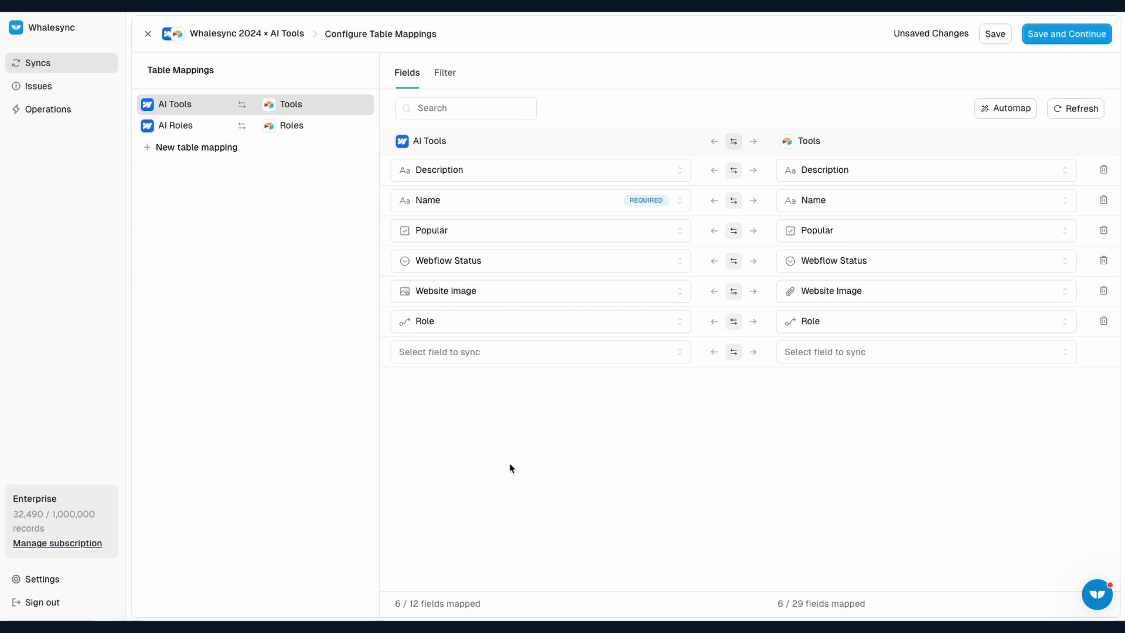
mouse_move(634, 571)
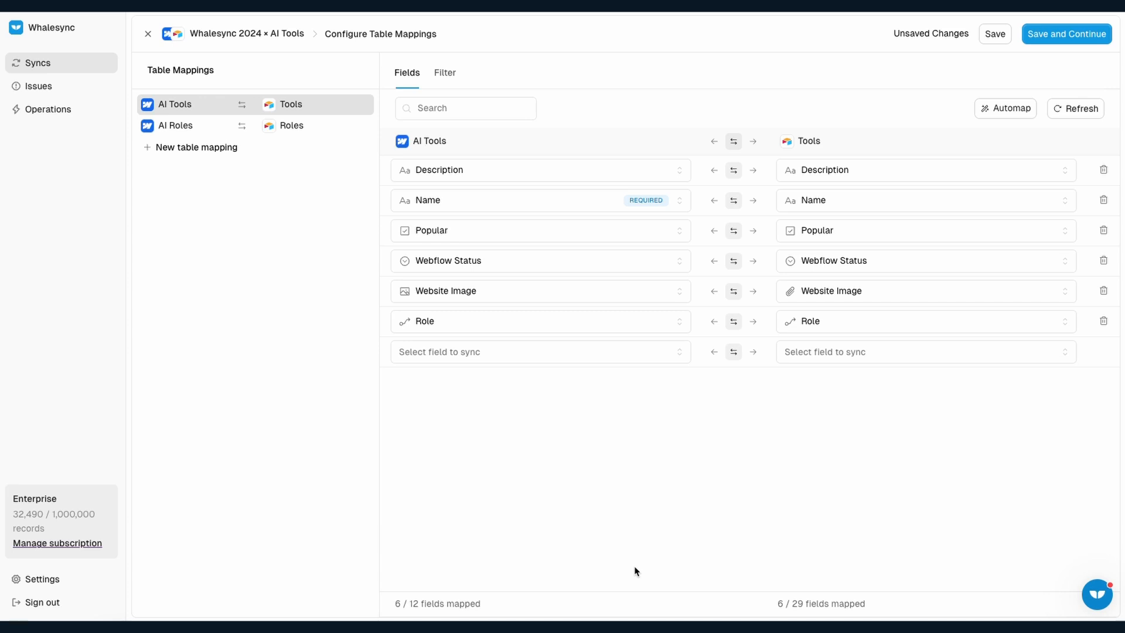
click(1067, 34)
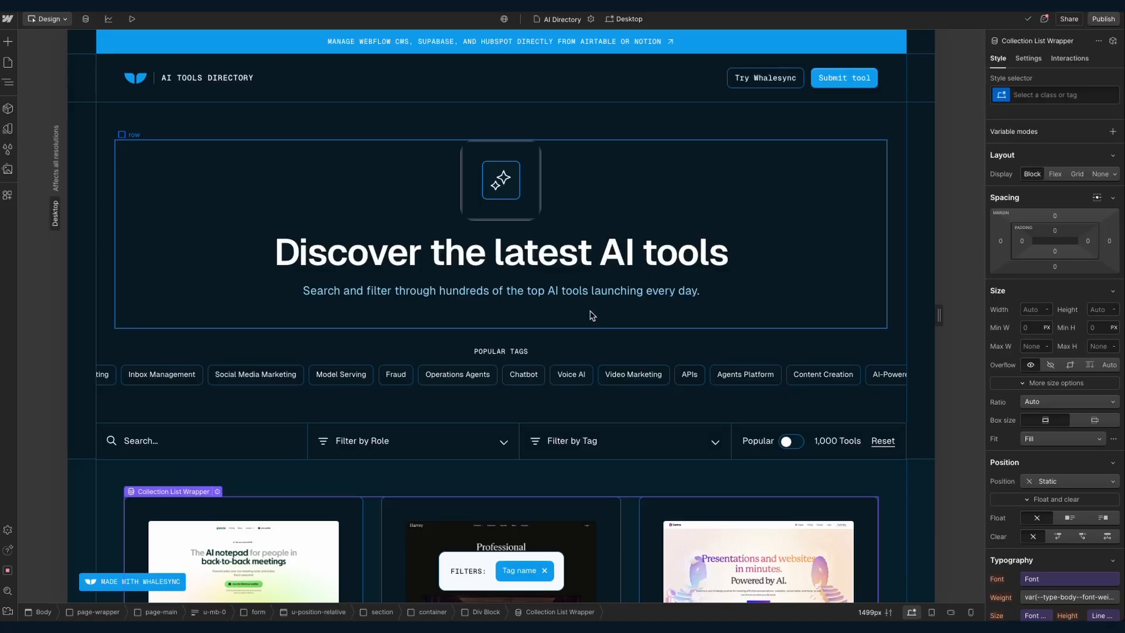
Step: Scroll the AI Directory home page down to the role and tag filter bar
scroll(down, 3)
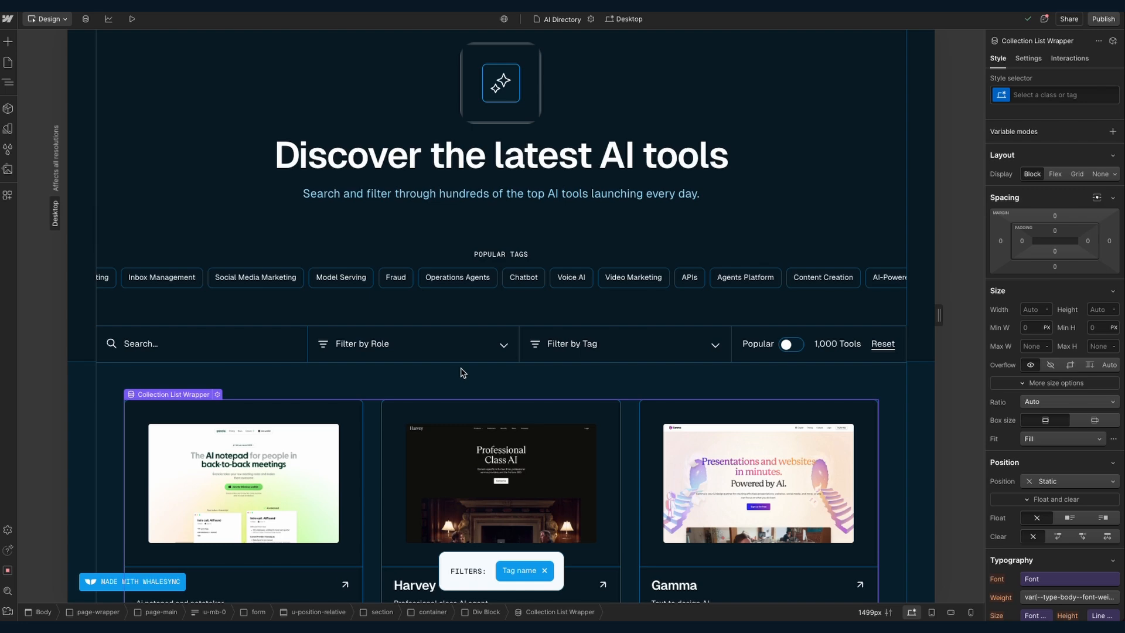
mouse_move(395, 314)
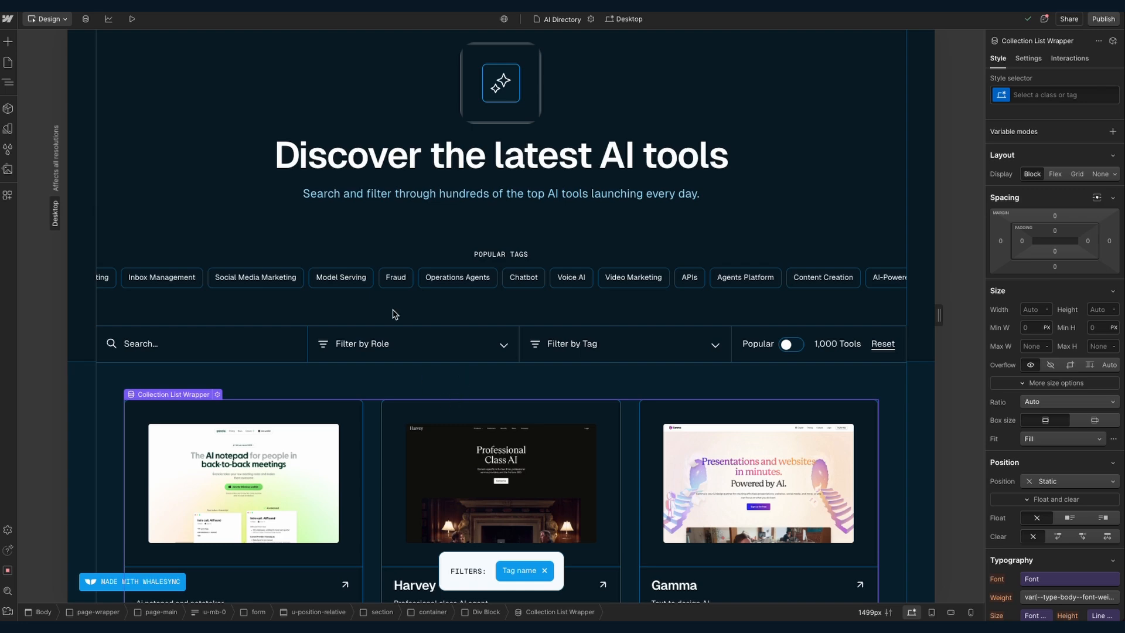
scroll(down, 3)
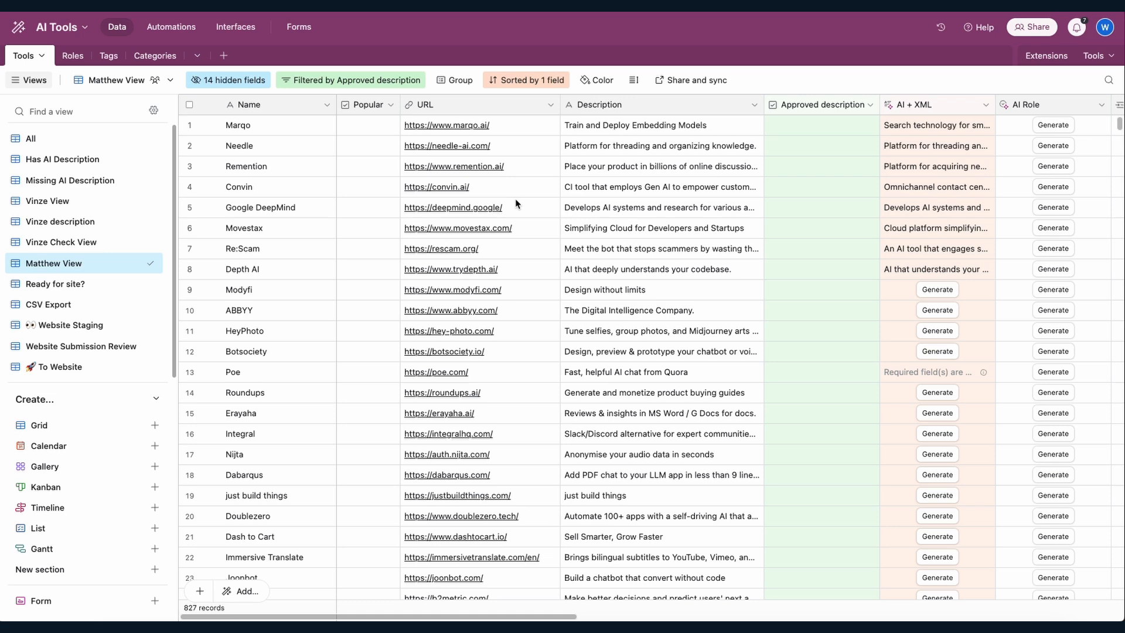
Step: Scroll the Tools table grid right to its description and AI Role columns
scroll(right, 3)
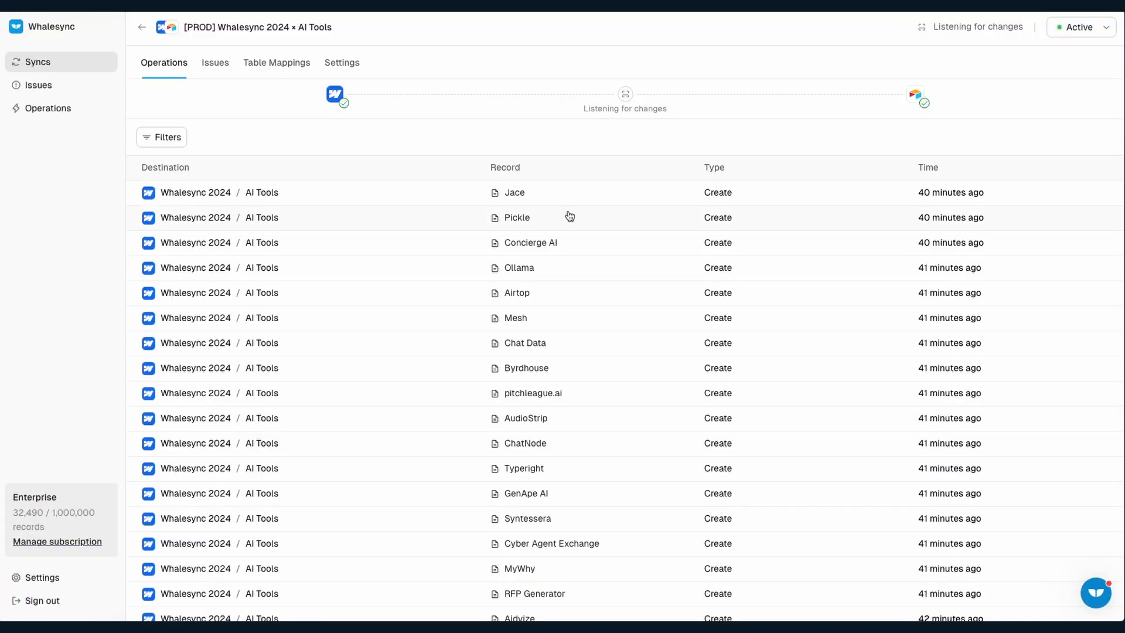
mouse_move(359, 145)
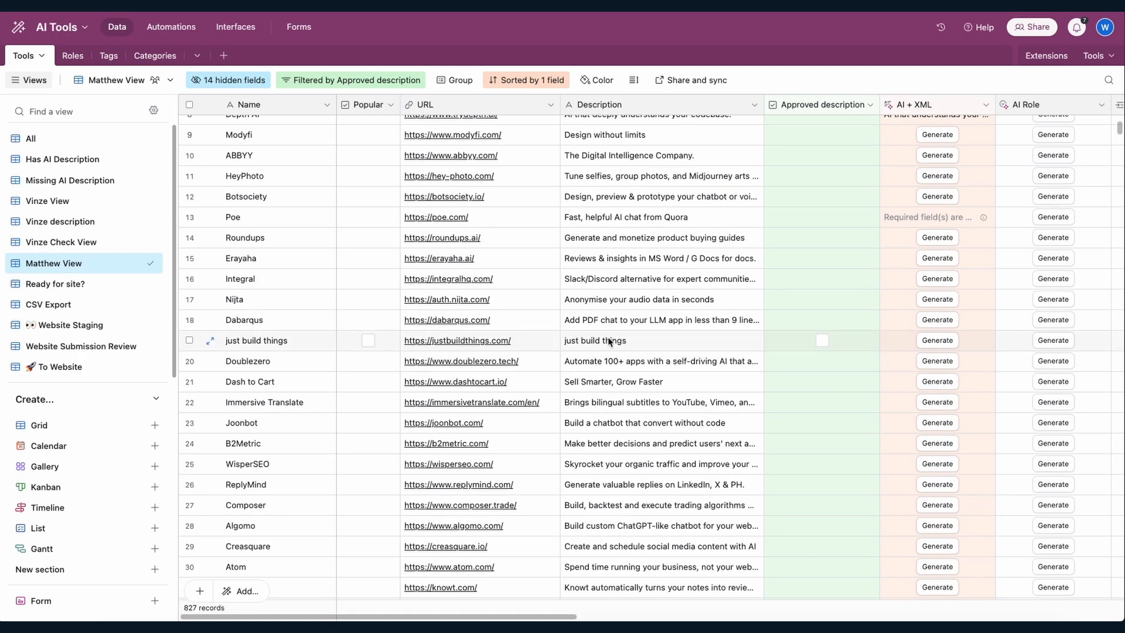
click(277, 340)
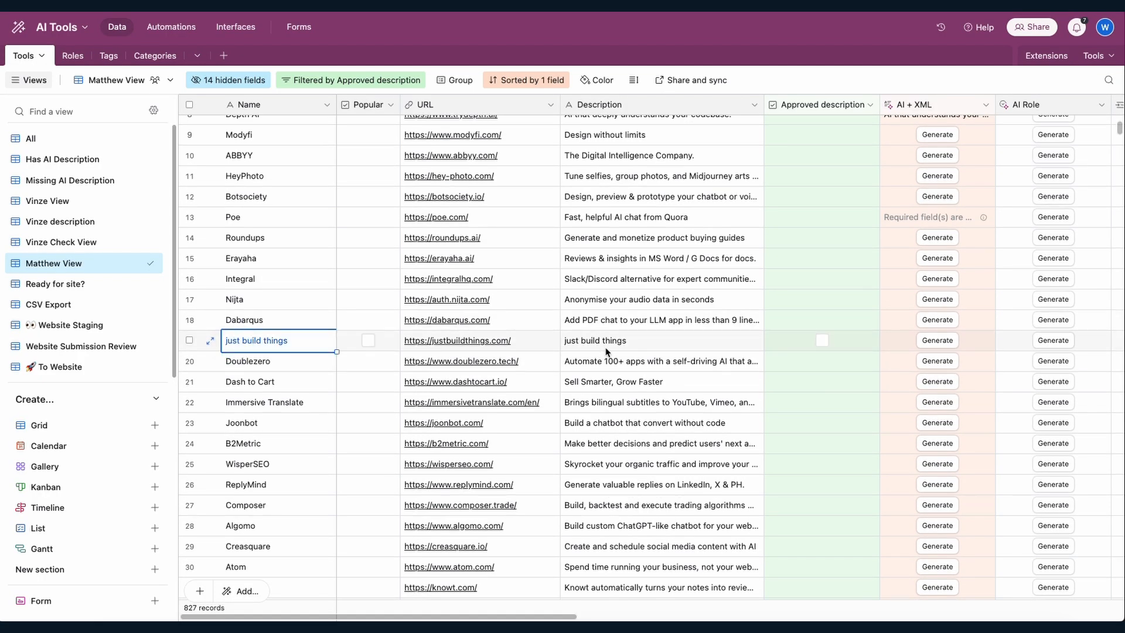
click(660, 340)
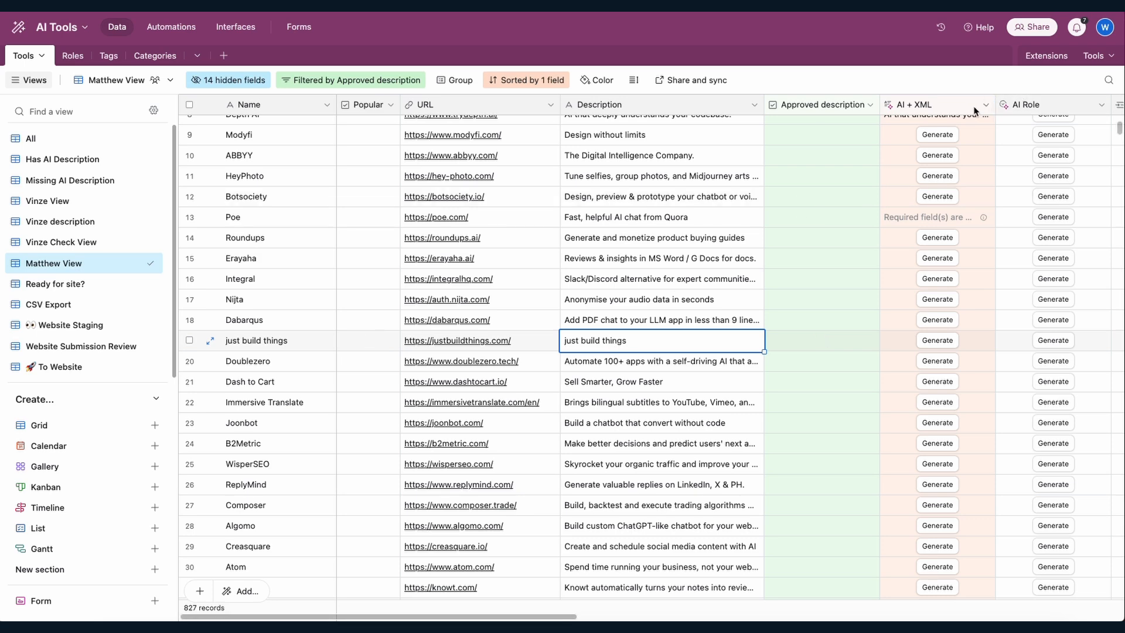
click(1056, 105)
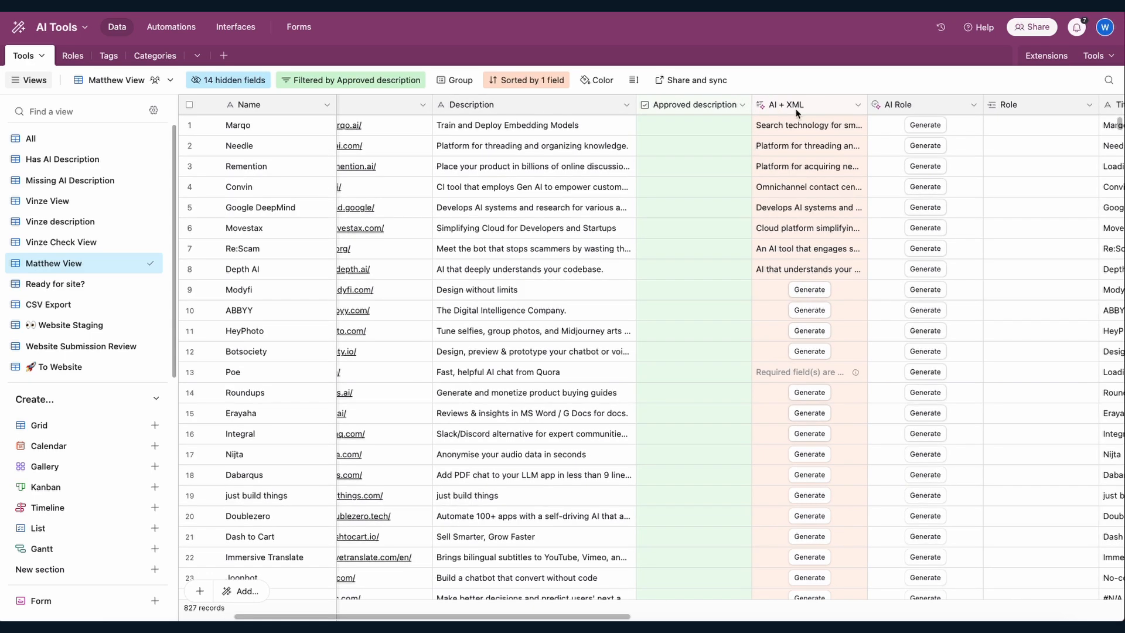
Step: Reveal the AI + XML field's prompt that writes descriptions from Name, Title, H1 and URL
click(795, 104)
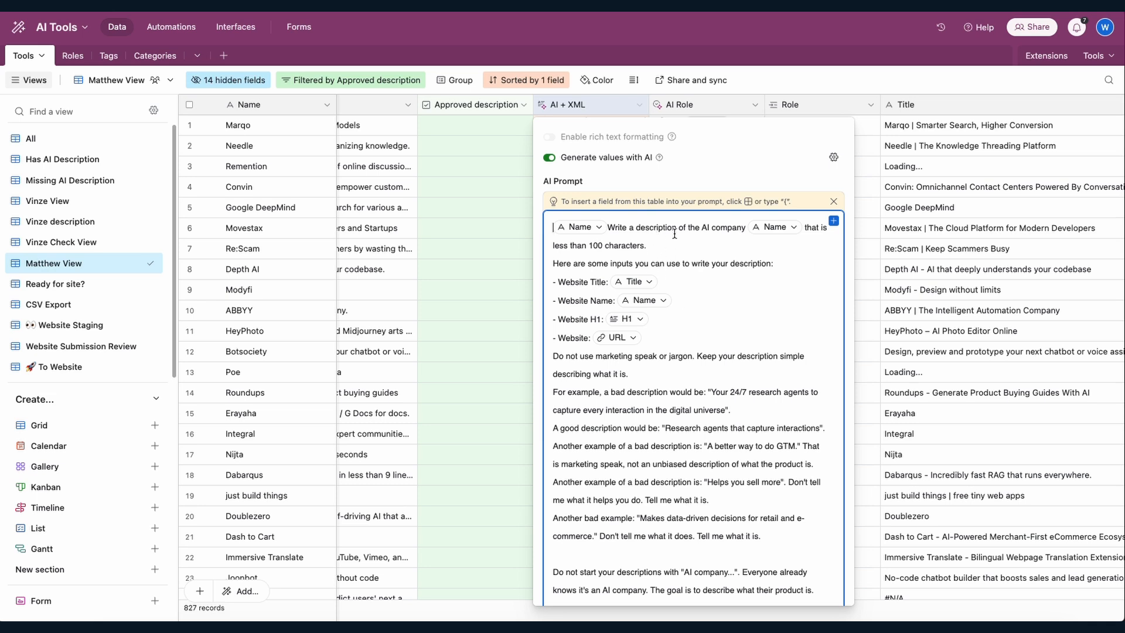
mouse_move(646, 244)
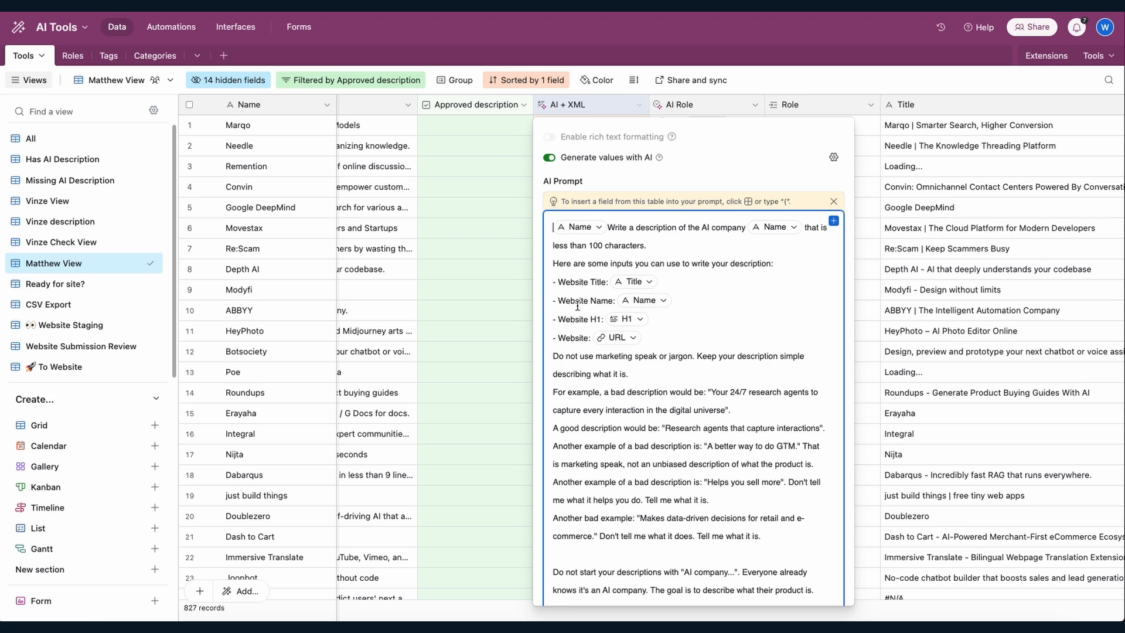
mouse_move(811, 141)
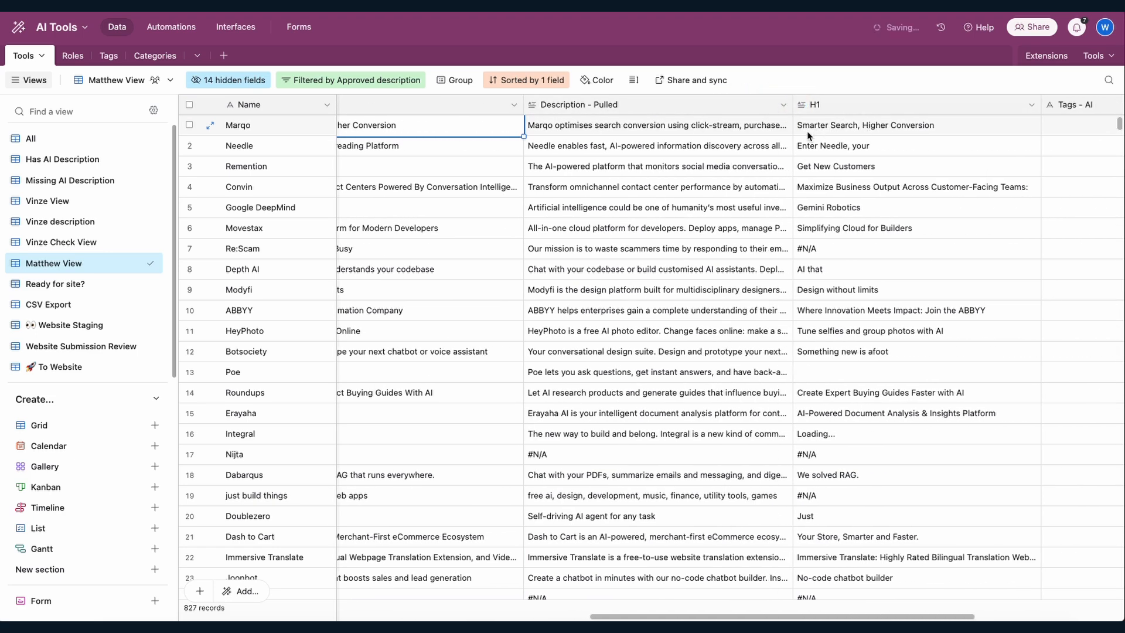
Step: Inspect Marqo's website URL, then move over to the ImportXML Demo sheet with its IMPORTXML formulas
scroll(right, 3)
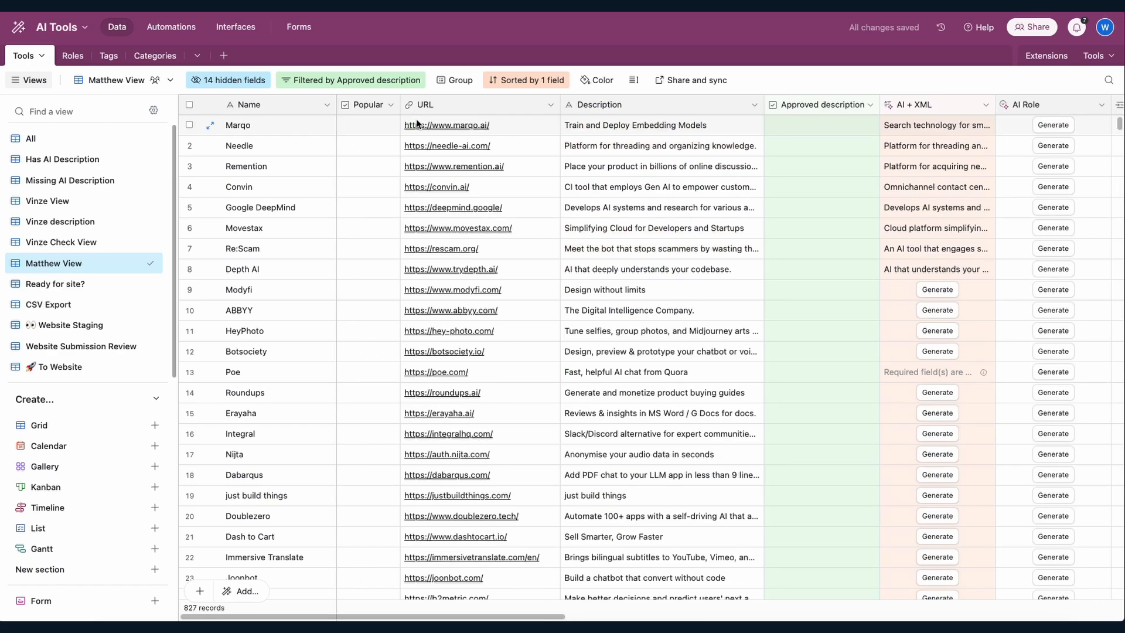
click(448, 125)
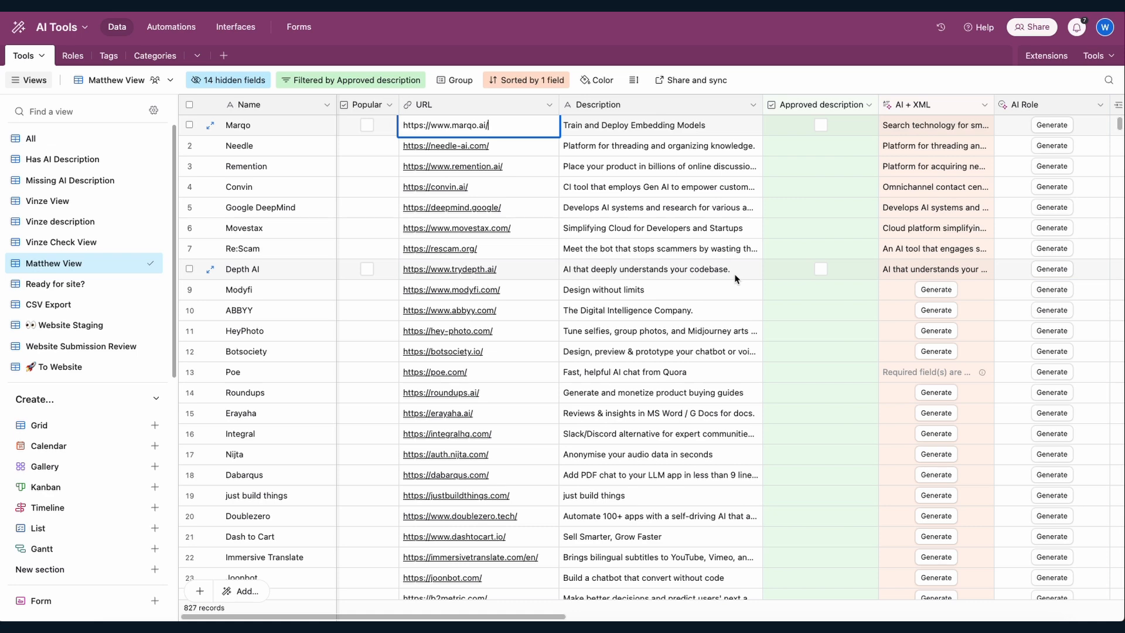
mouse_move(663, 245)
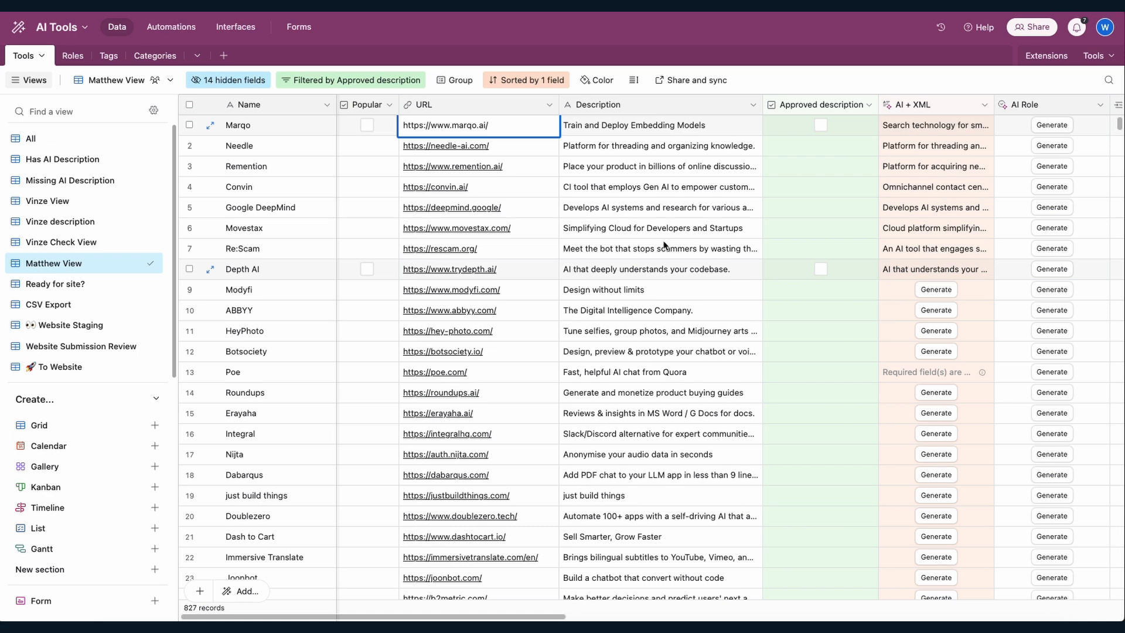
scroll(right, 3)
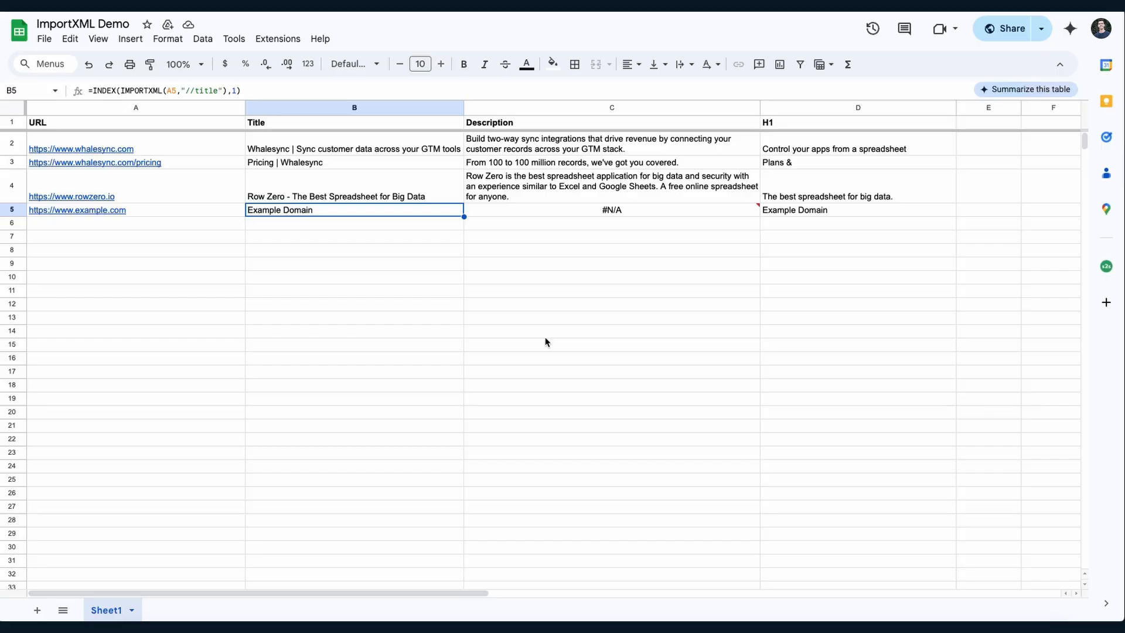
click(49, 280)
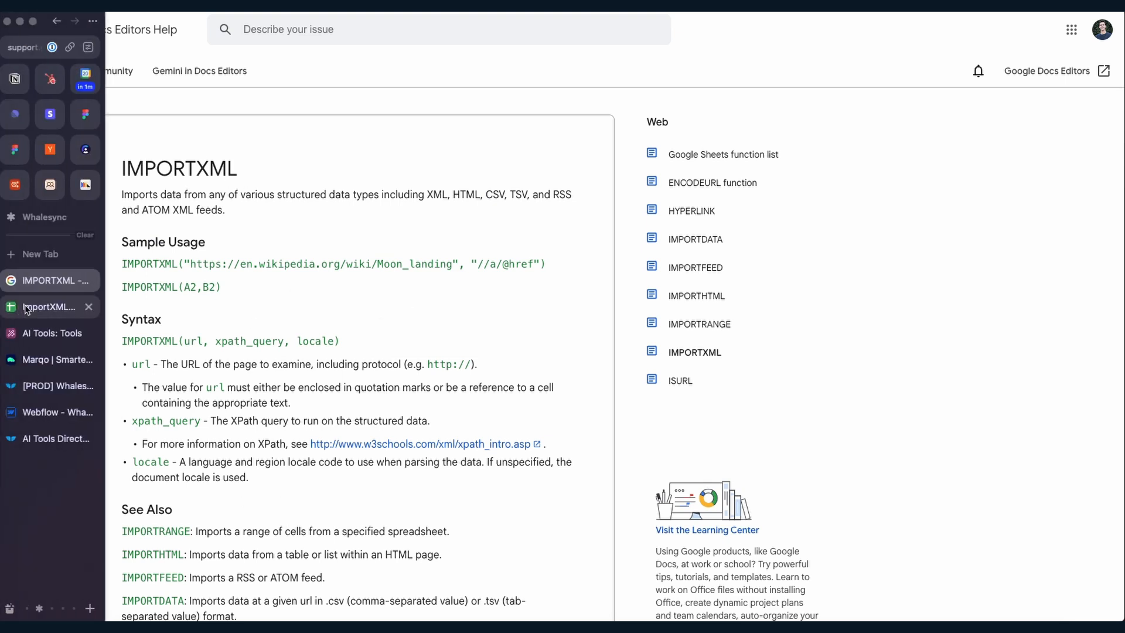
click(50, 306)
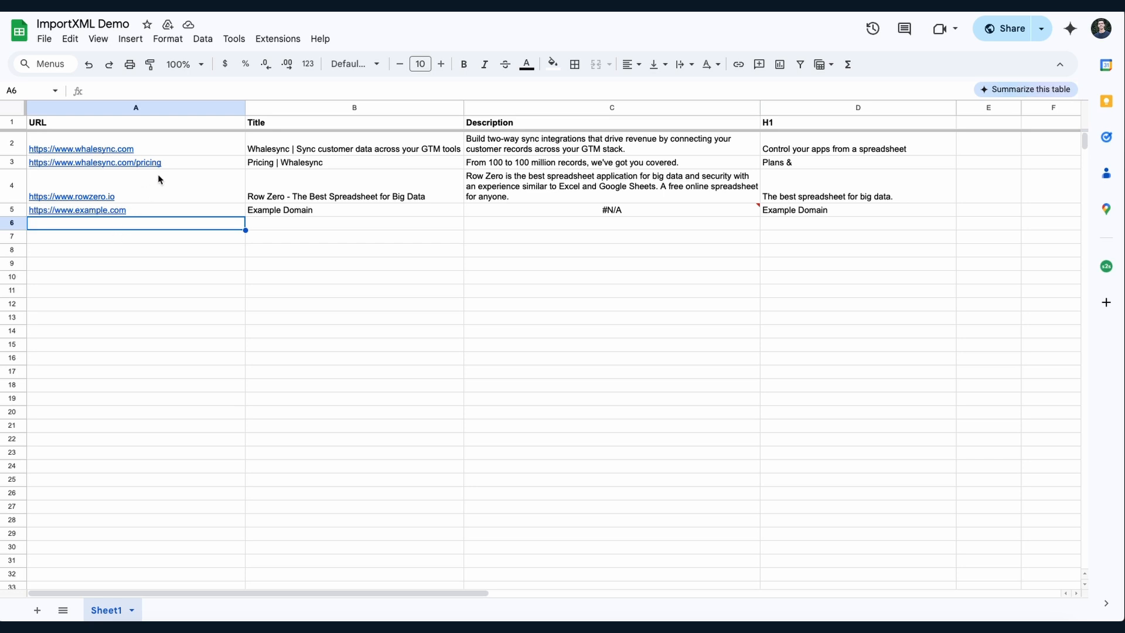
mouse_move(93, 162)
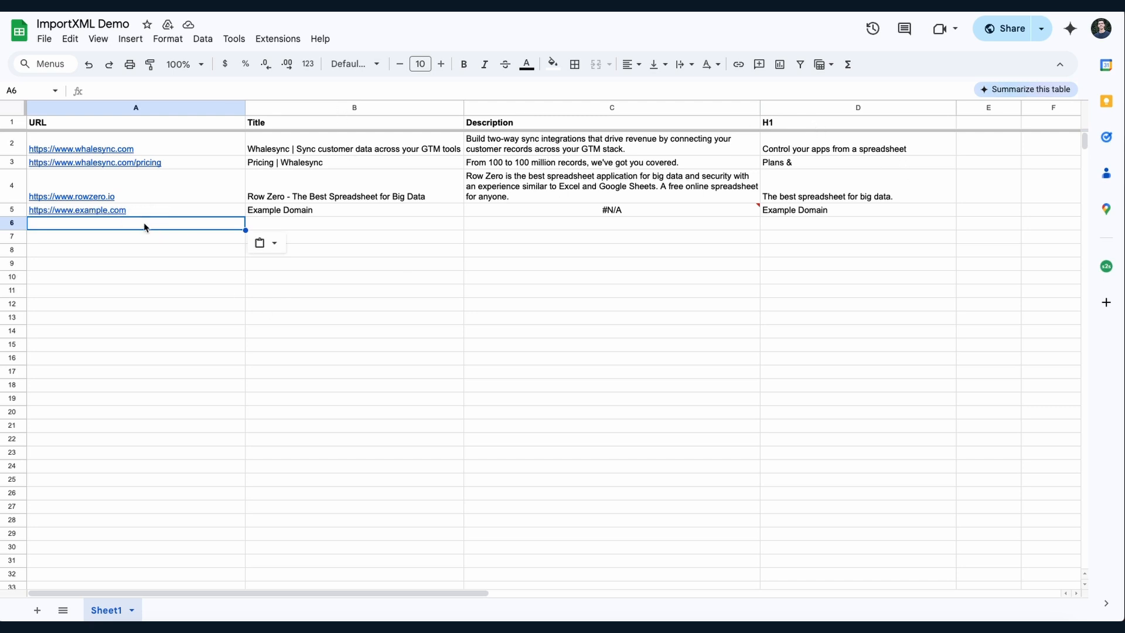
mouse_move(119, 230)
text(supabase.com)
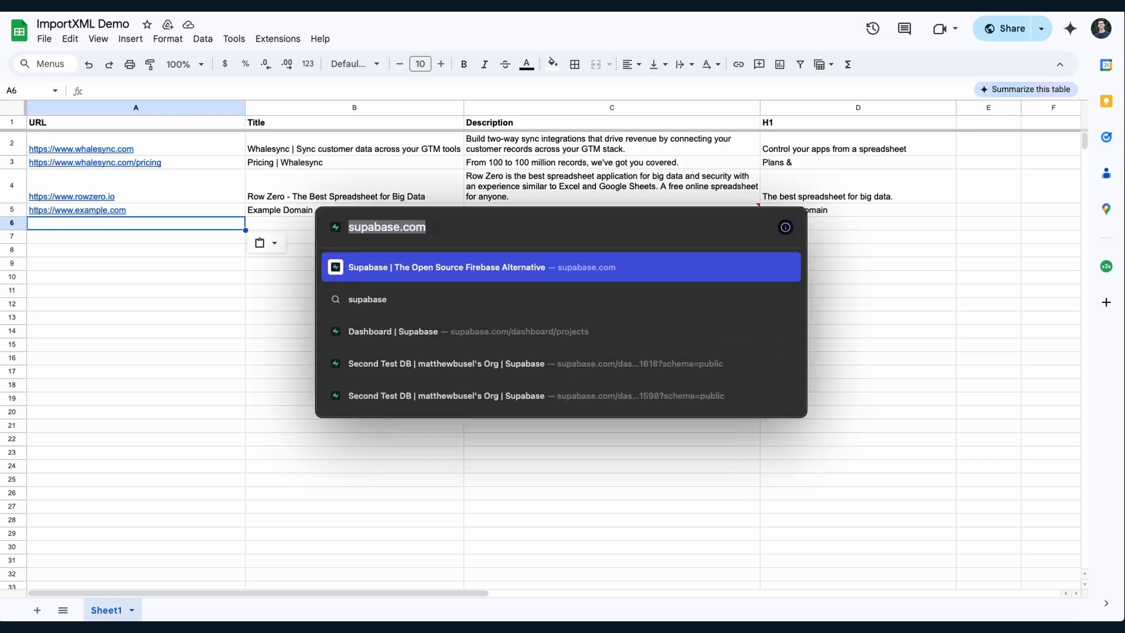
key(enter)
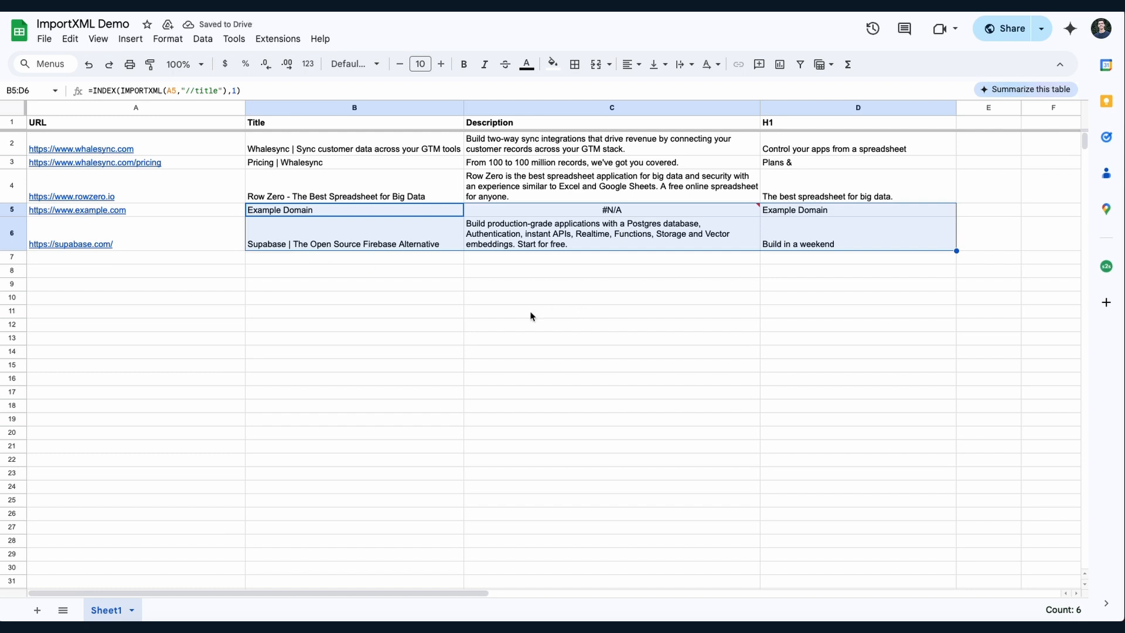
click(70, 243)
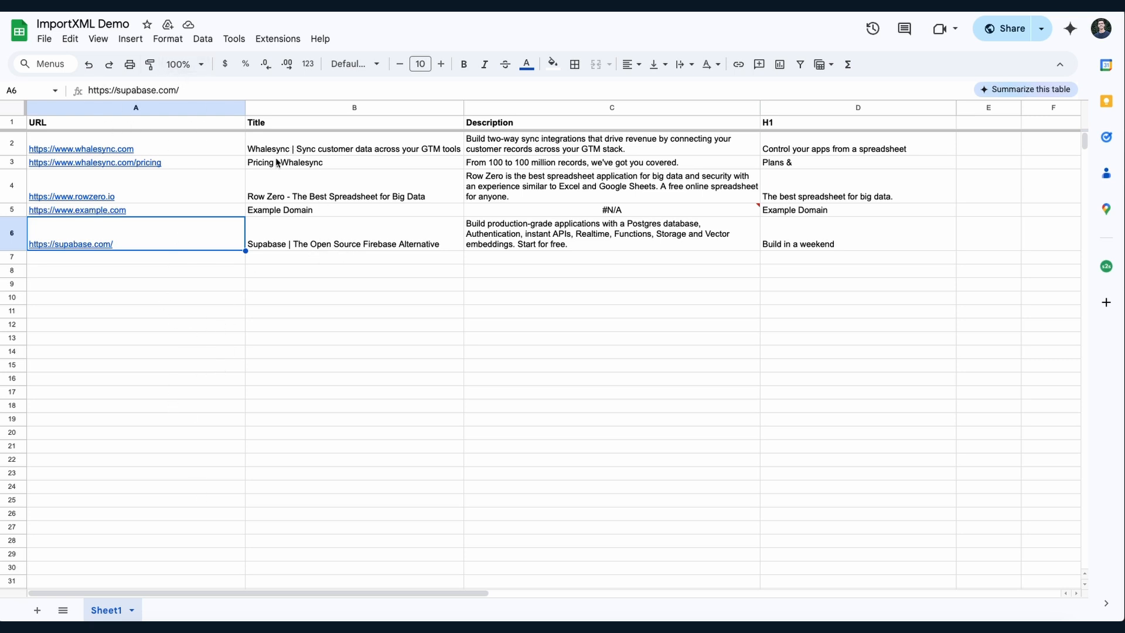
click(354, 244)
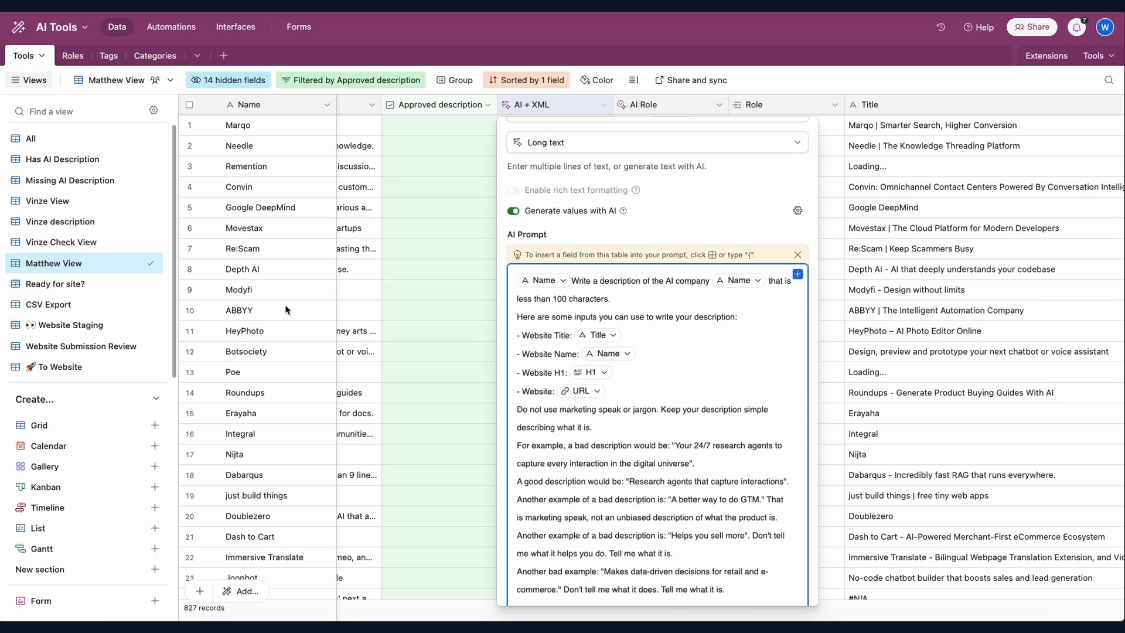
mouse_move(835, 244)
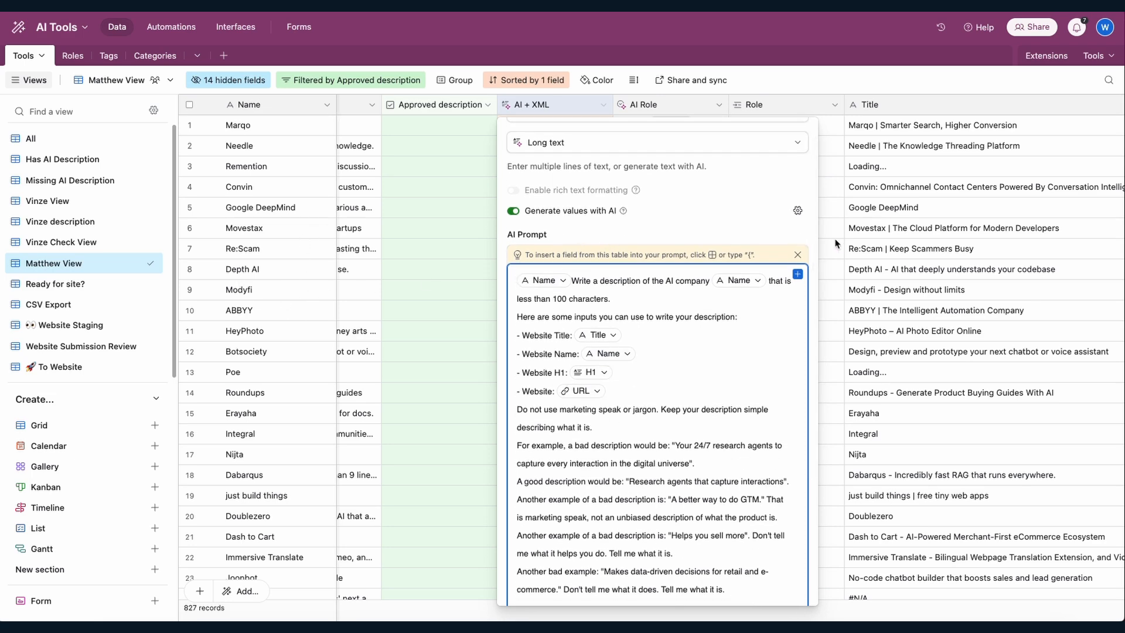
Step: Leave the field settings and browse the To Website view down to records like Dataleap and Pulse
click(60, 364)
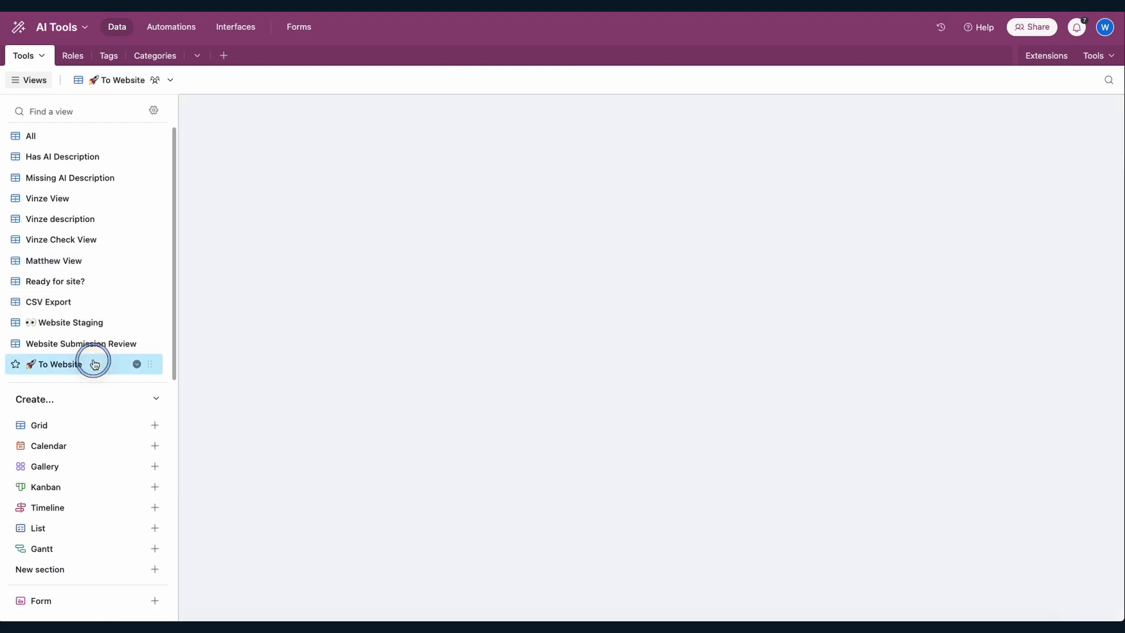
click(60, 363)
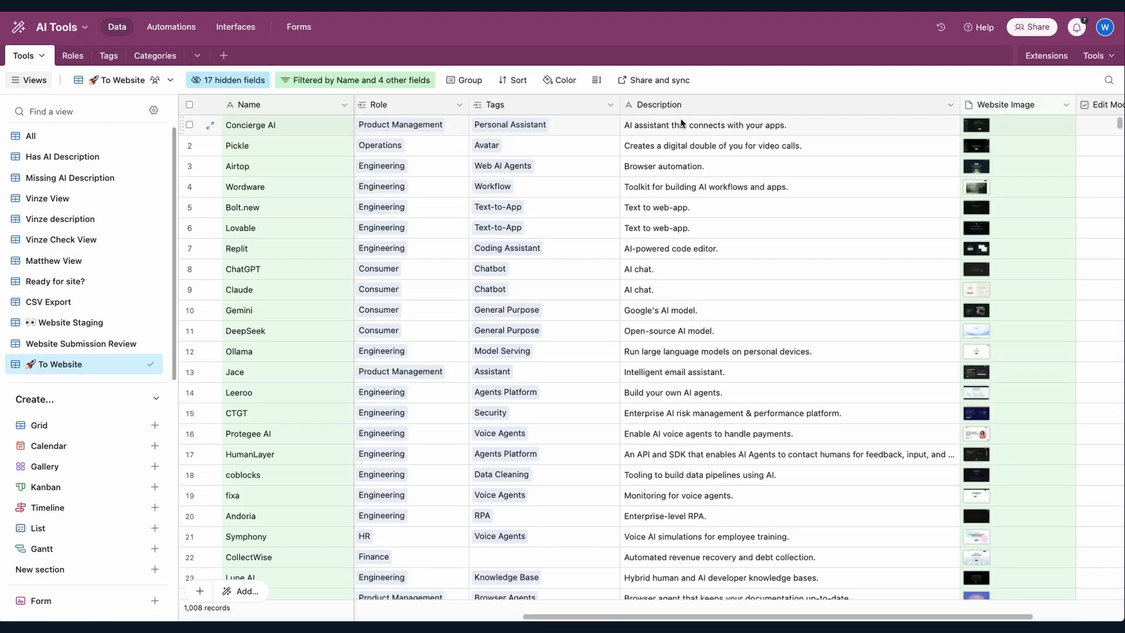
scroll(down, 3)
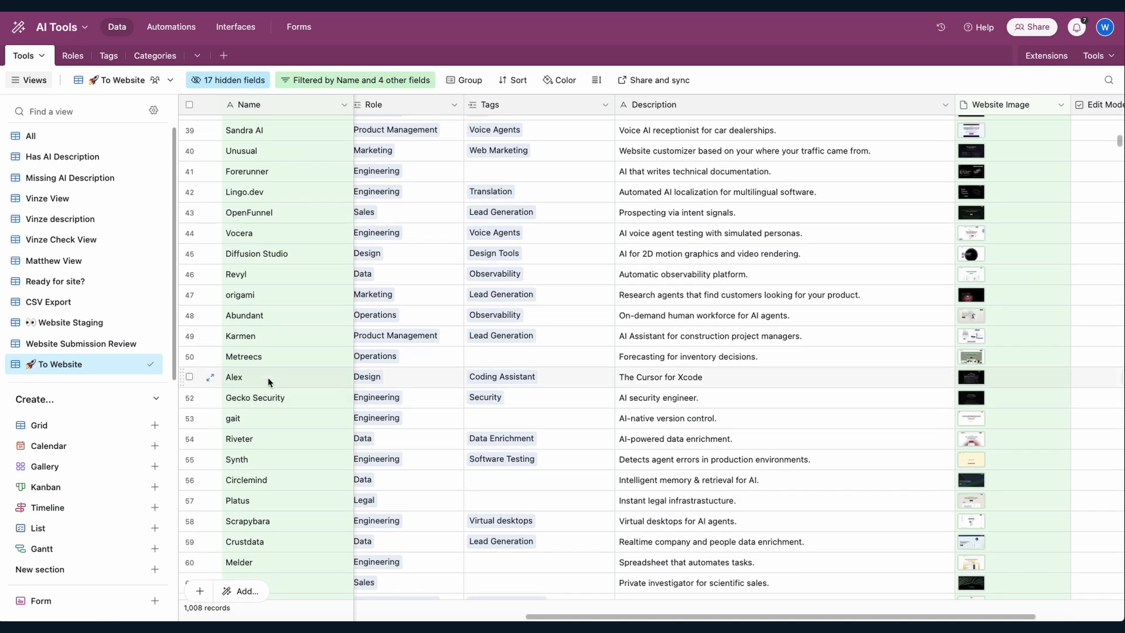
scroll(down, 3)
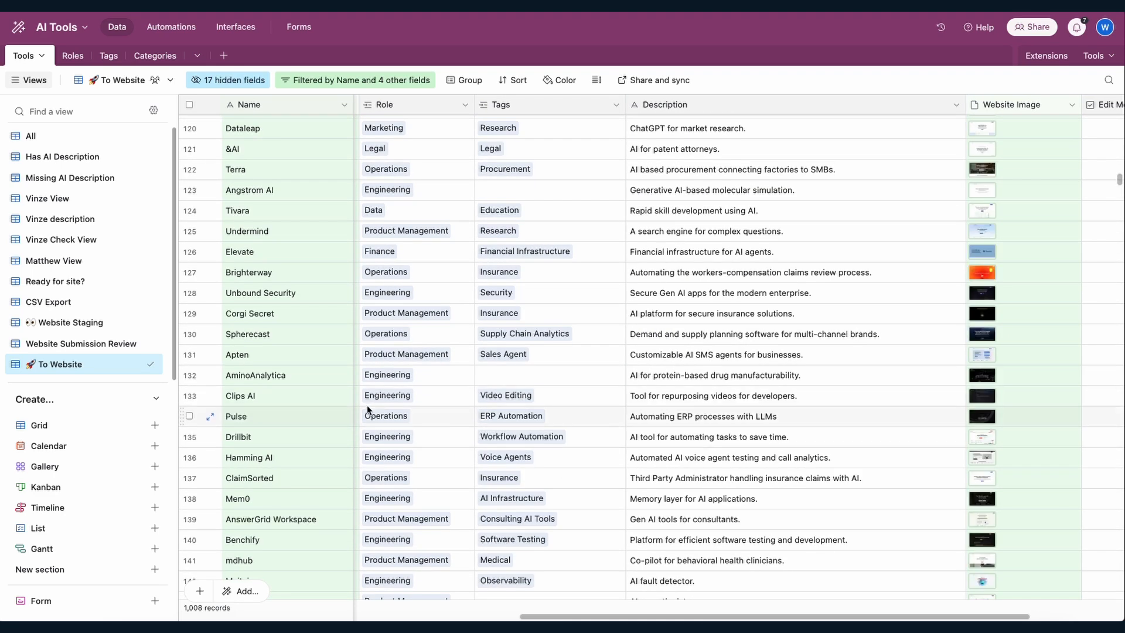
scroll(down, 3)
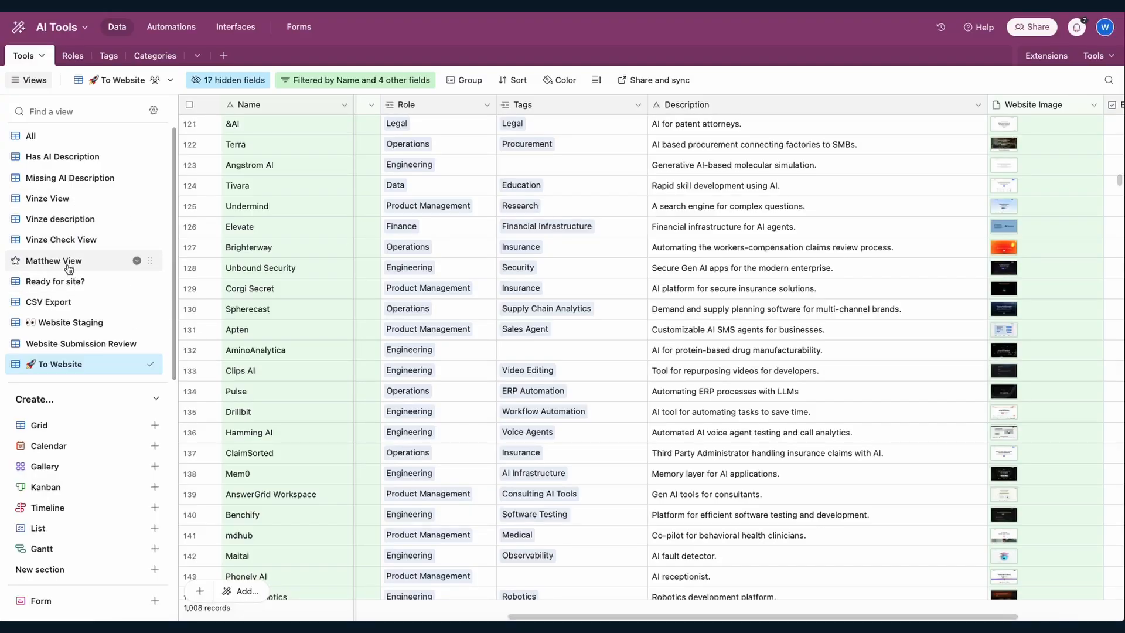
Step: In Matthew View, check that the AI Role field generates roles from Name and Description
click(52, 260)
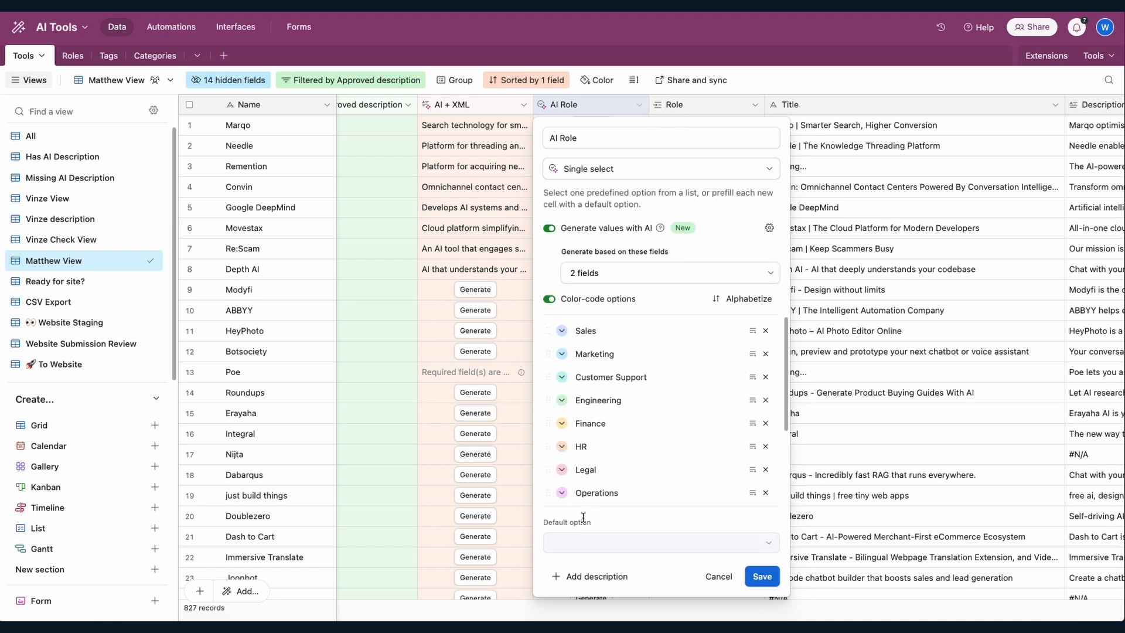
scroll(down, 3)
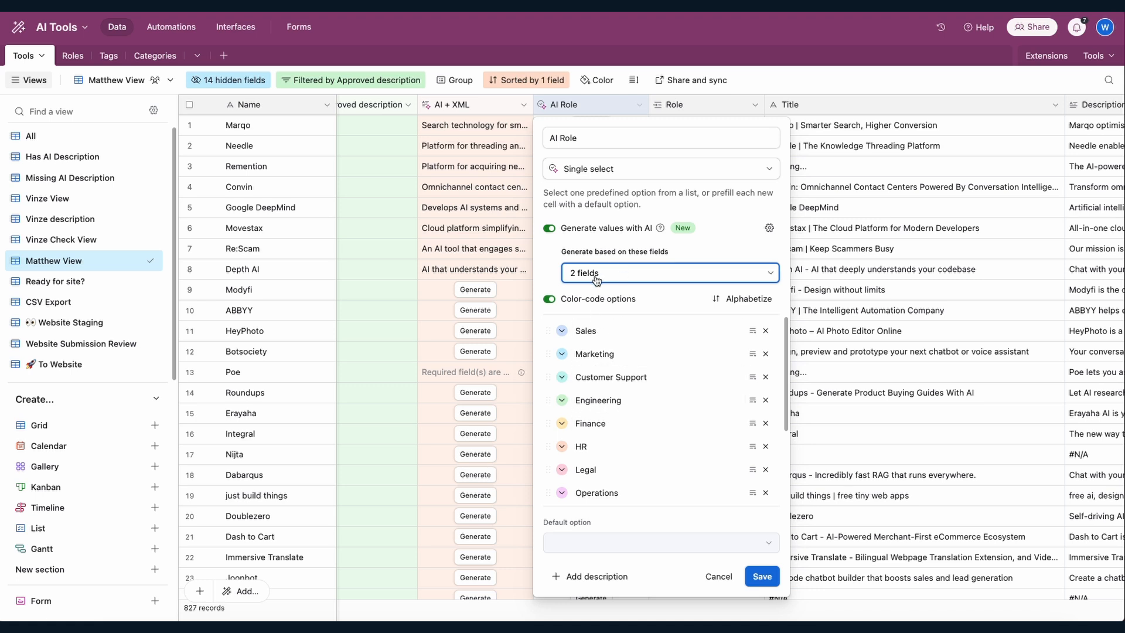
click(669, 273)
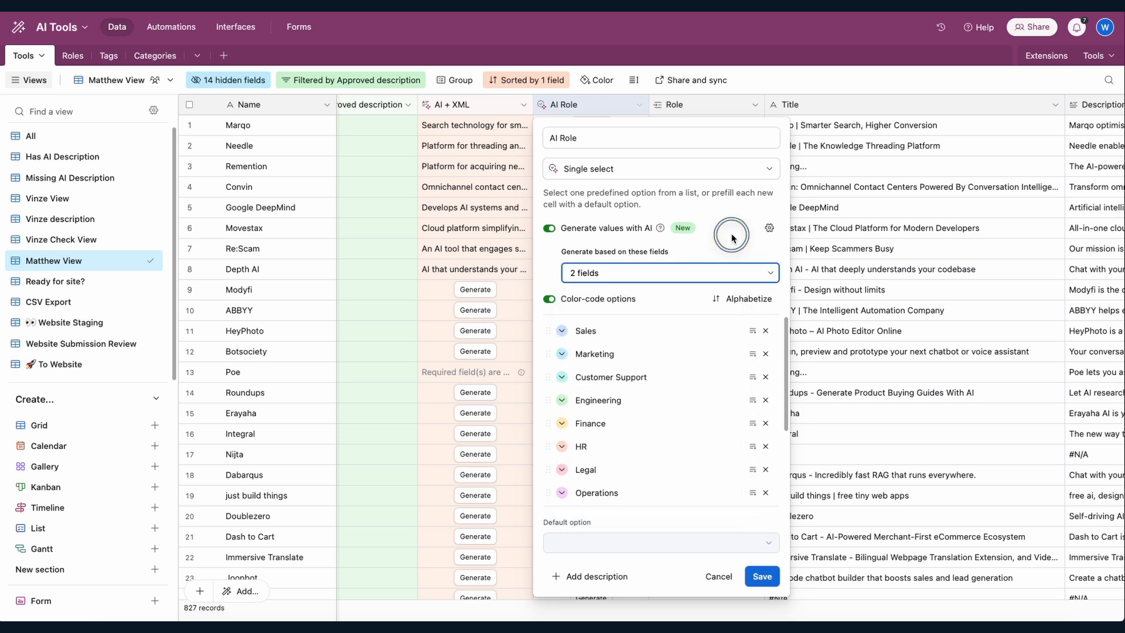
click(670, 273)
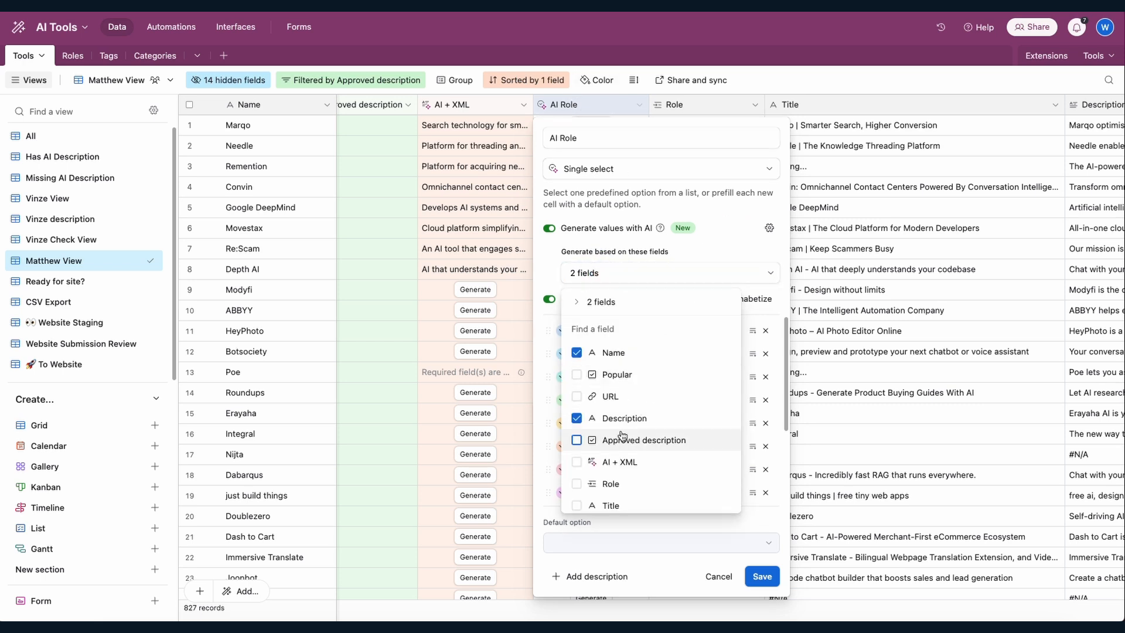
click(669, 273)
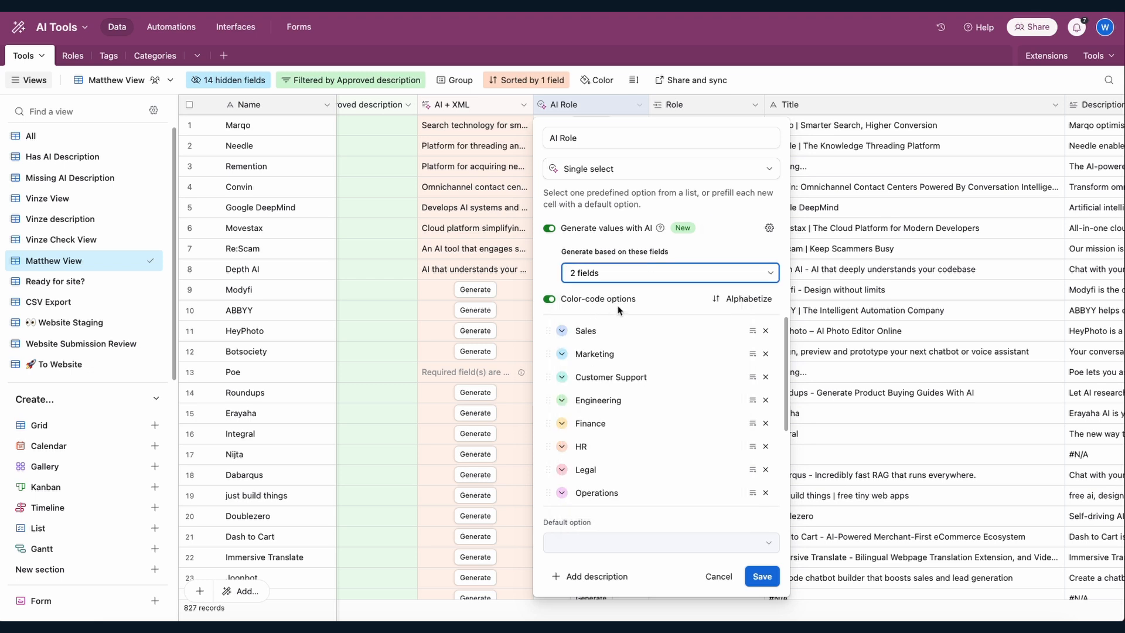